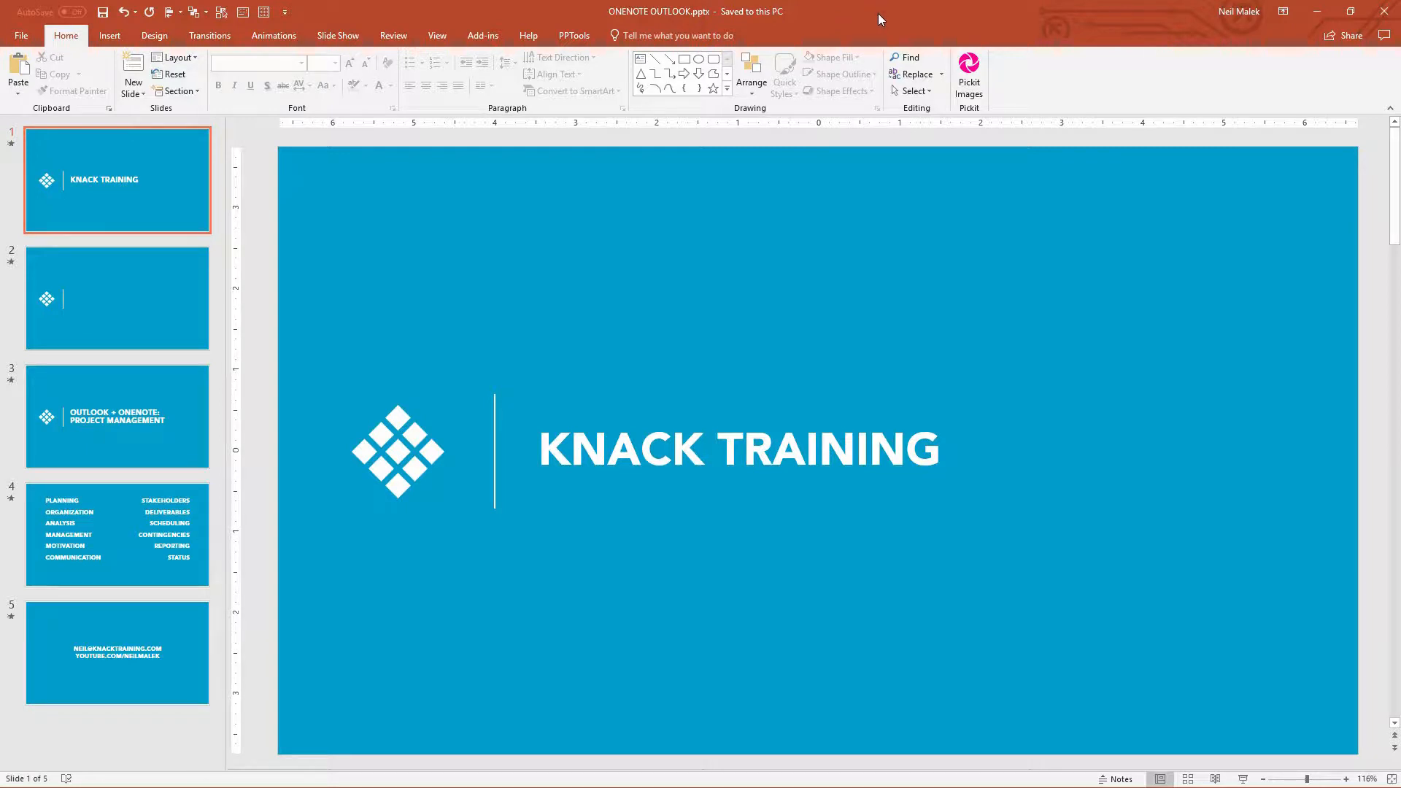
{"action": "mouse_move", "coordinate": [815, 50]}
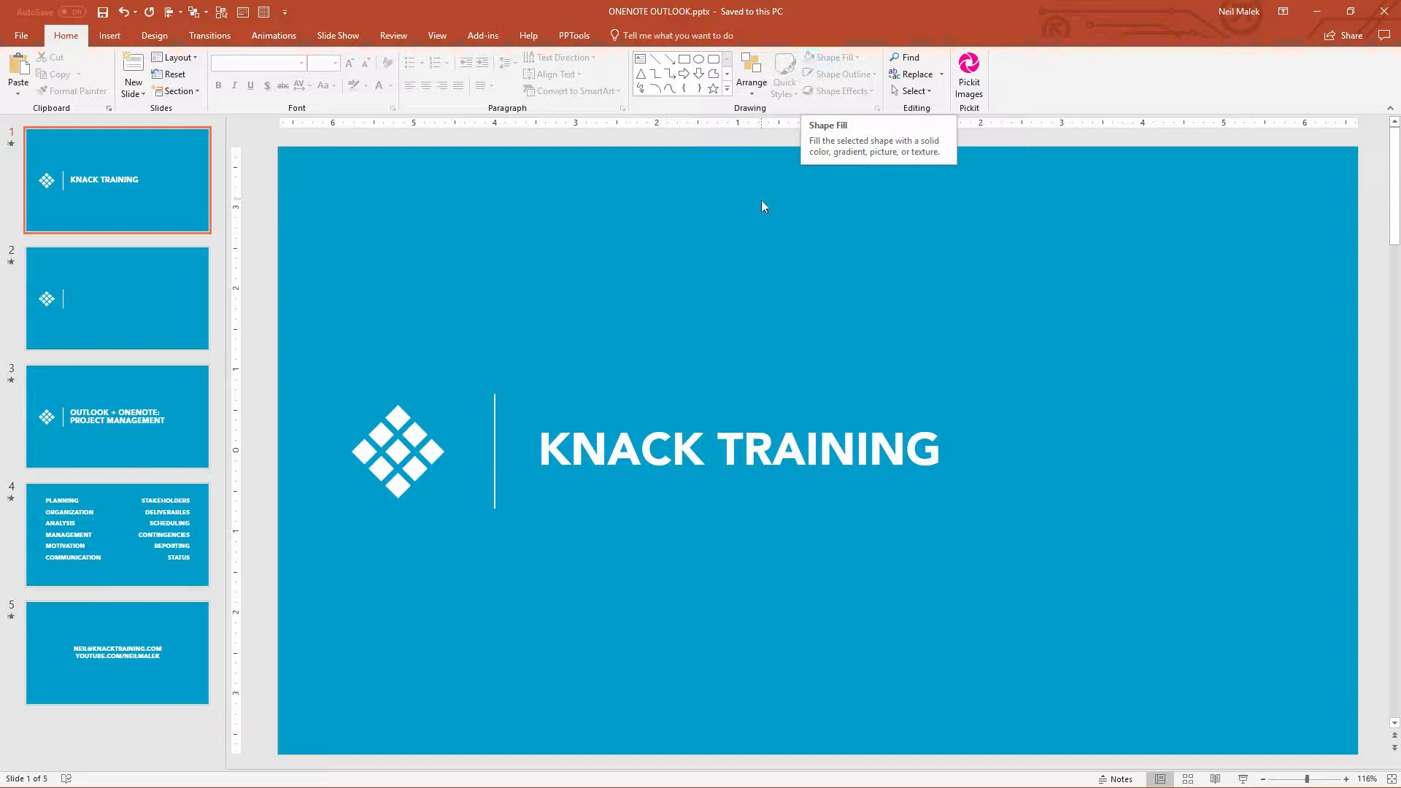
{"action": "mouse_move", "coordinate": [748, 208]}
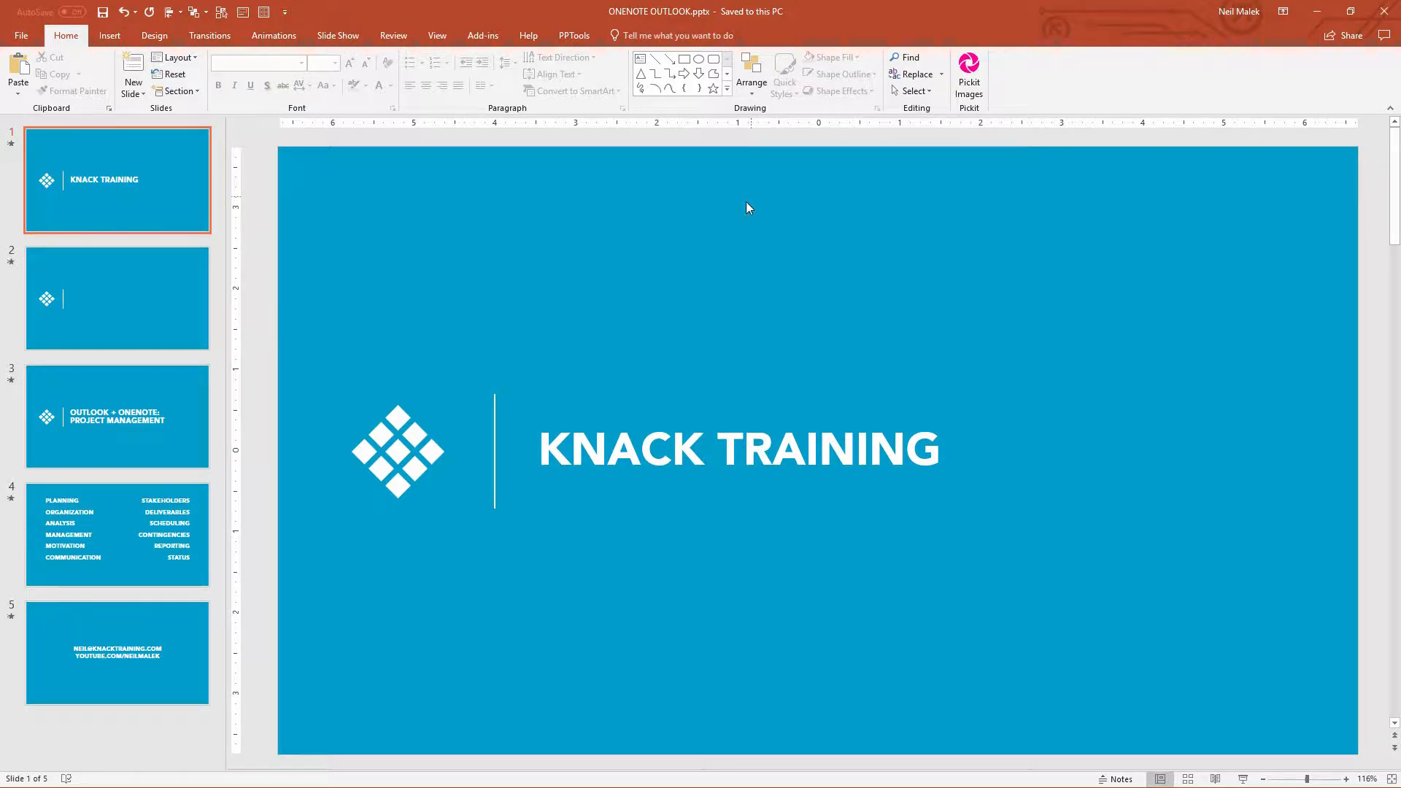
{"action": "mouse_move", "coordinate": [549, 300]}
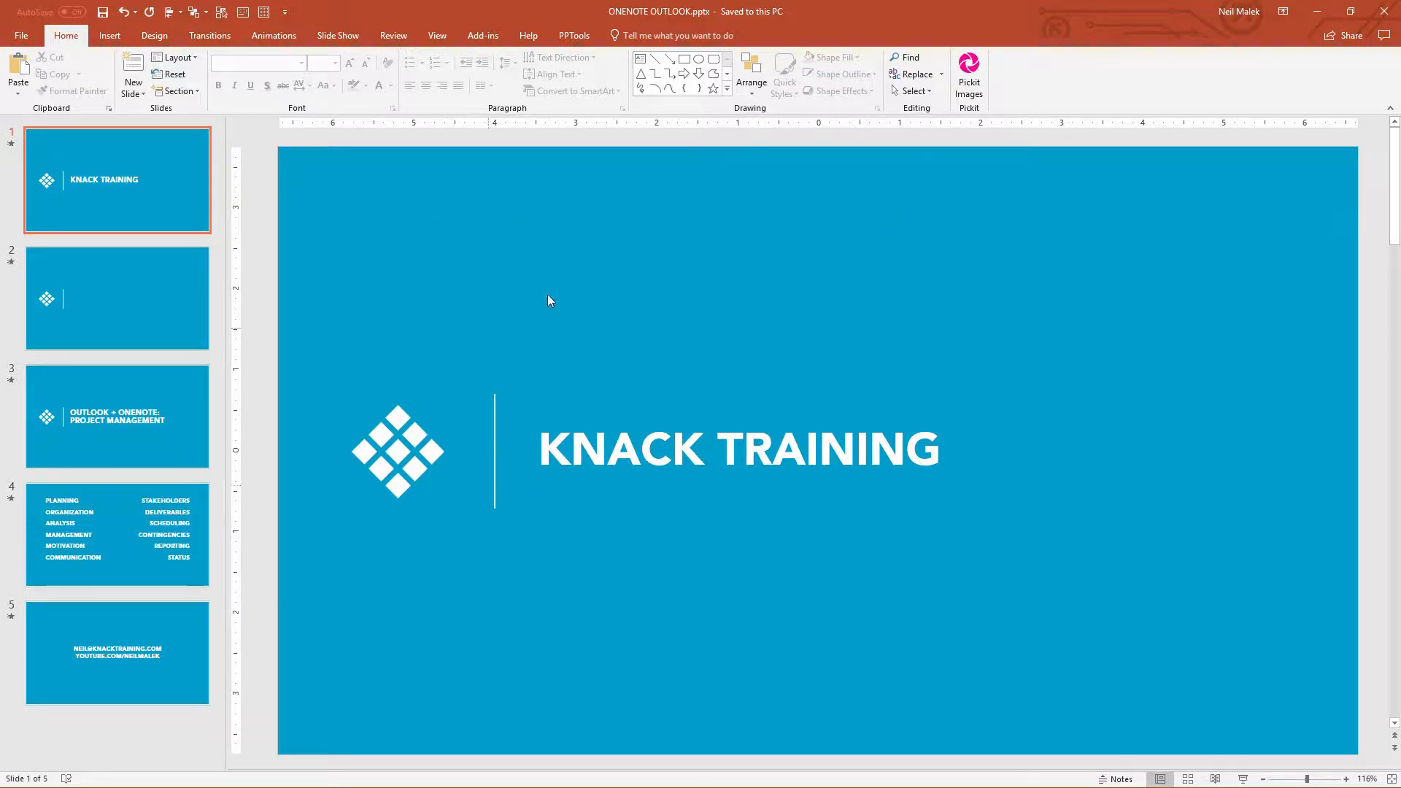
{"action": "mouse_move", "coordinate": [473, 266]}
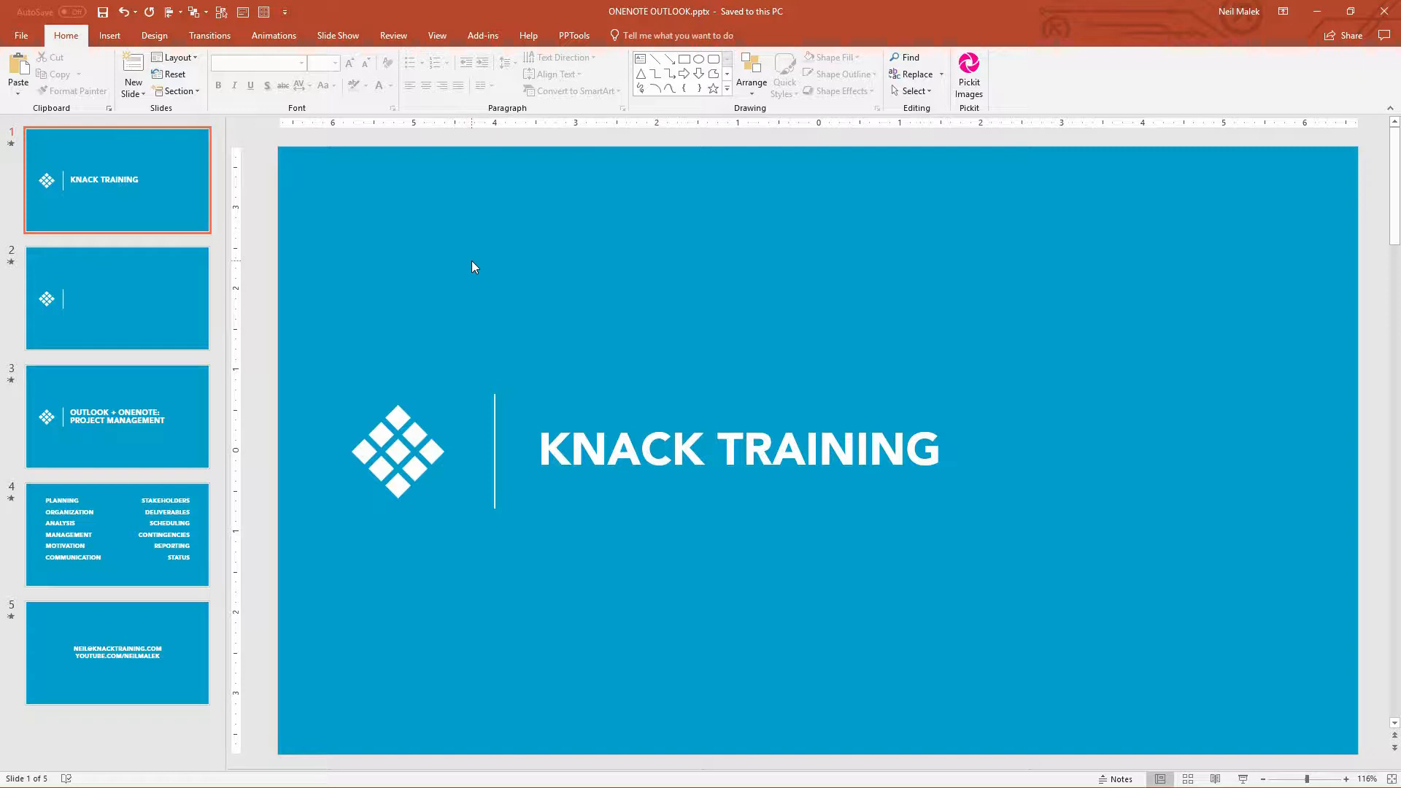
{"action": "mouse_move", "coordinate": [549, 322]}
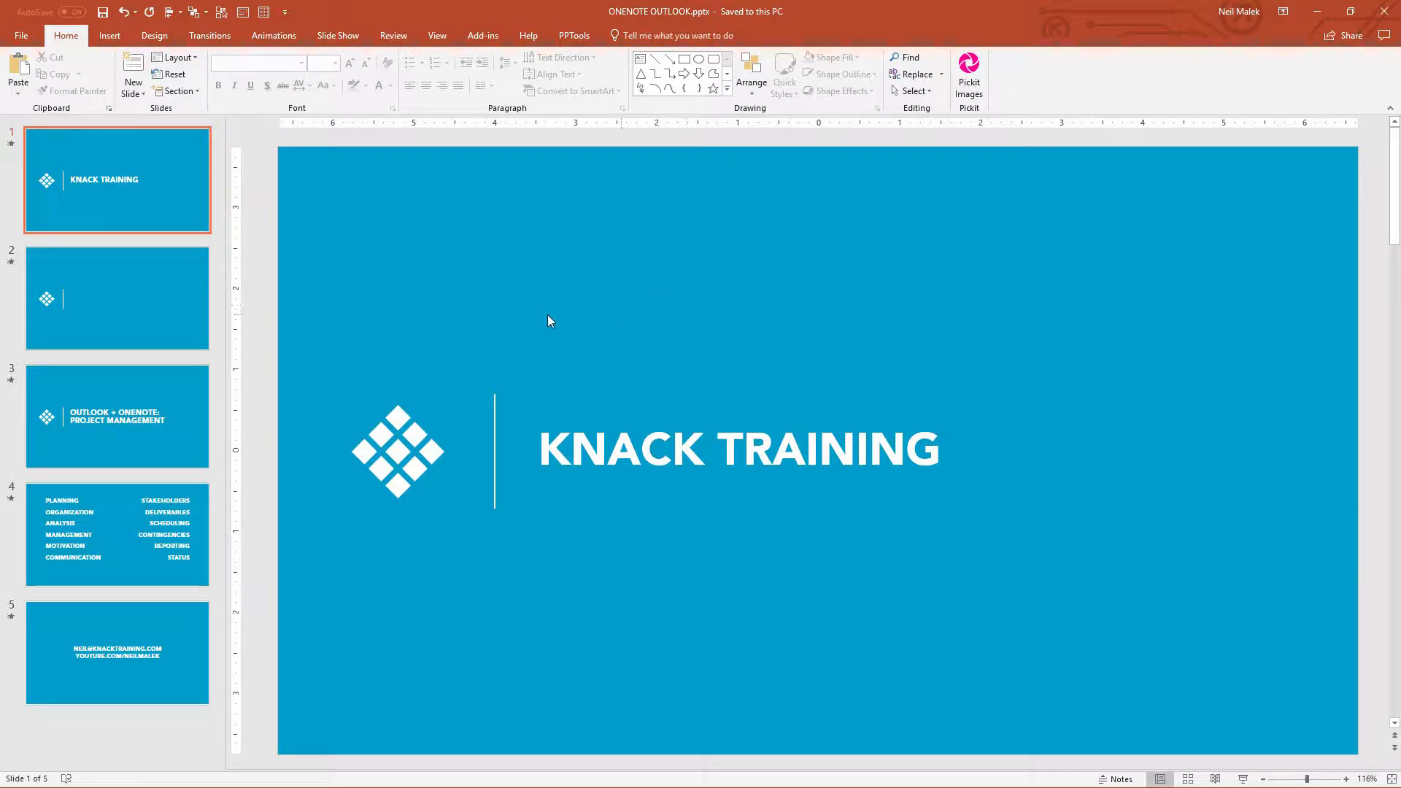
{"action": "mouse_move", "coordinate": [614, 314]}
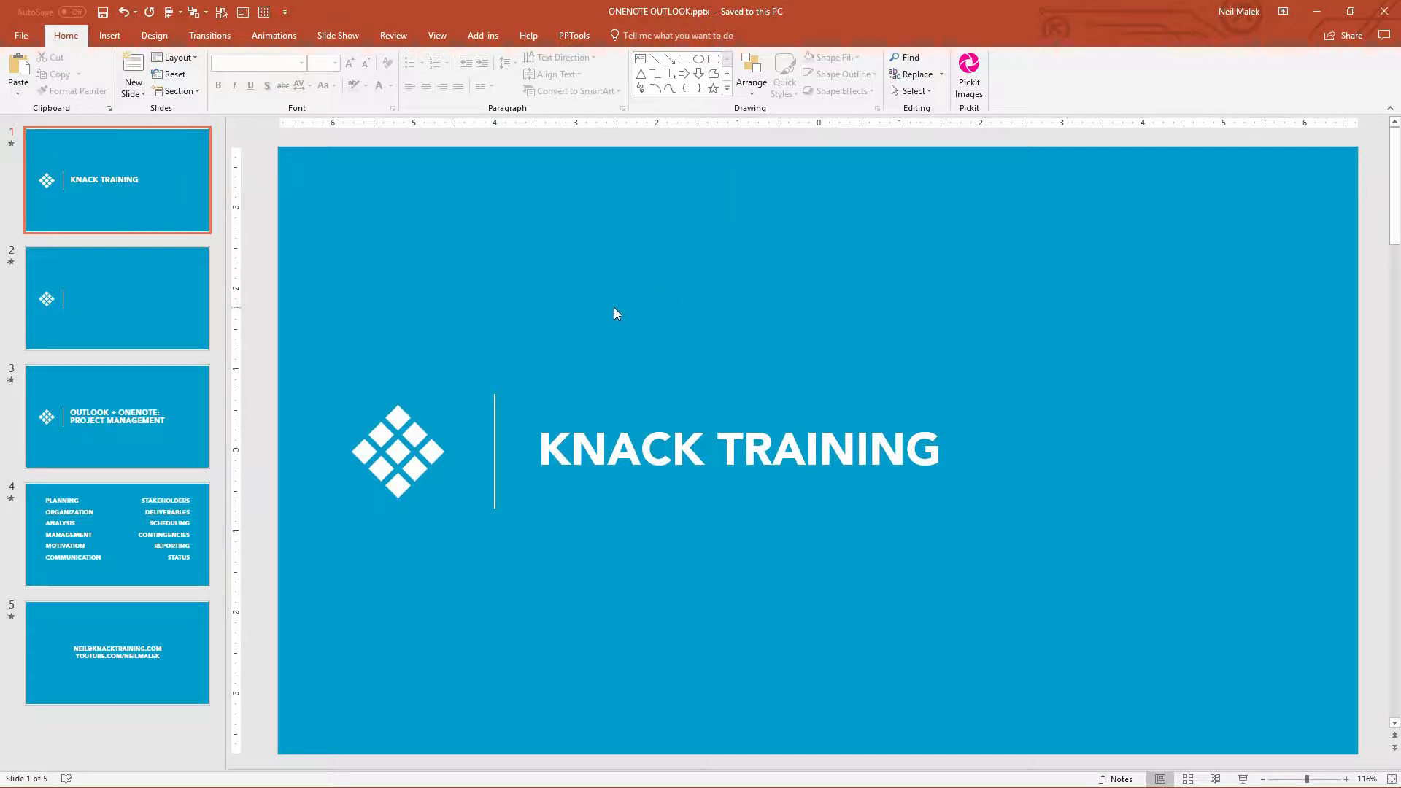
{"action": "mouse_move", "coordinate": [652, 278]}
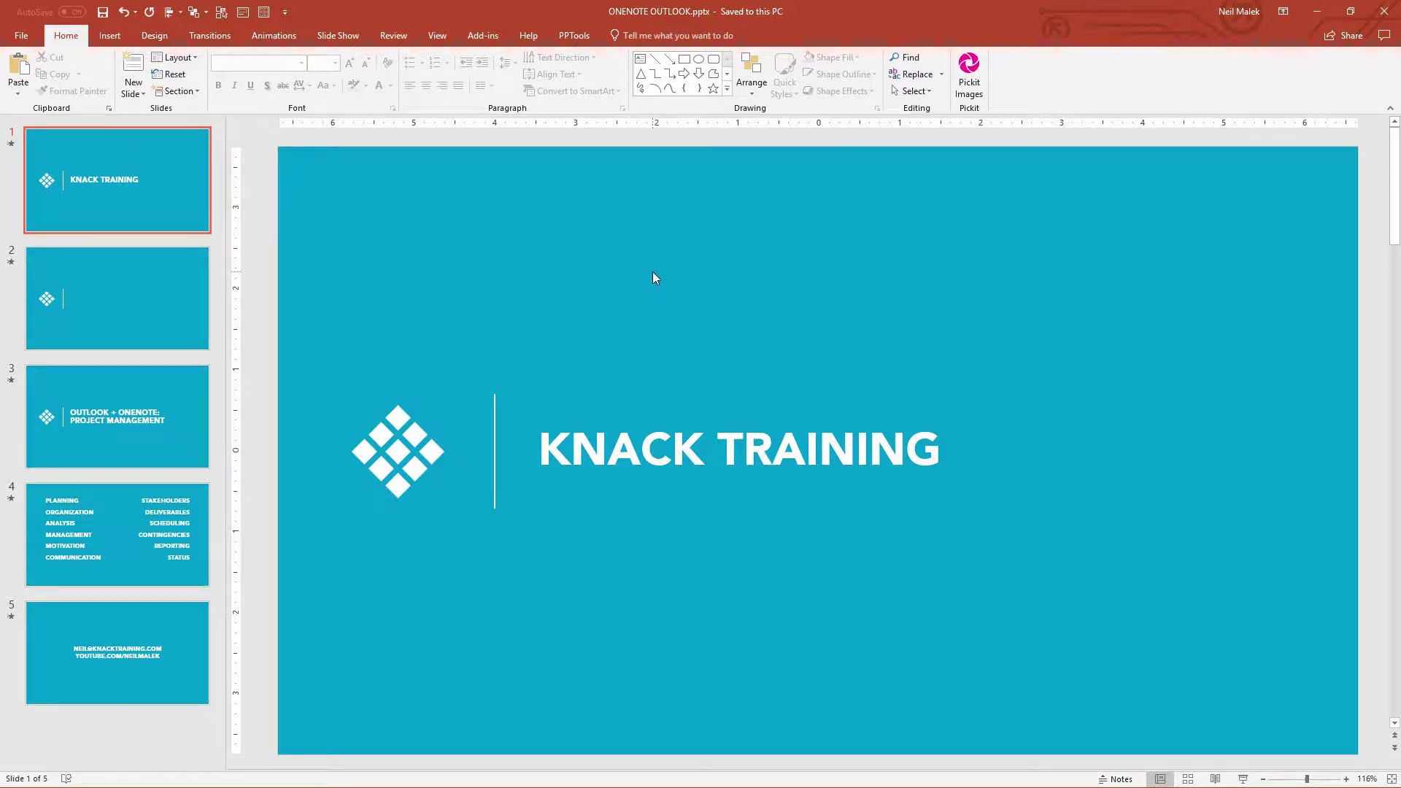
{"action": "mouse_move", "coordinate": [307, 114]}
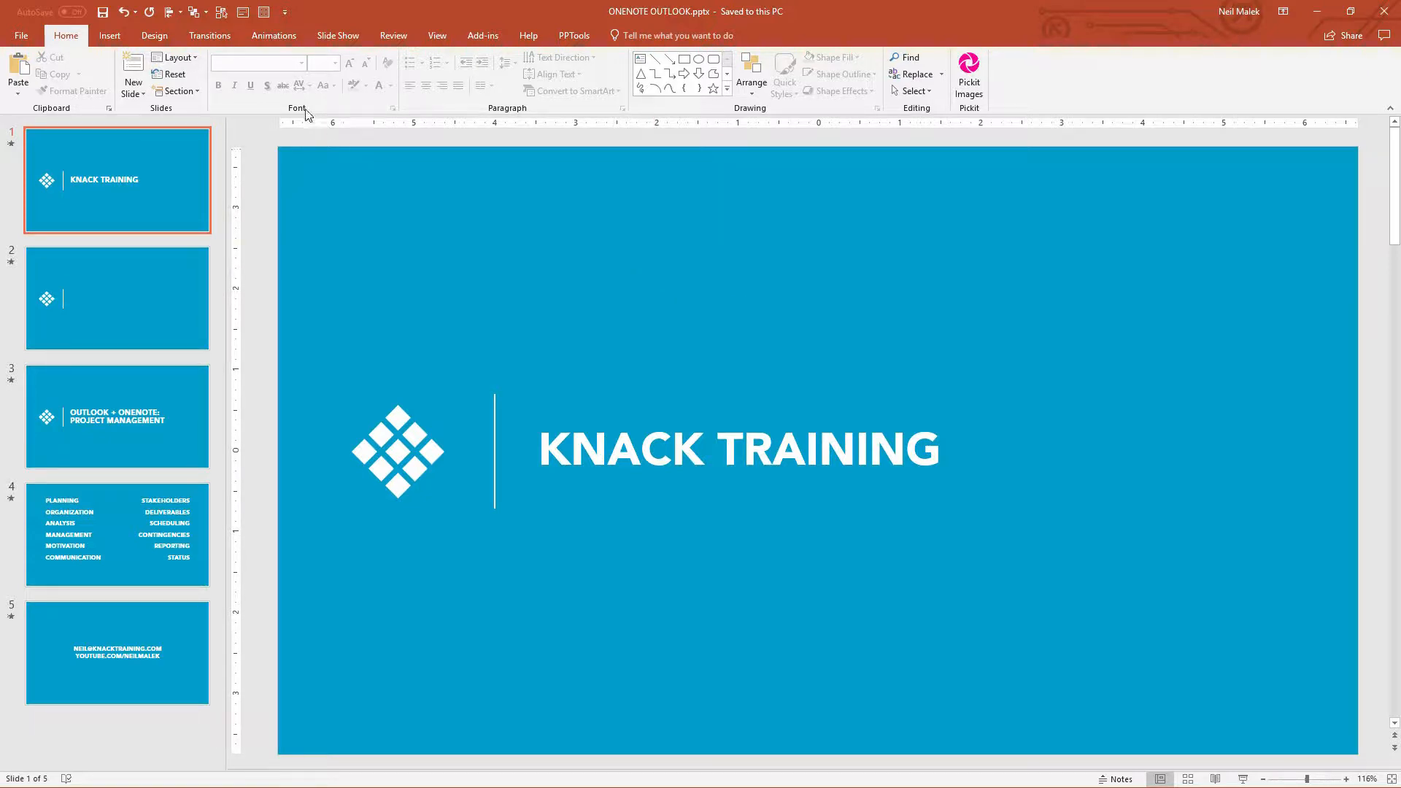
- Browse the Design variant colour palettes without applying one, leaving the blue design unchanged
{"action": "left_click", "coordinate": [154, 35]}
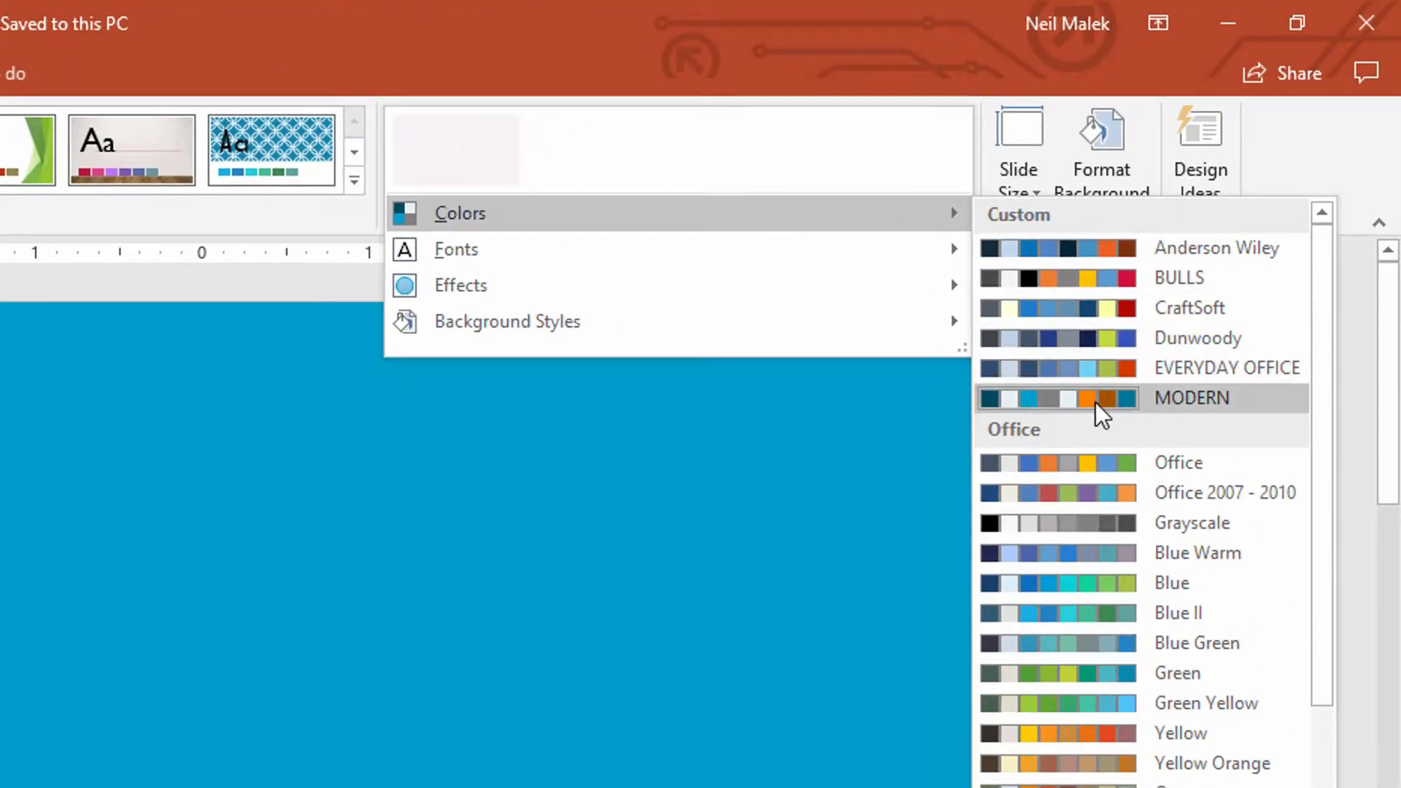
{"action": "mouse_move", "coordinate": [1036, 420]}
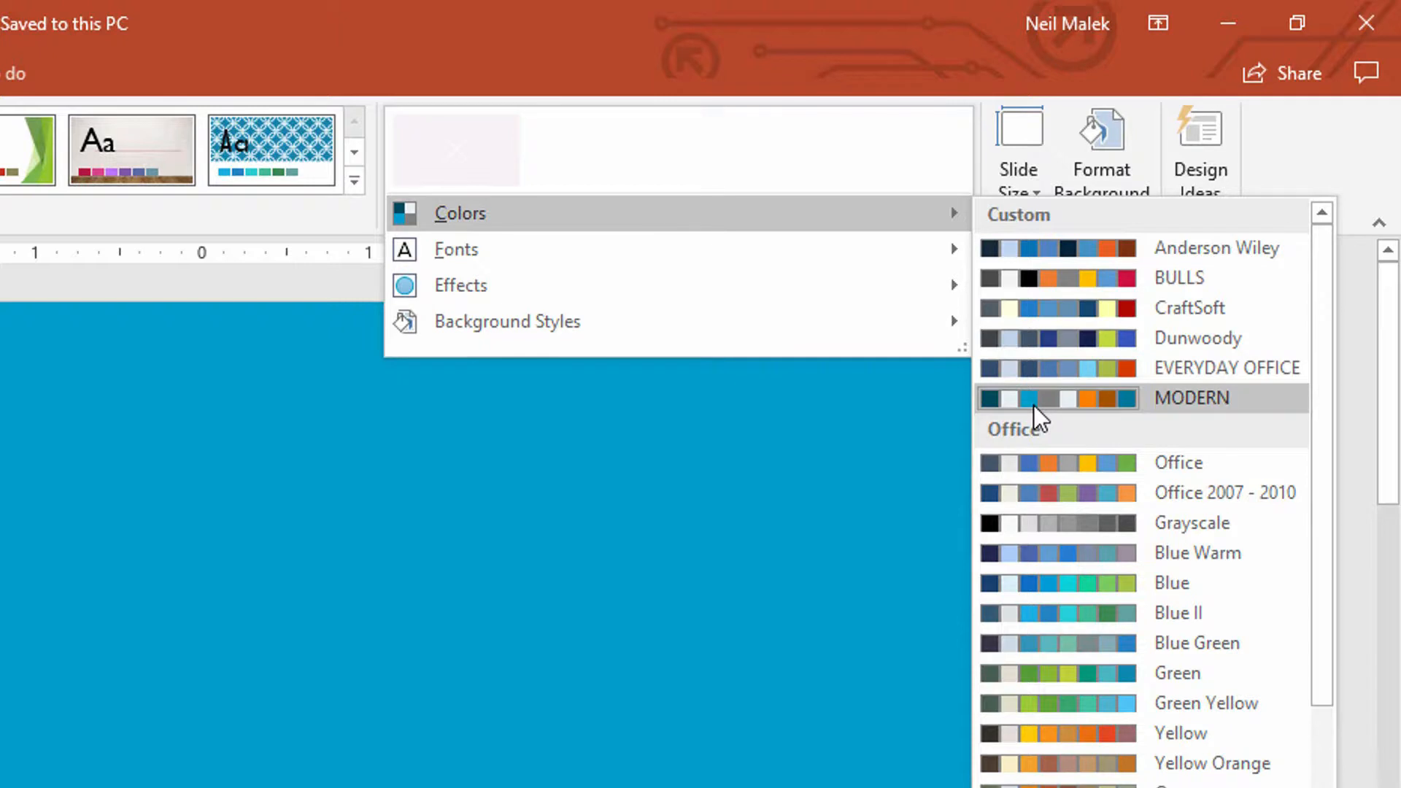
{"action": "mouse_move", "coordinate": [1035, 421]}
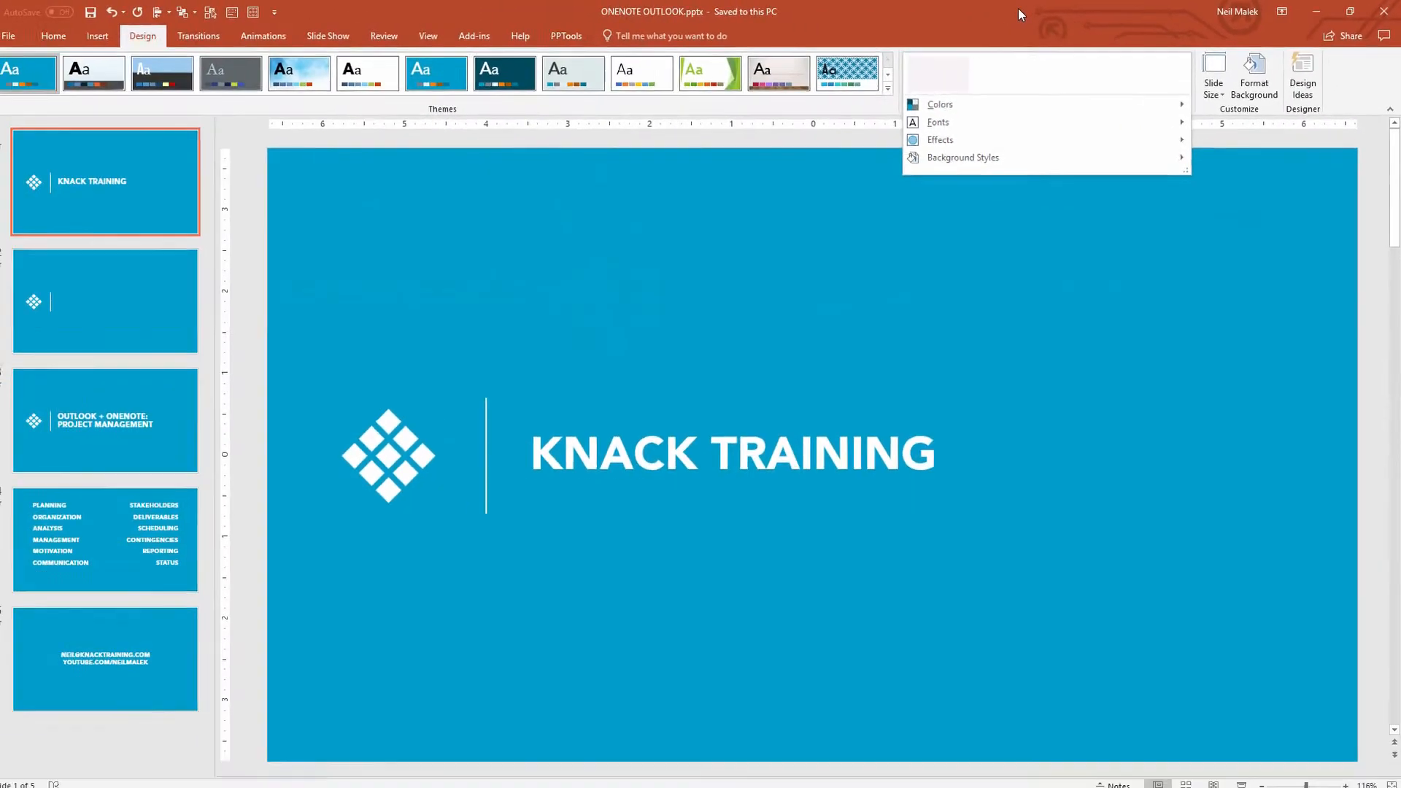
{"action": "left_click", "coordinate": [108, 35]}
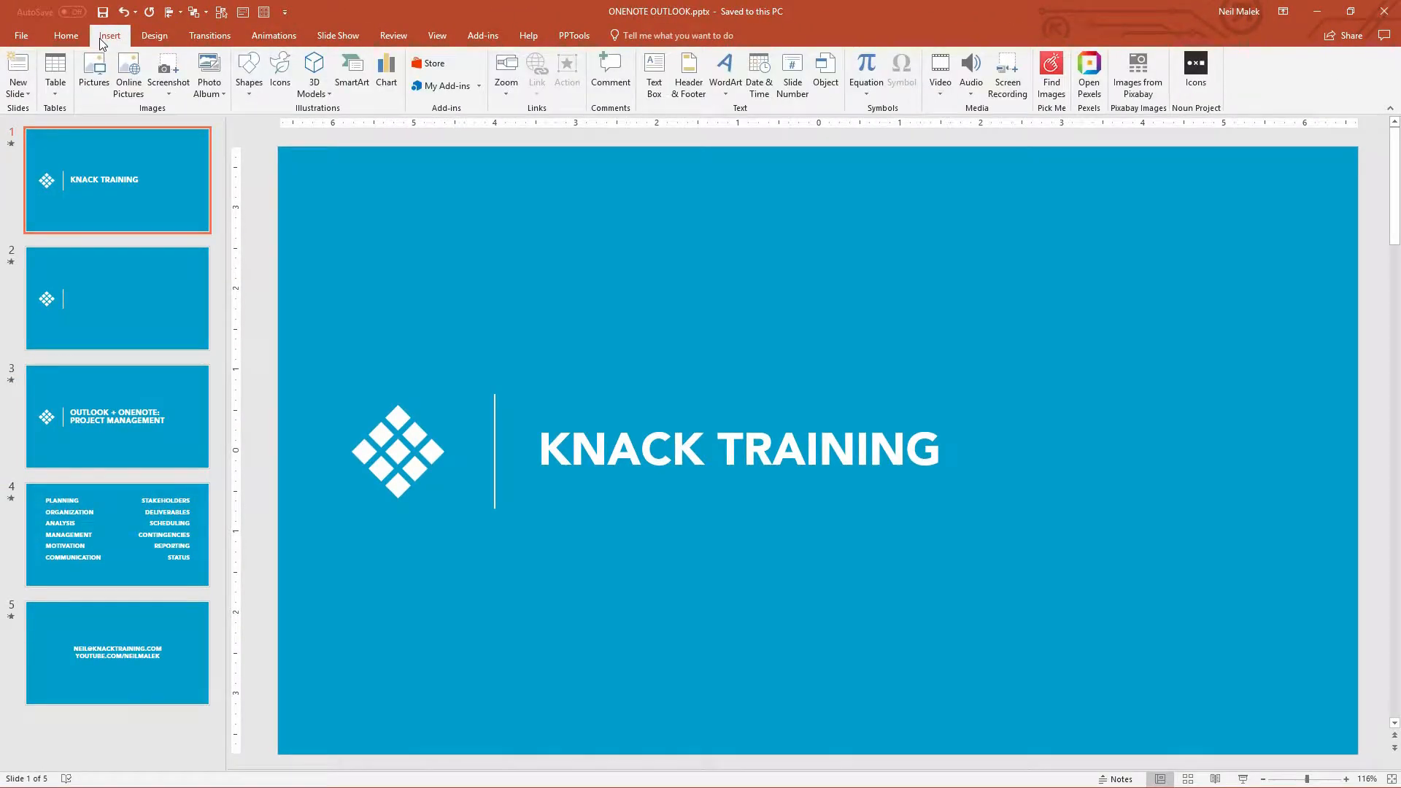
- Draw a rectangle near the top-left of the Knack Training title slide
{"action": "left_click", "coordinate": [248, 73]}
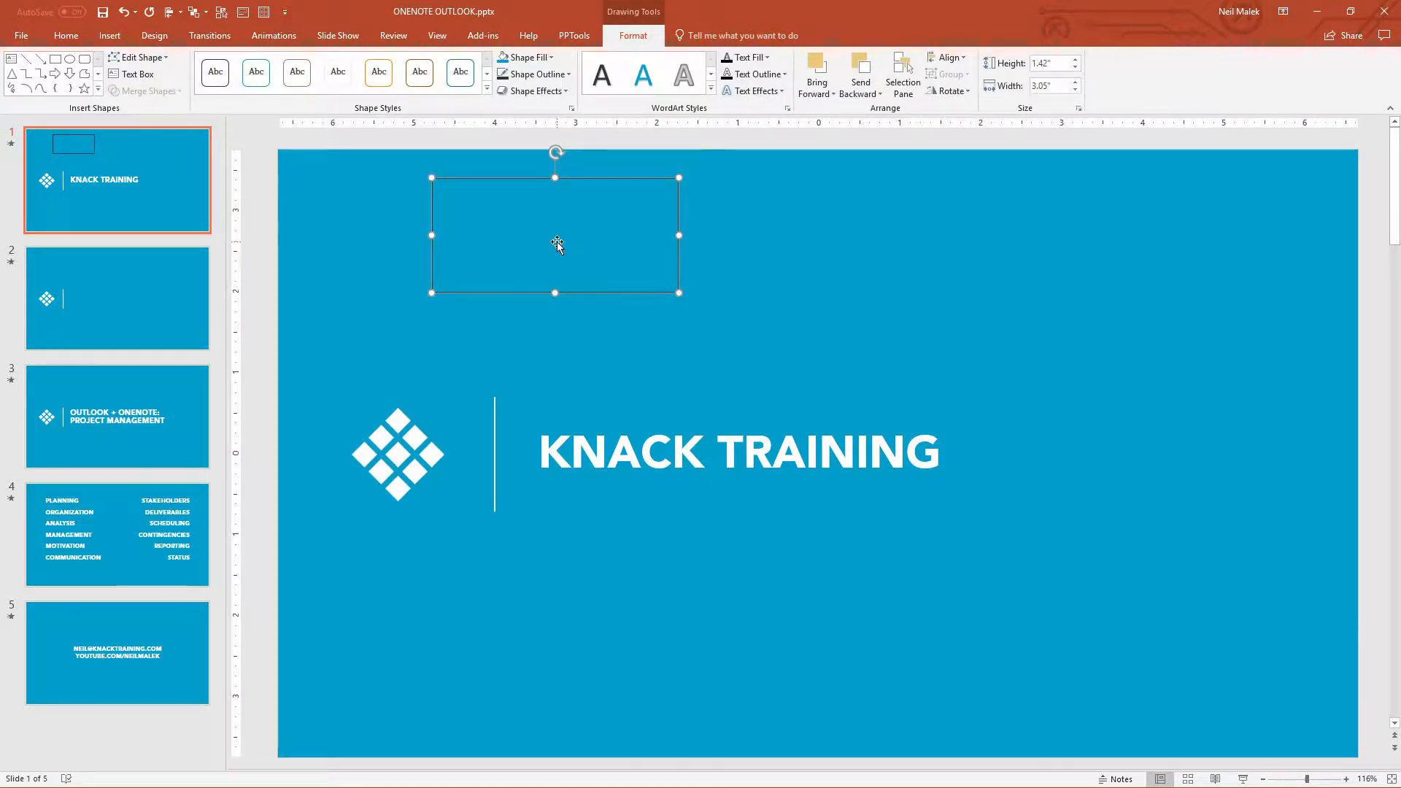
{"action": "mouse_move", "coordinate": [629, 254]}
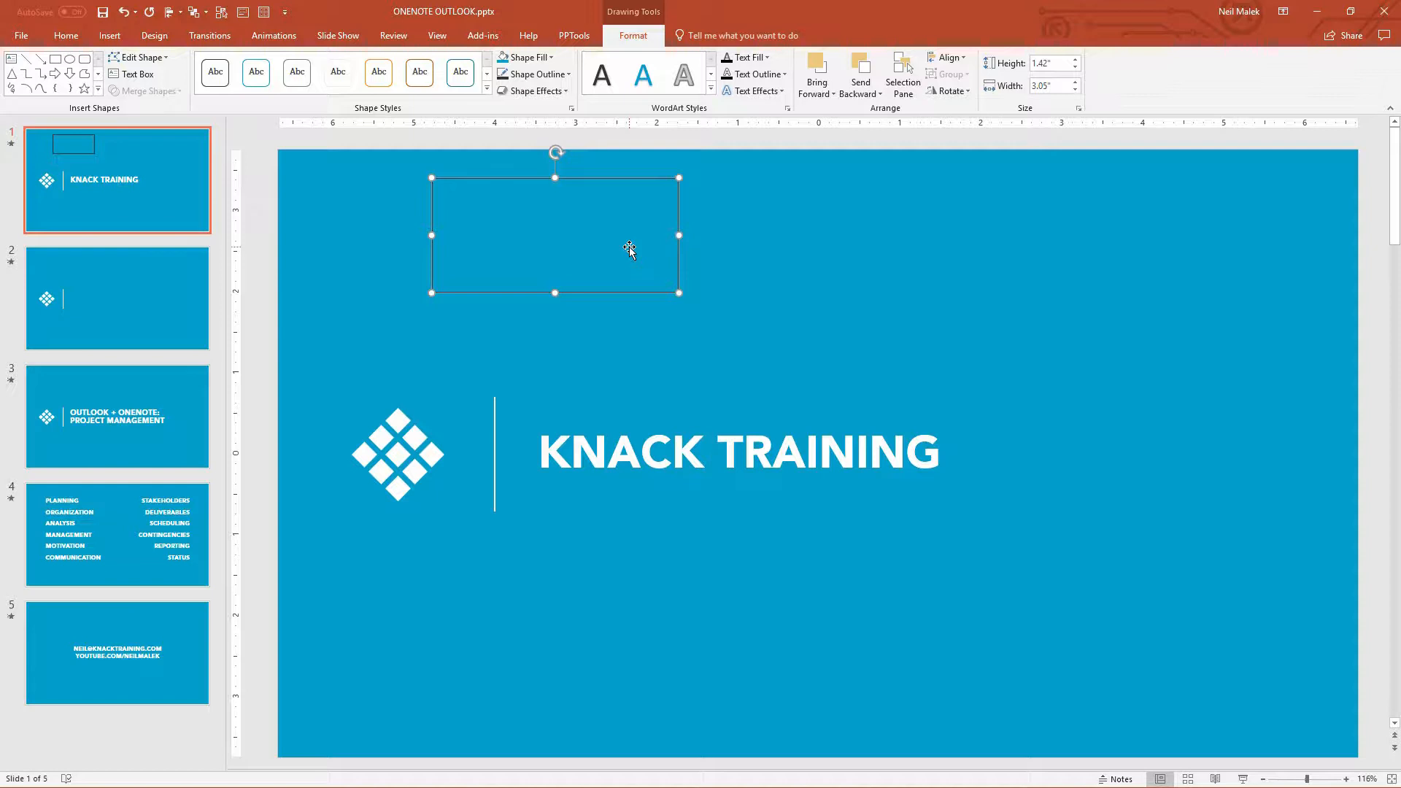
{"action": "mouse_move", "coordinate": [623, 247]}
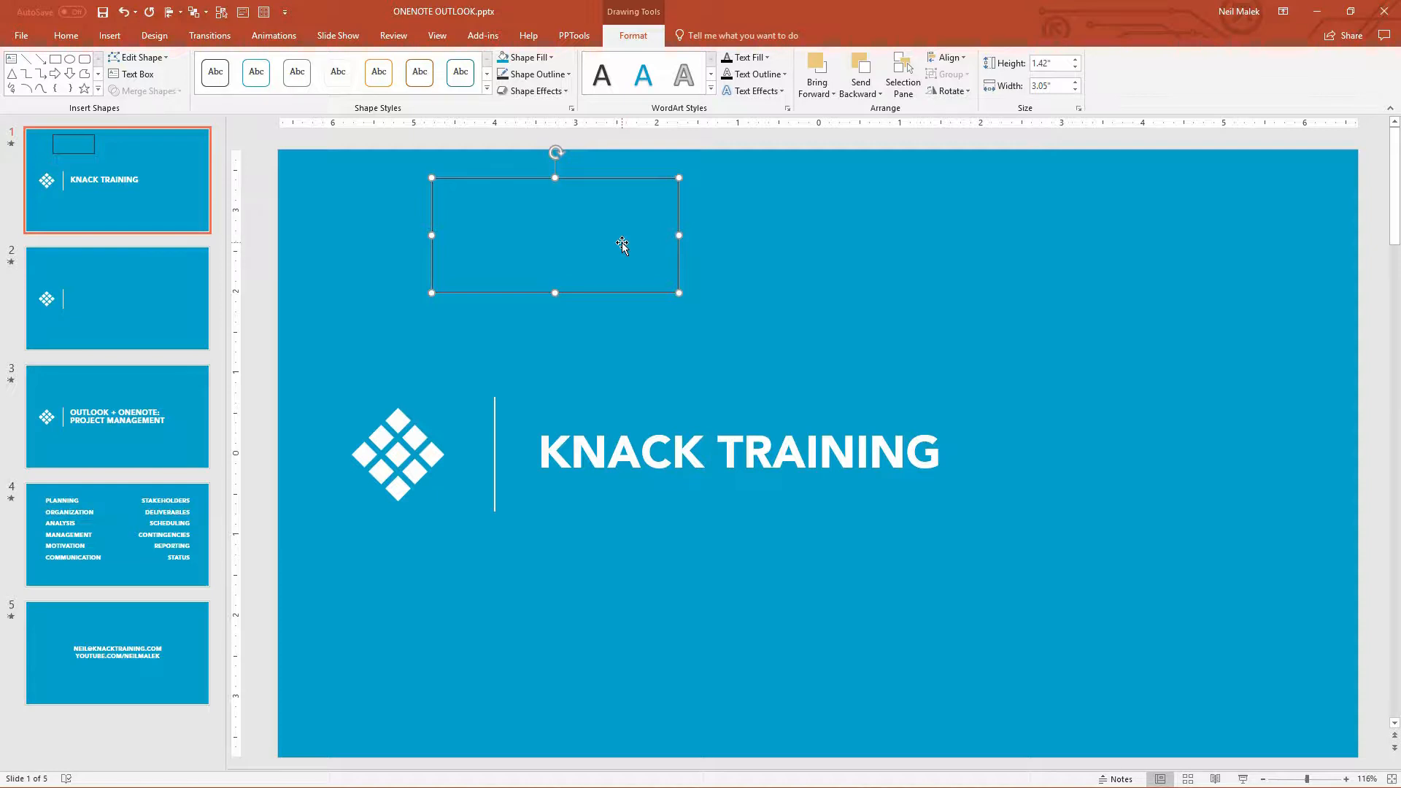
- Set the rectangle's shape fill to White
{"action": "left_click", "coordinate": [527, 56]}
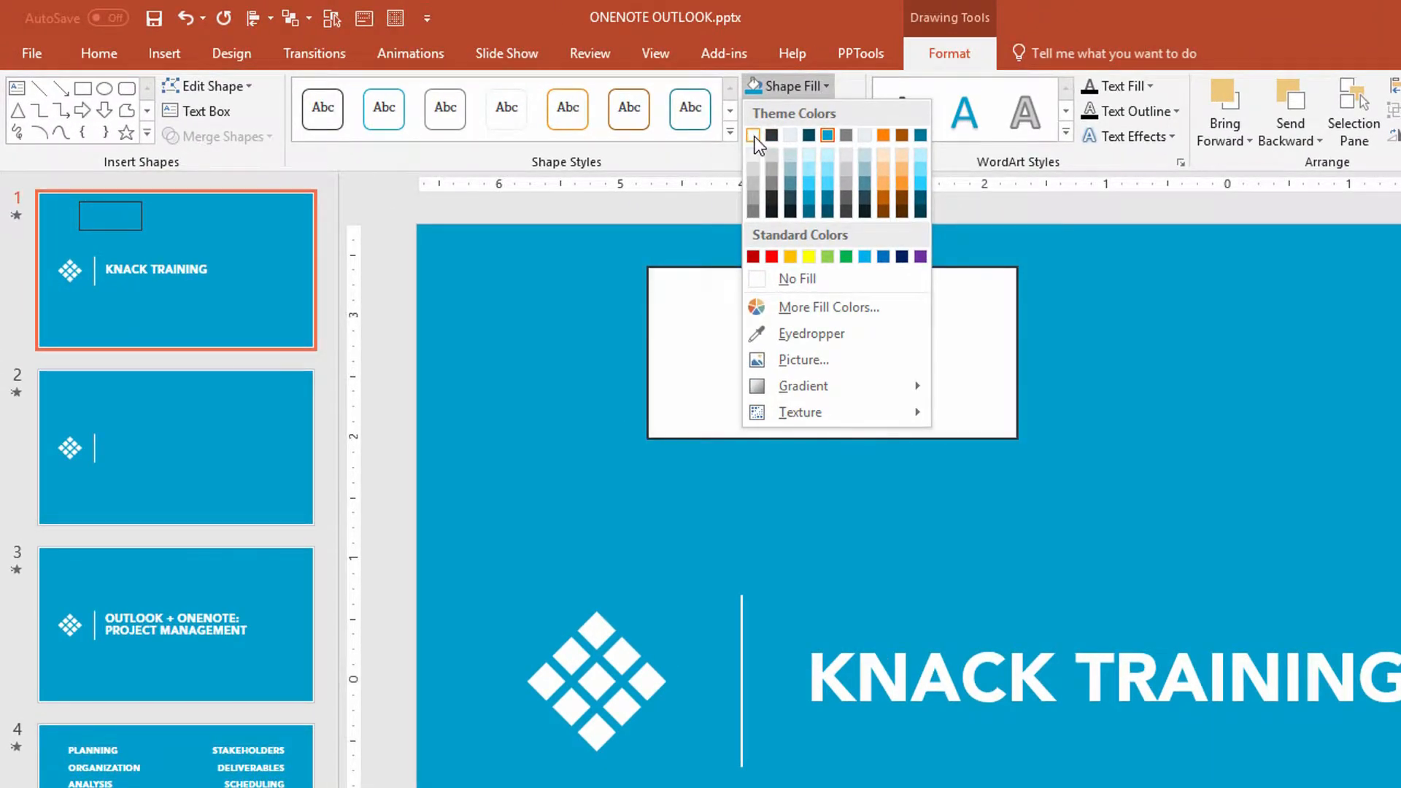
{"action": "left_click", "coordinate": [800, 111]}
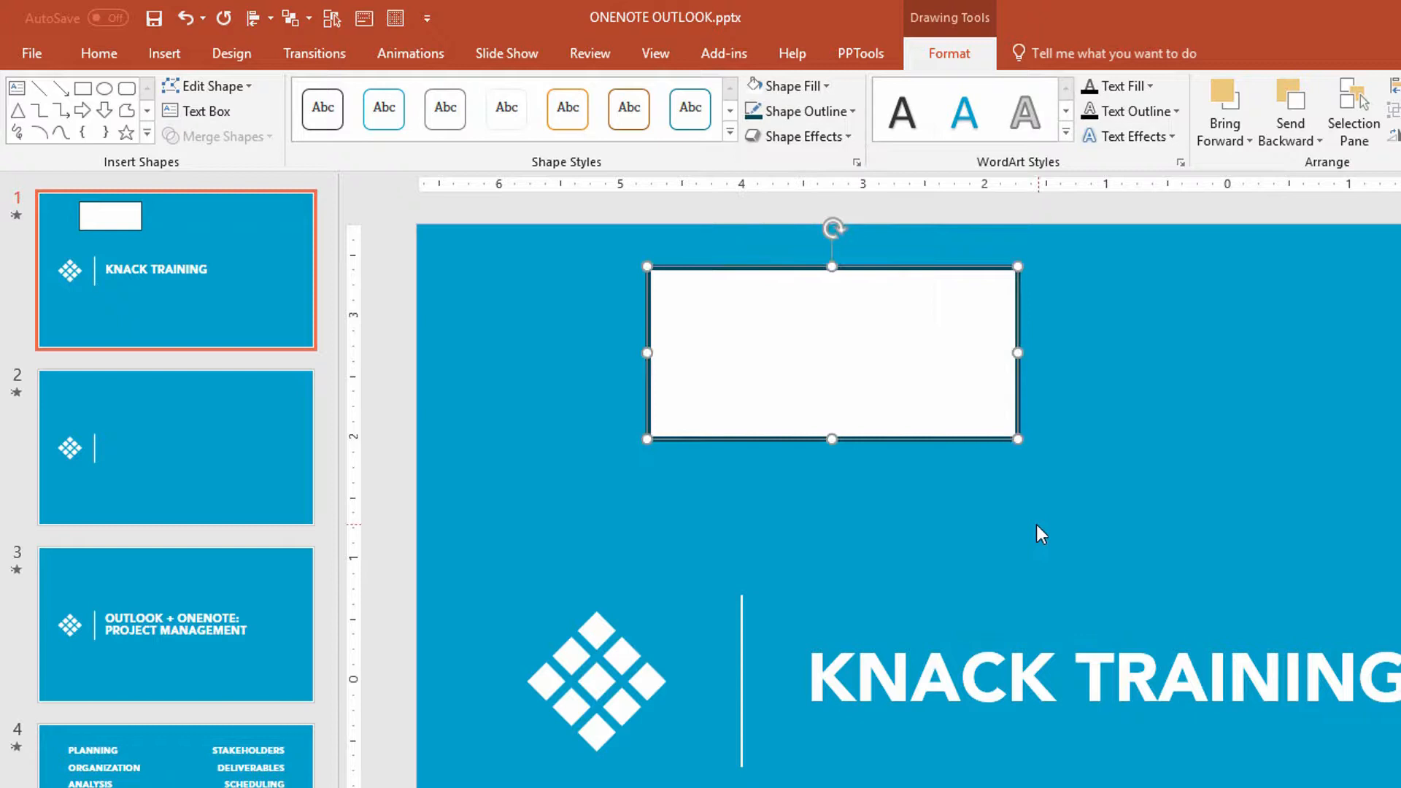
{"action": "mouse_move", "coordinate": [797, 385]}
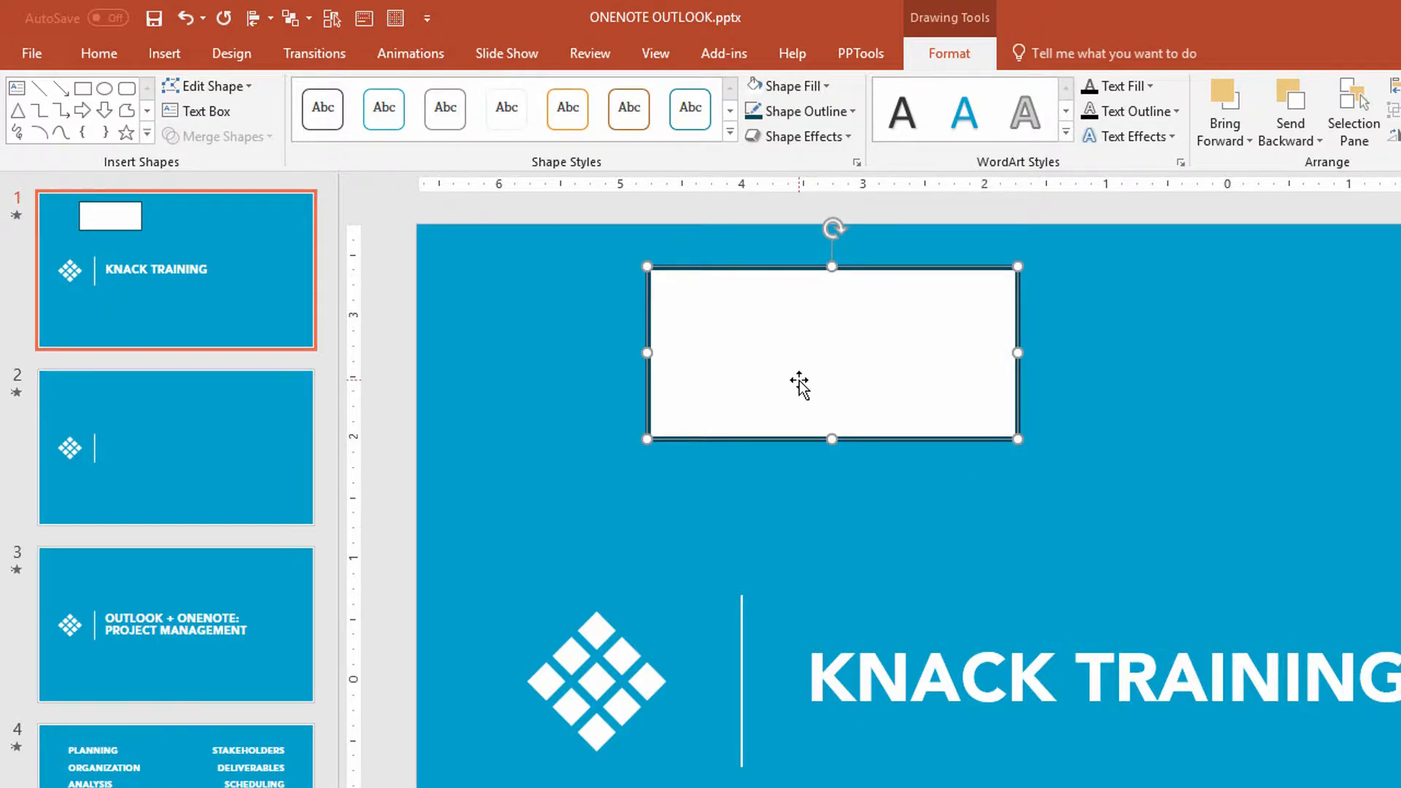
{"action": "mouse_move", "coordinate": [761, 337]}
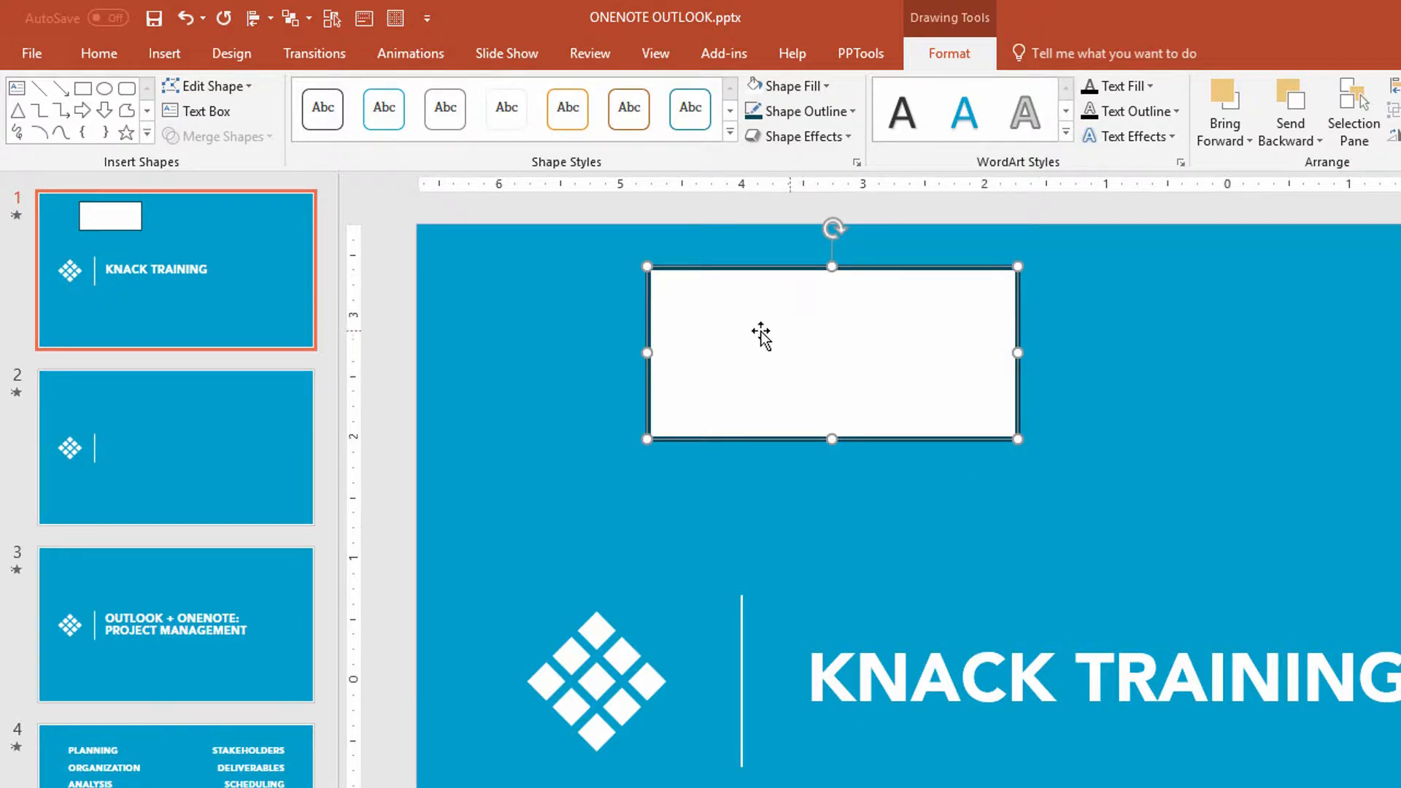
{"action": "mouse_move", "coordinate": [858, 347]}
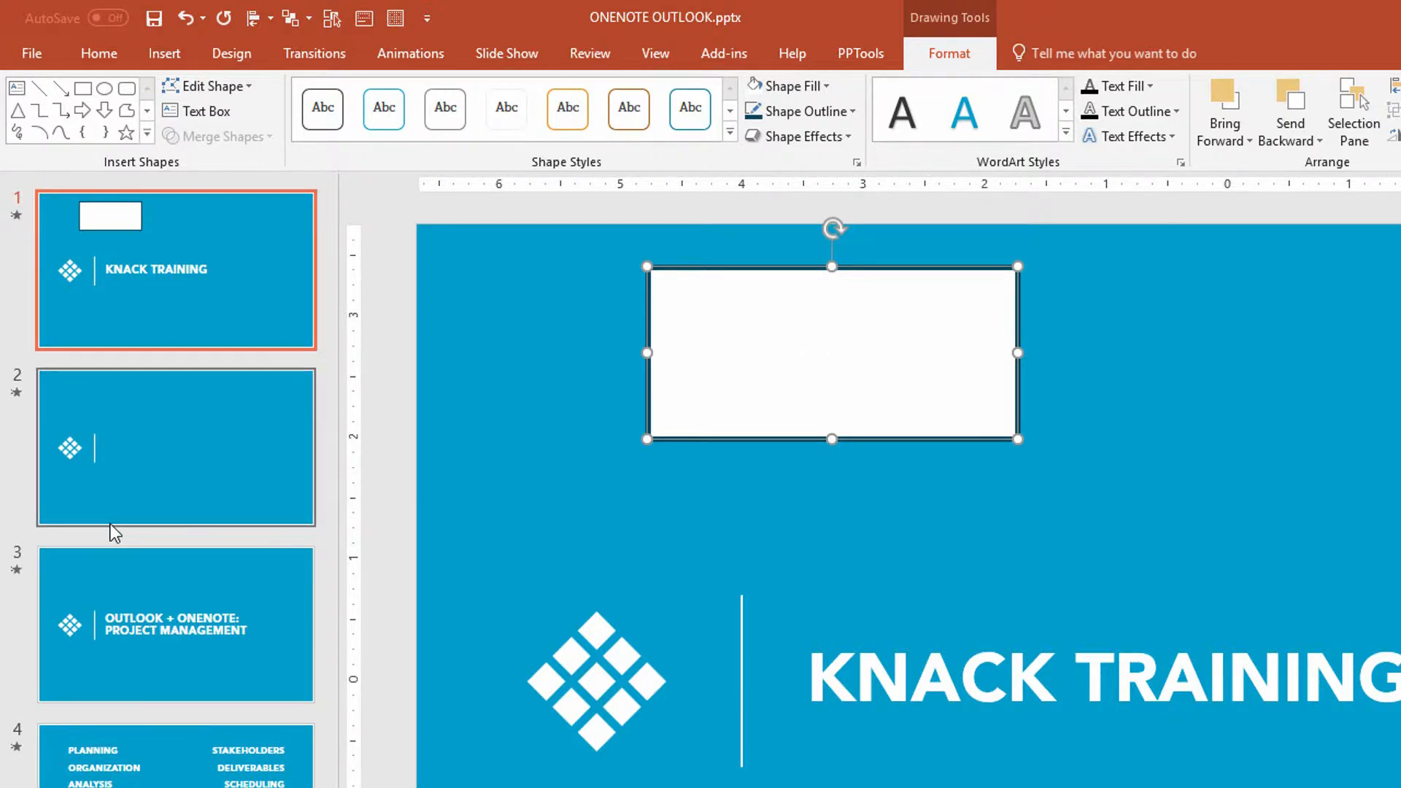
- Set the white rectangle as the default shape, then delete it from the title slide
{"action": "right_click", "coordinate": [741, 338]}
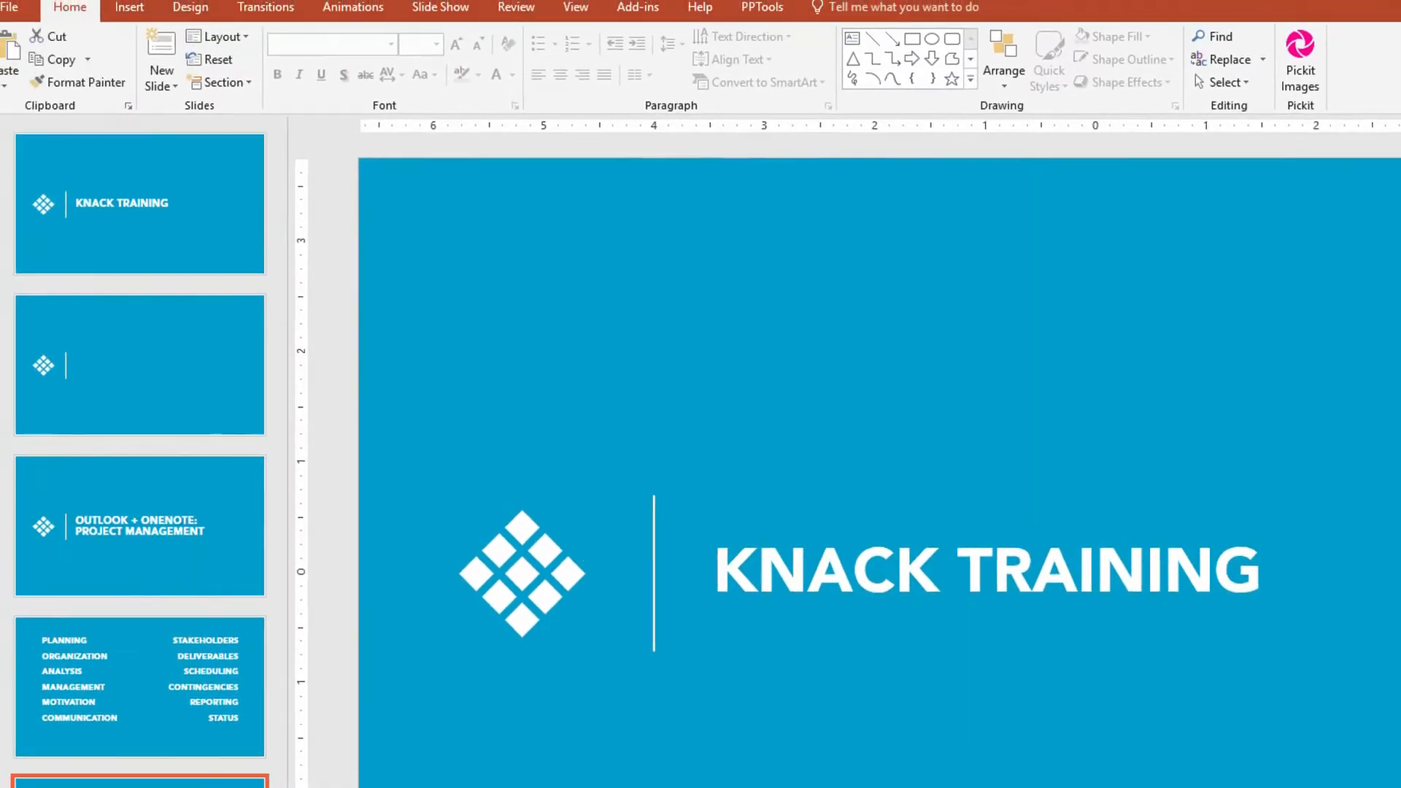
- Draw an oval on the contact slide to check it picks up the white default style
{"action": "left_click", "coordinate": [147, 19]}
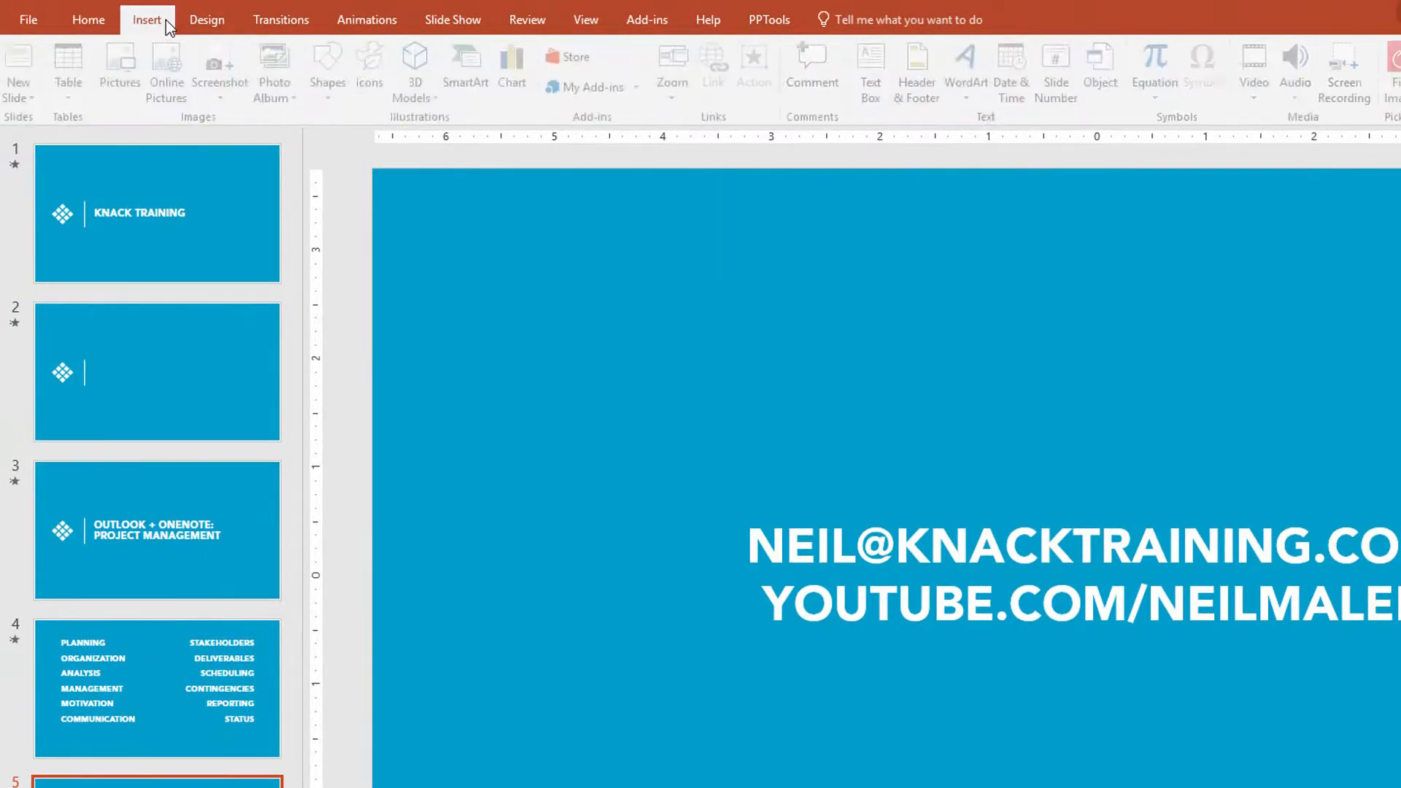
{"action": "left_click", "coordinate": [332, 67]}
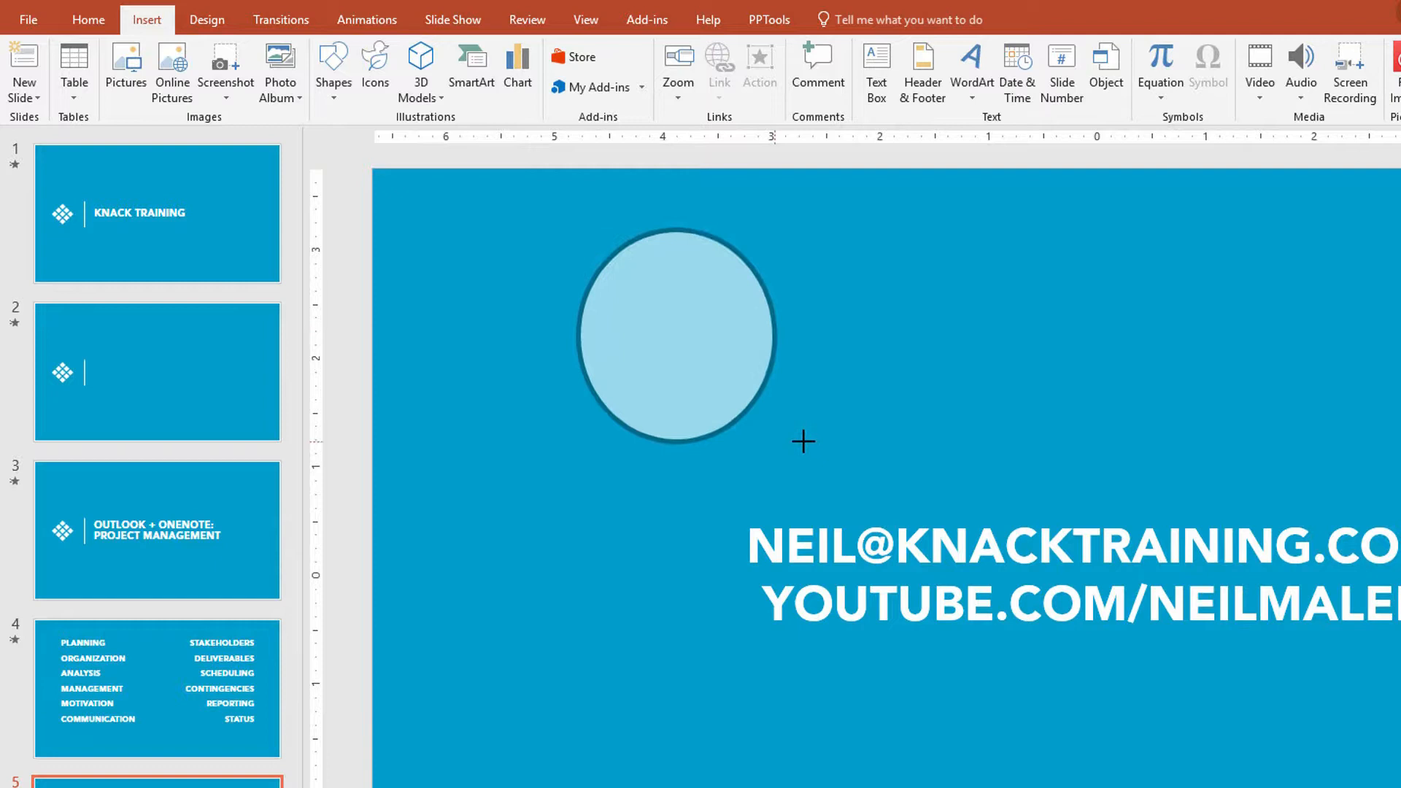
{"action": "left_click", "coordinate": [677, 337]}
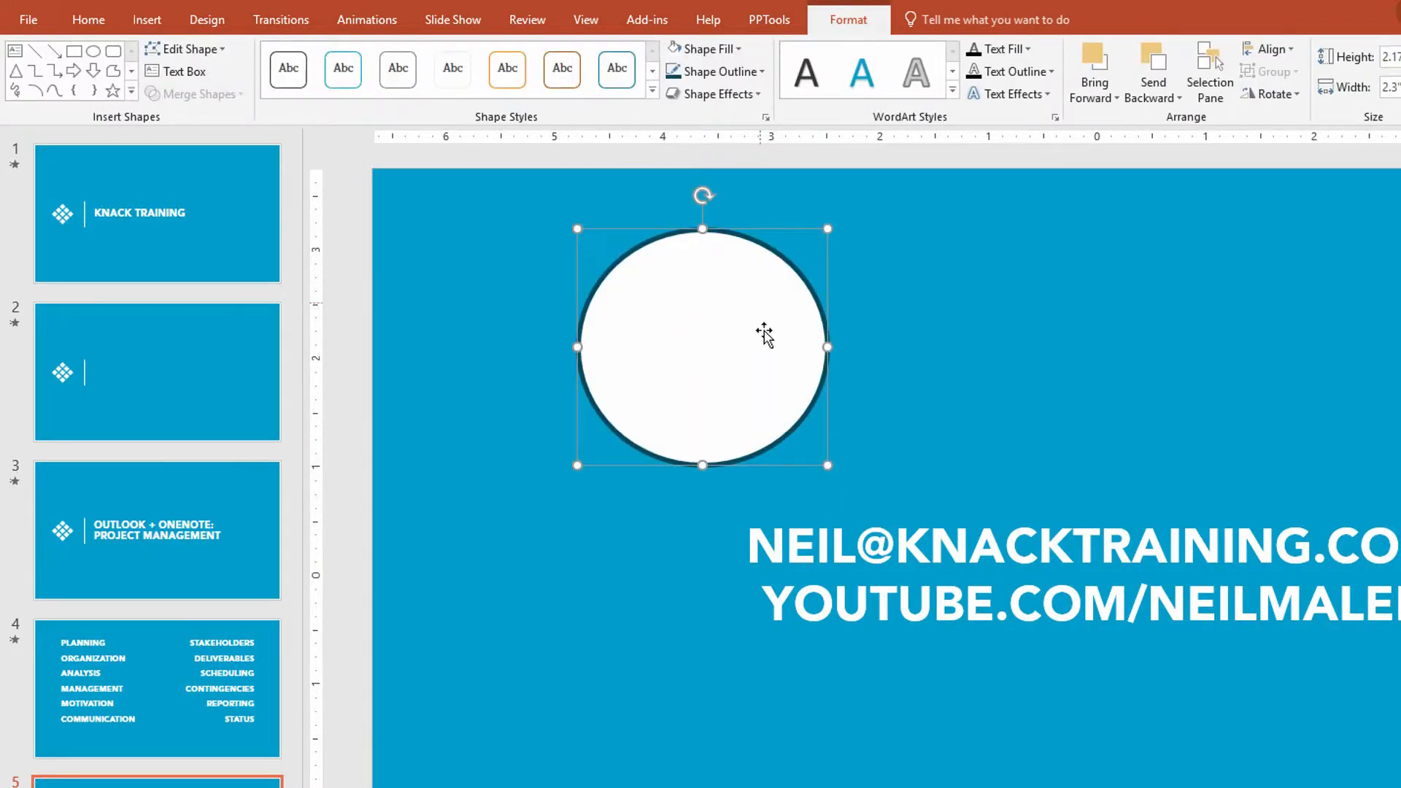
{"action": "mouse_move", "coordinate": [617, 258]}
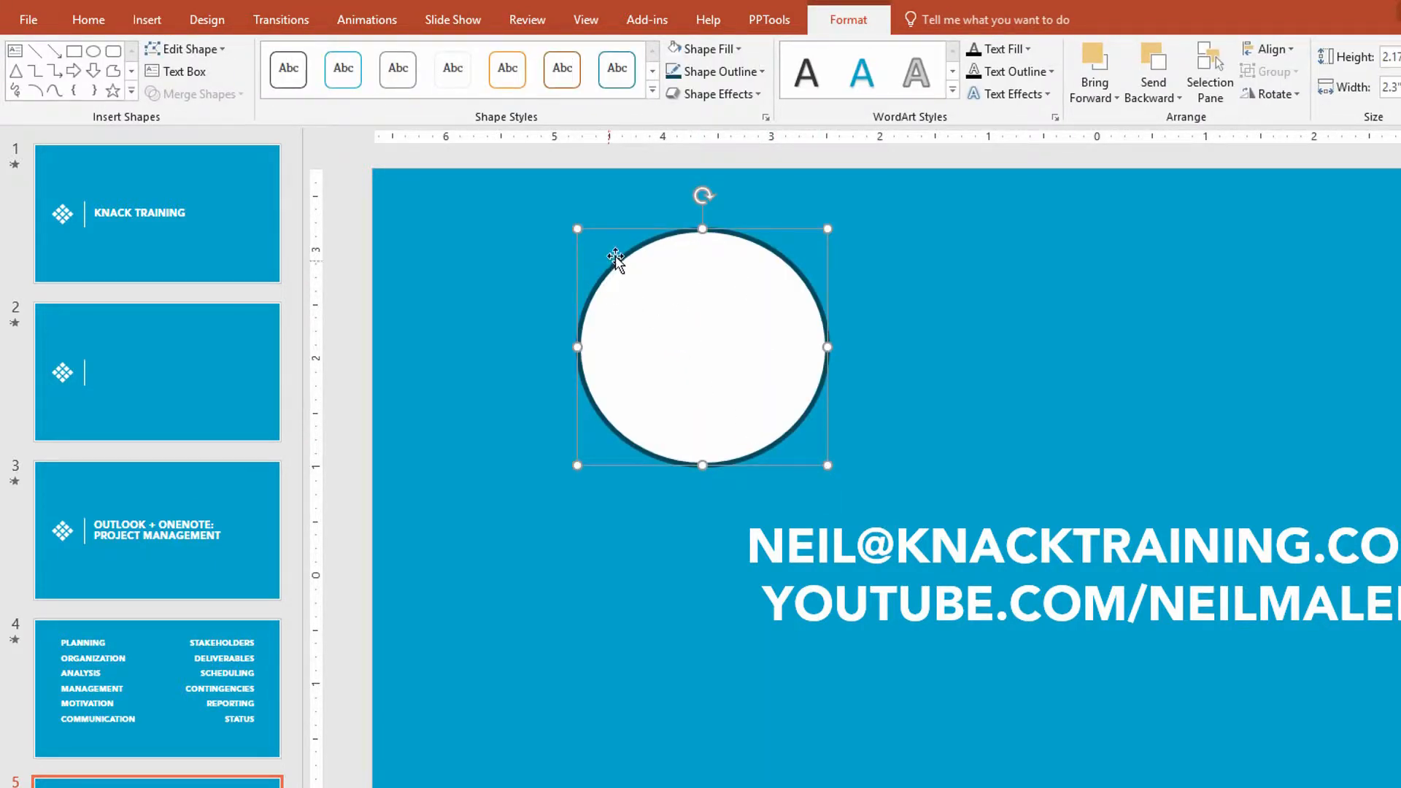
{"action": "mouse_move", "coordinate": [668, 262]}
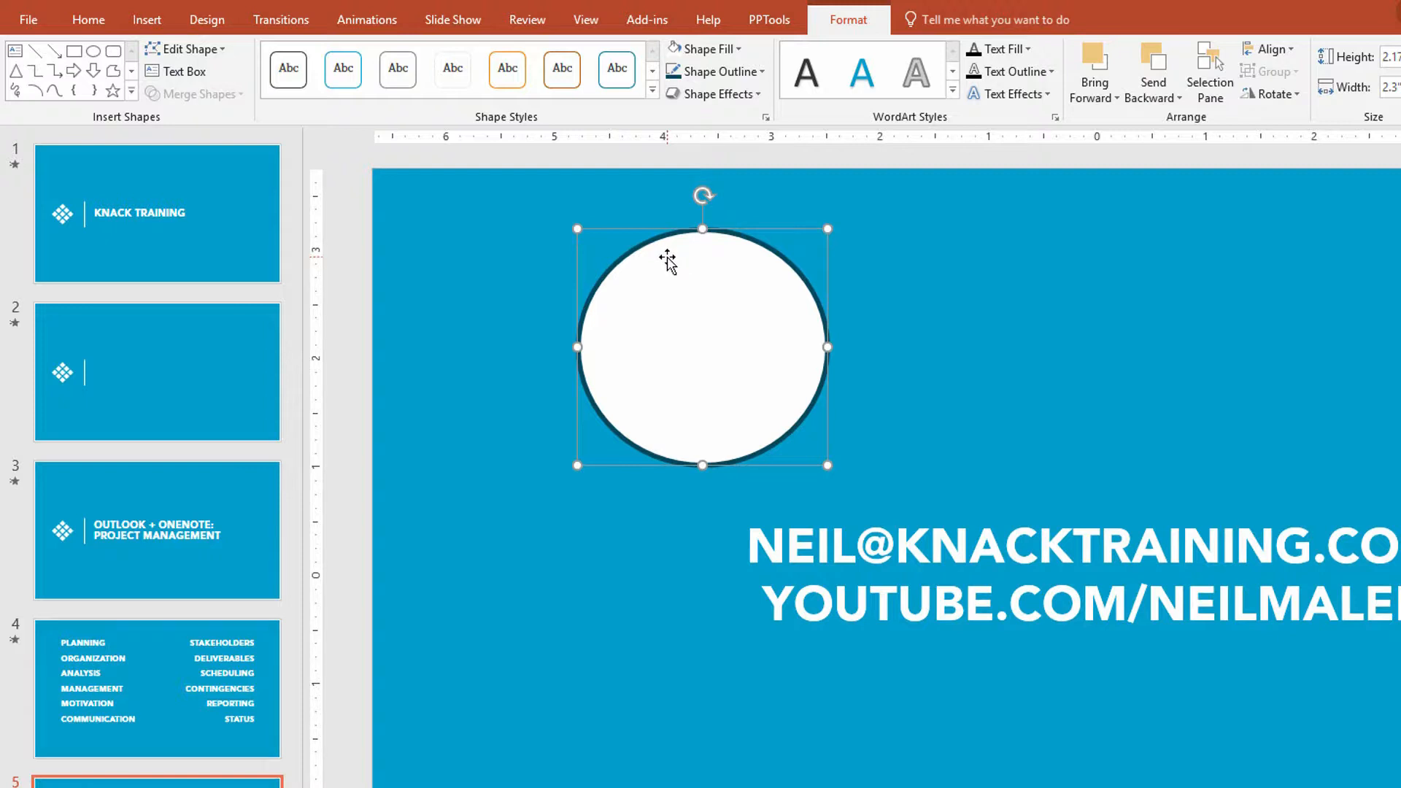
{"action": "mouse_move", "coordinate": [662, 263]}
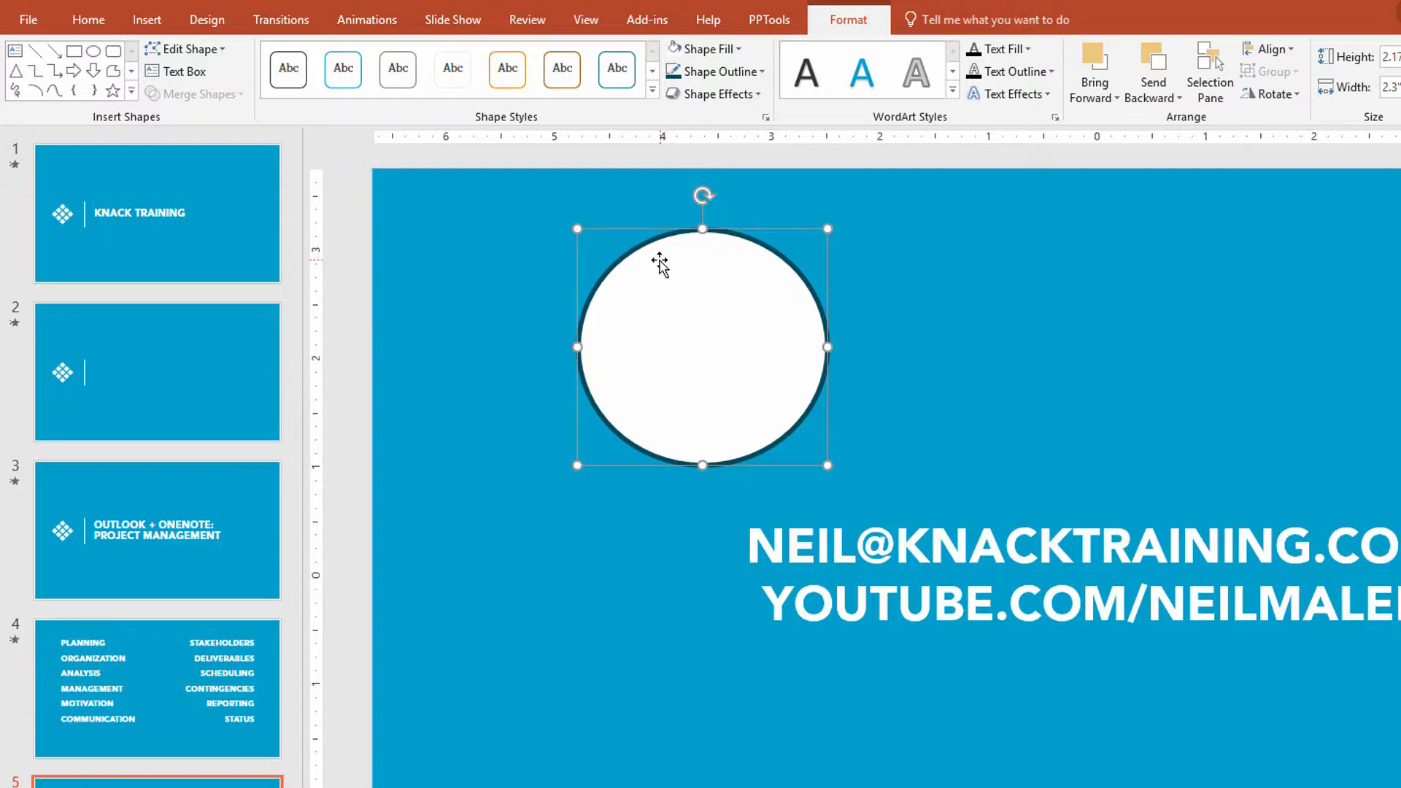
{"action": "mouse_move", "coordinate": [658, 278]}
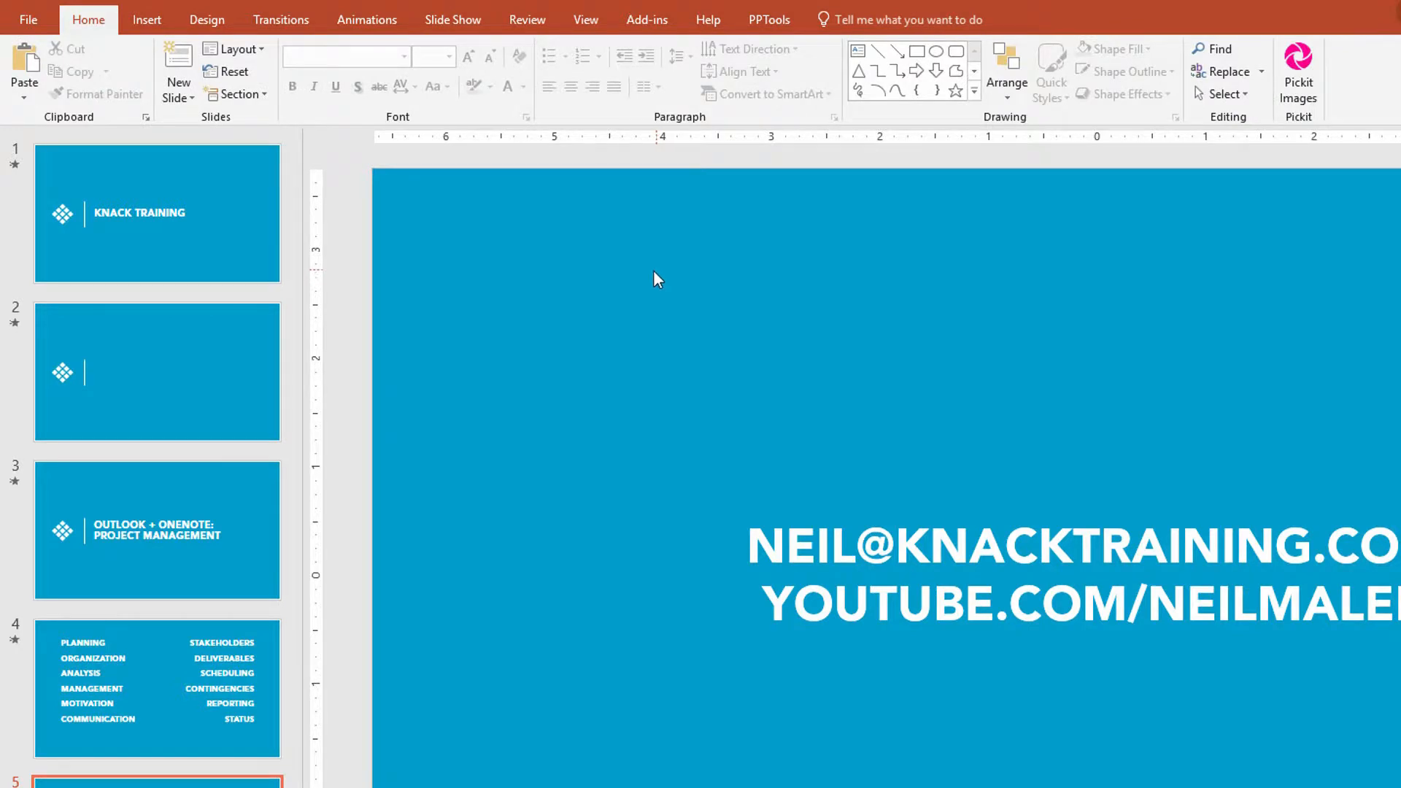
{"action": "mouse_move", "coordinate": [649, 282]}
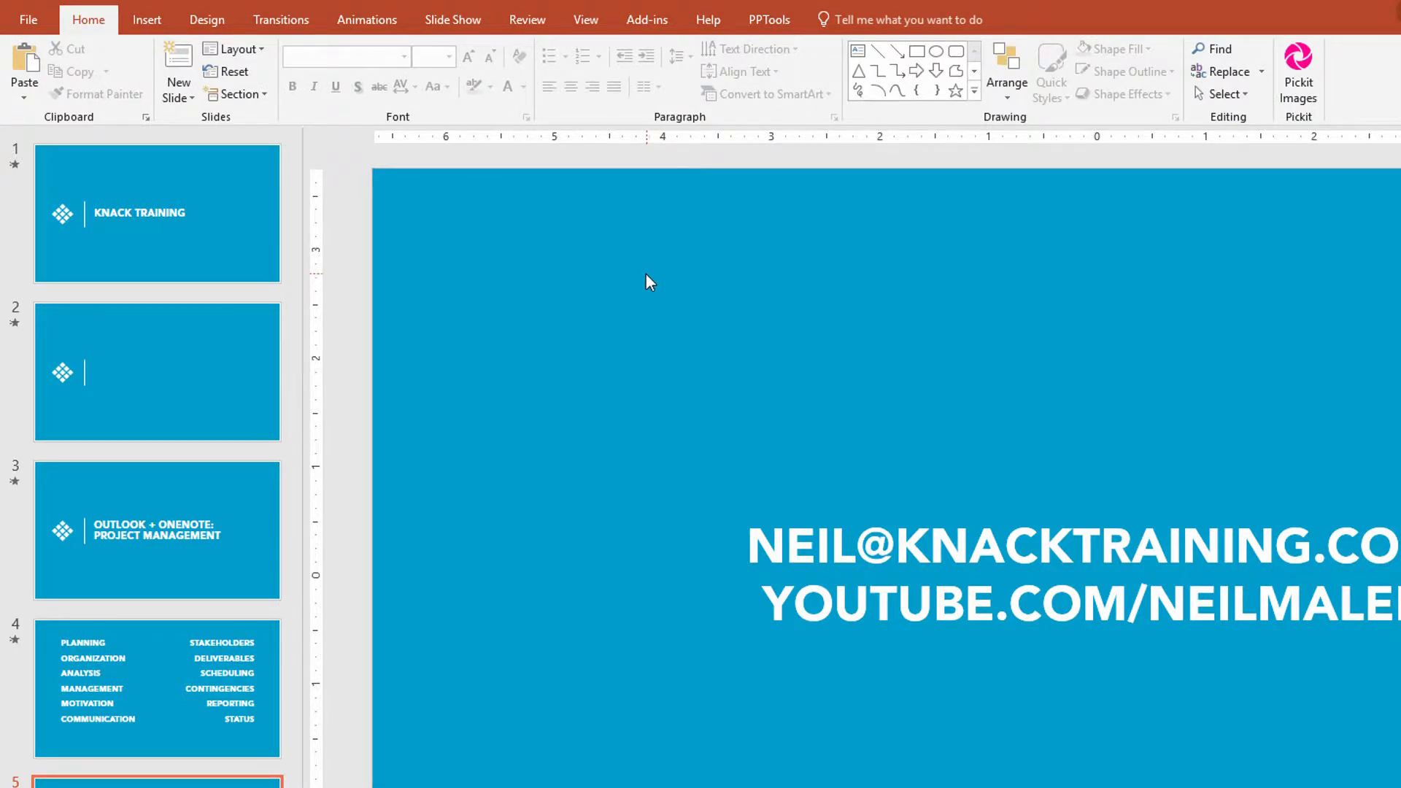
{"action": "mouse_move", "coordinate": [634, 280]}
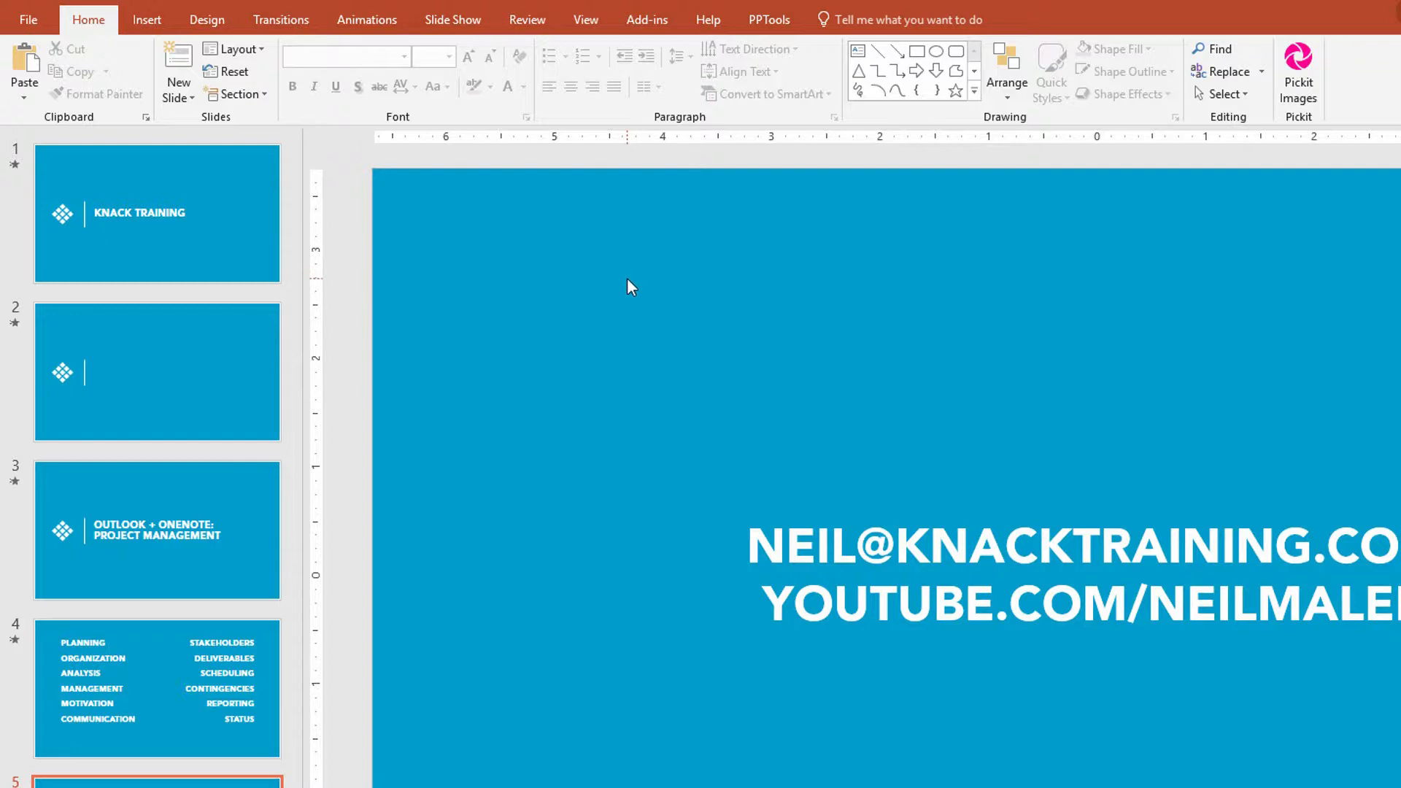
{"action": "mouse_move", "coordinate": [586, 27]}
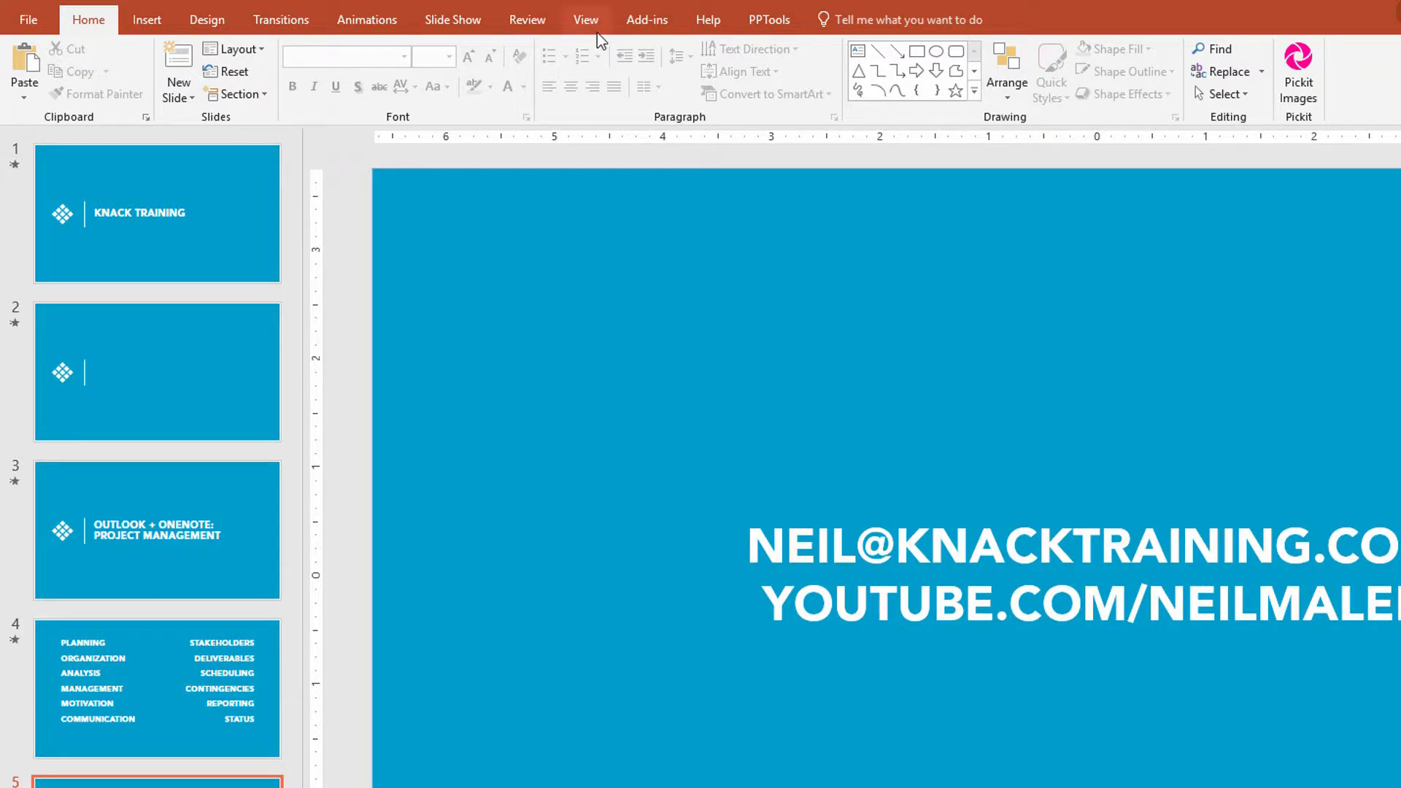
- Switch from the View tab into Slide Master view
{"action": "left_click", "coordinate": [585, 19]}
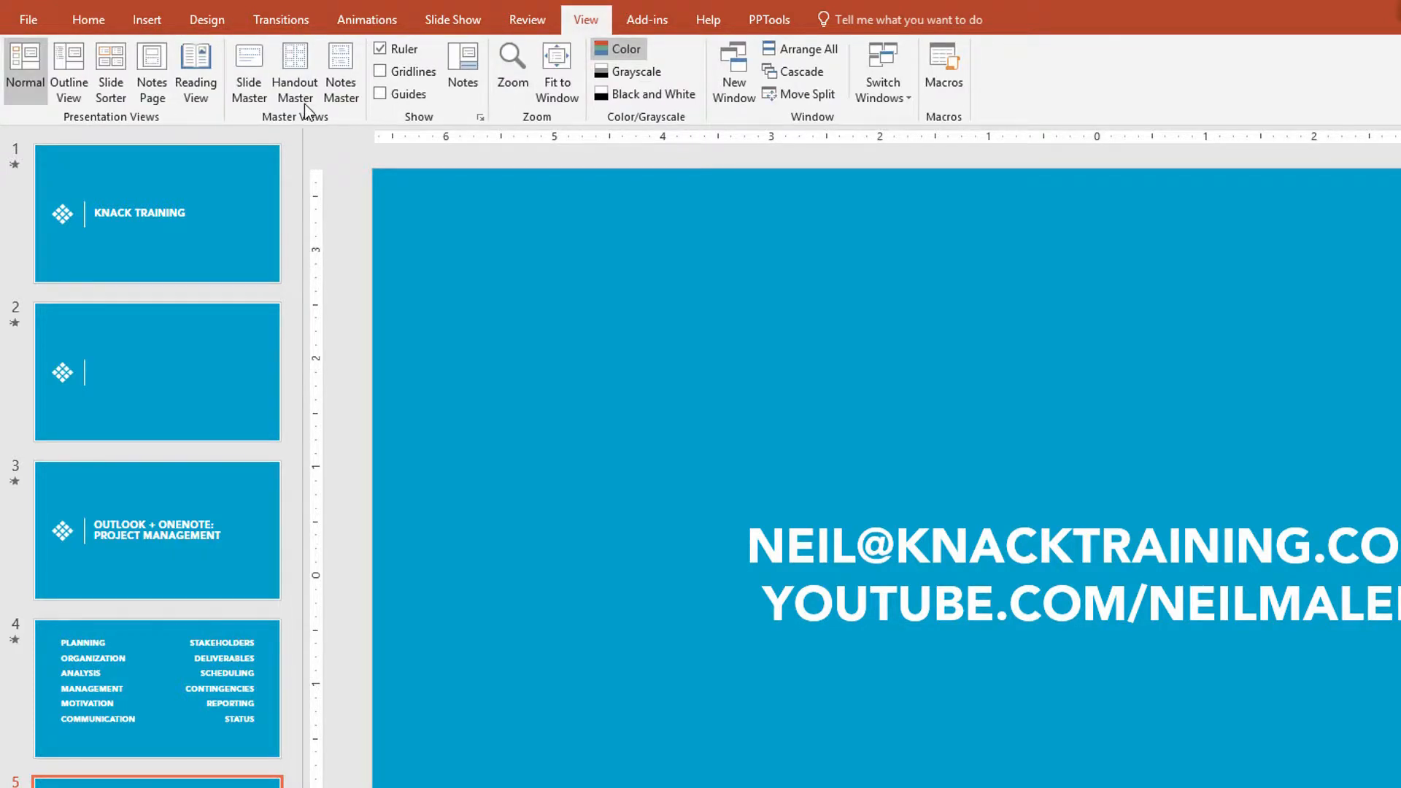
{"action": "mouse_move", "coordinate": [249, 70]}
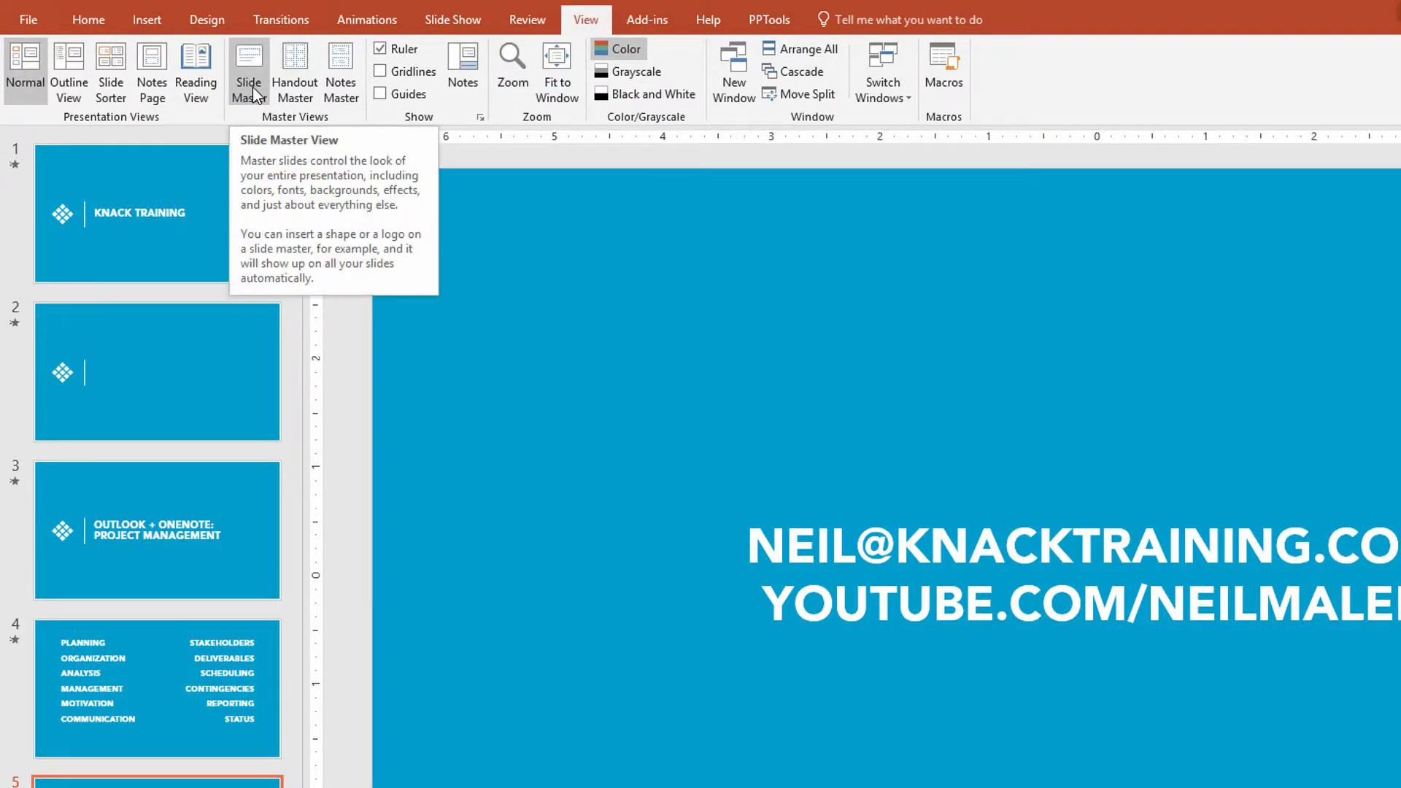
{"action": "left_click", "coordinate": [248, 72]}
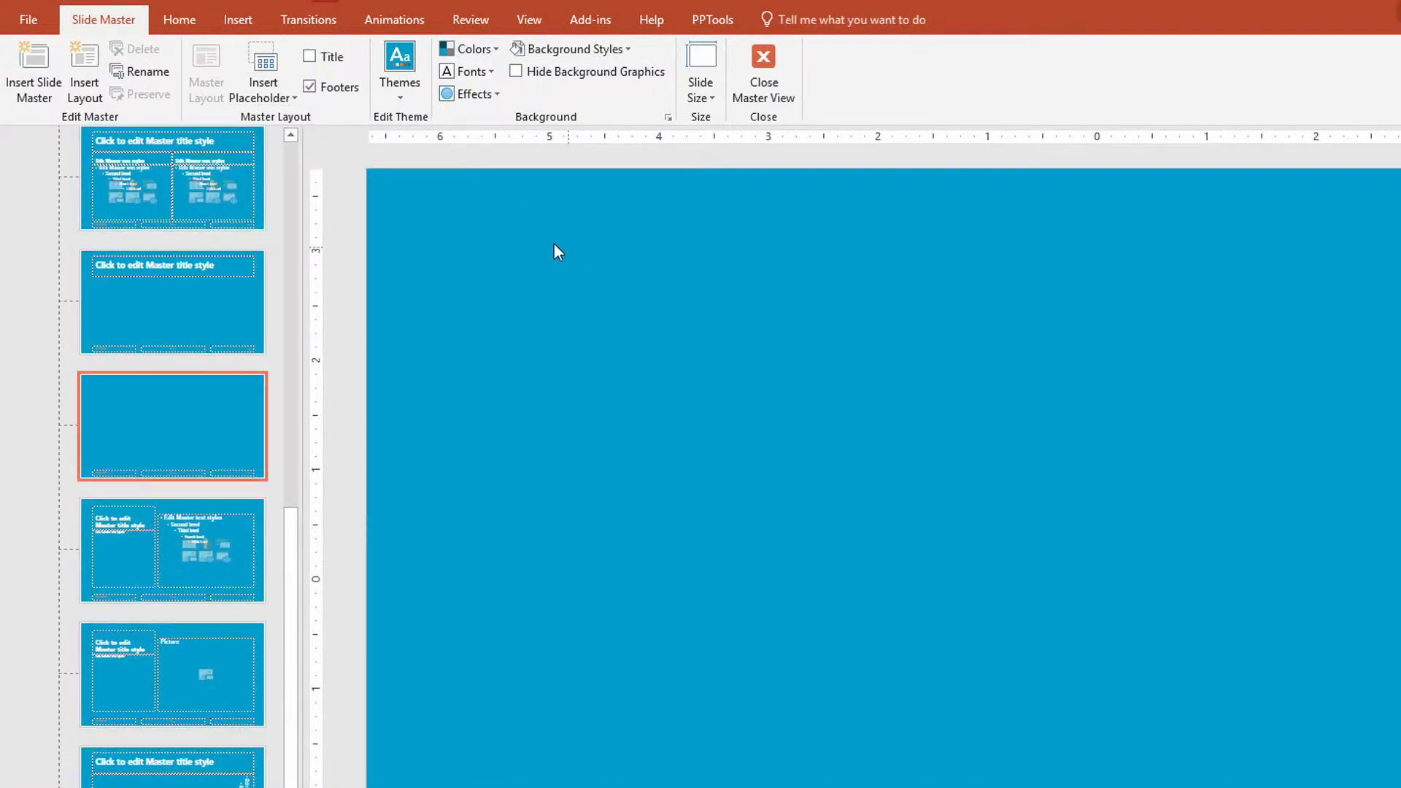
- Draw a rectangle on the blank layout with Sky Blue, Background 2 fill and light outline
{"action": "left_click", "coordinate": [237, 19]}
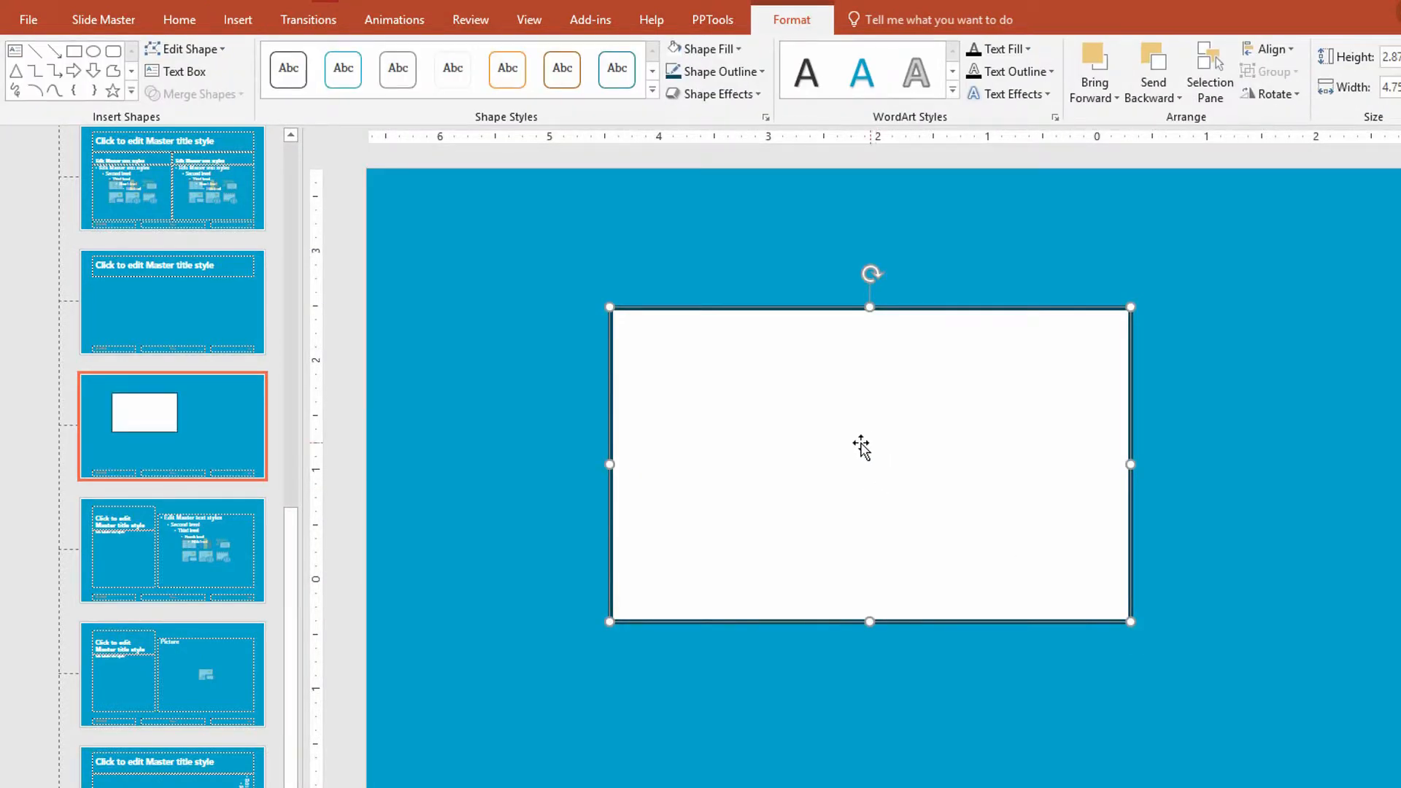
{"action": "left_click", "coordinate": [708, 48]}
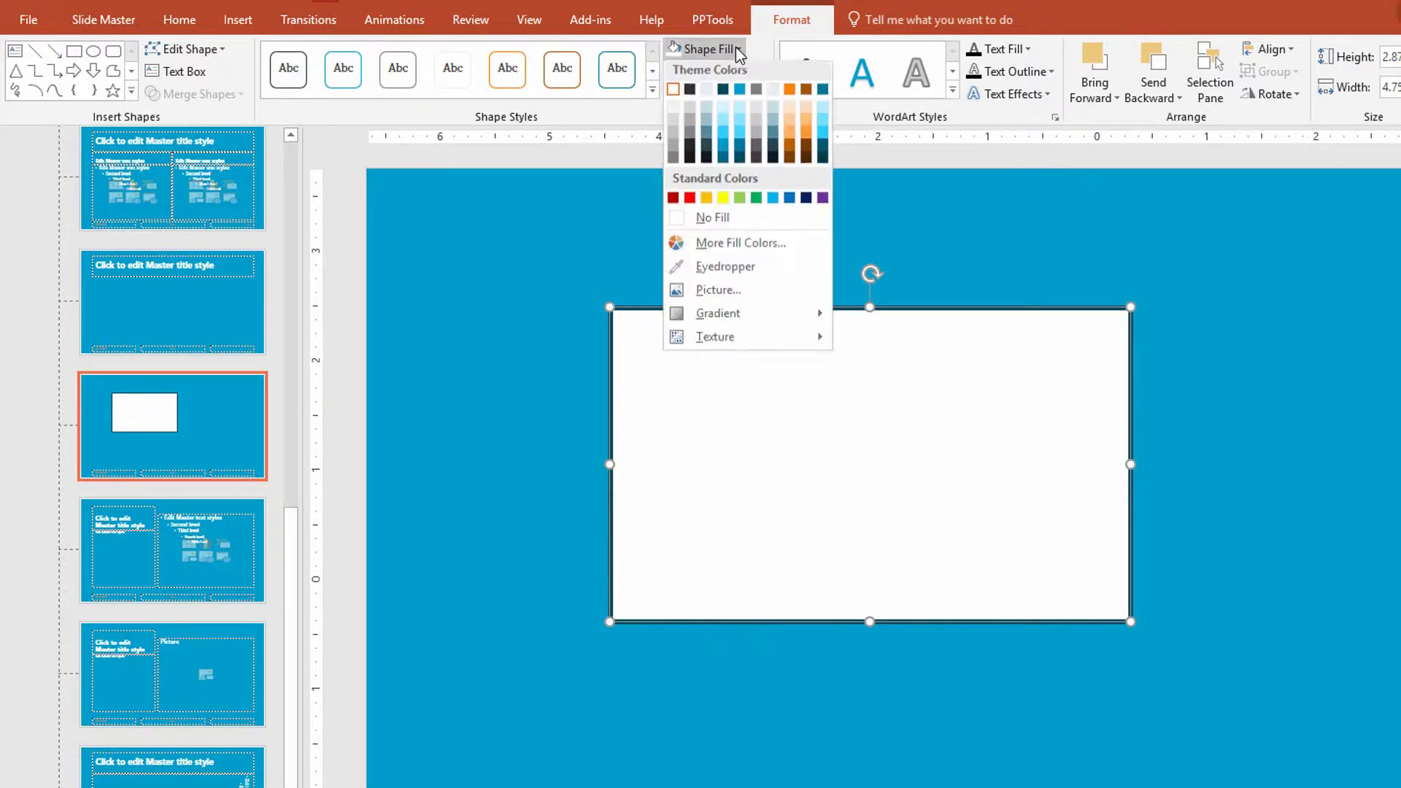
{"action": "mouse_move", "coordinate": [708, 92]}
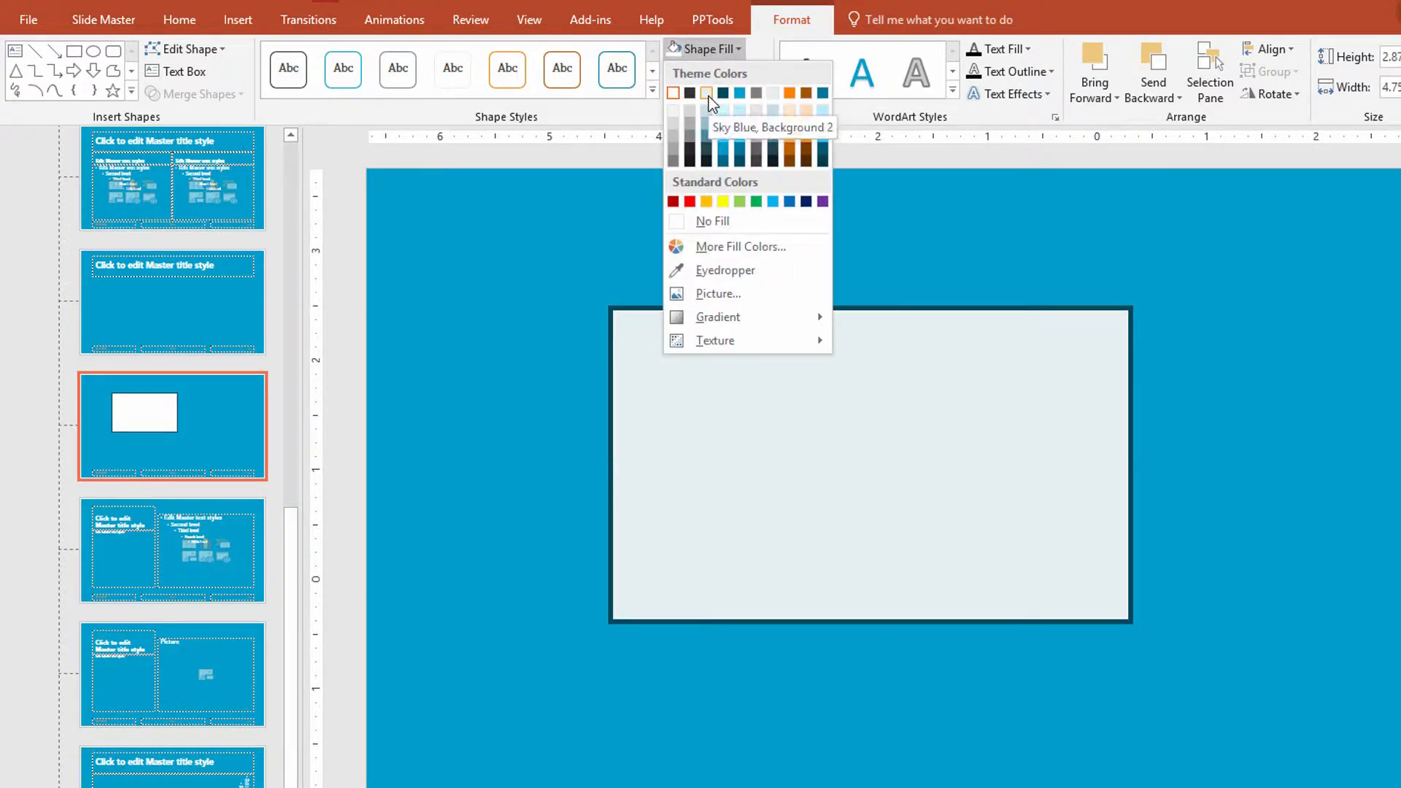
{"action": "left_click", "coordinate": [715, 72]}
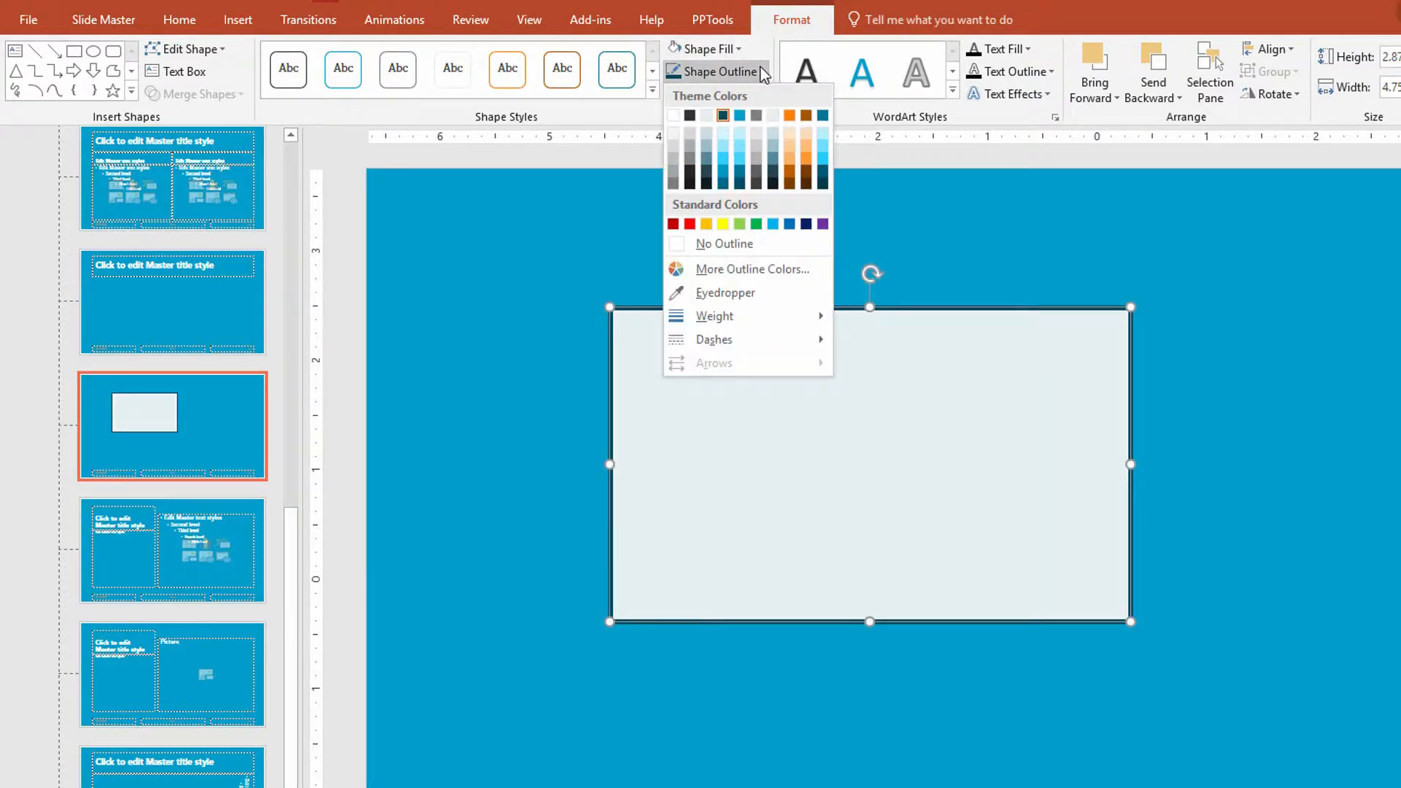
{"action": "left_click", "coordinate": [723, 187]}
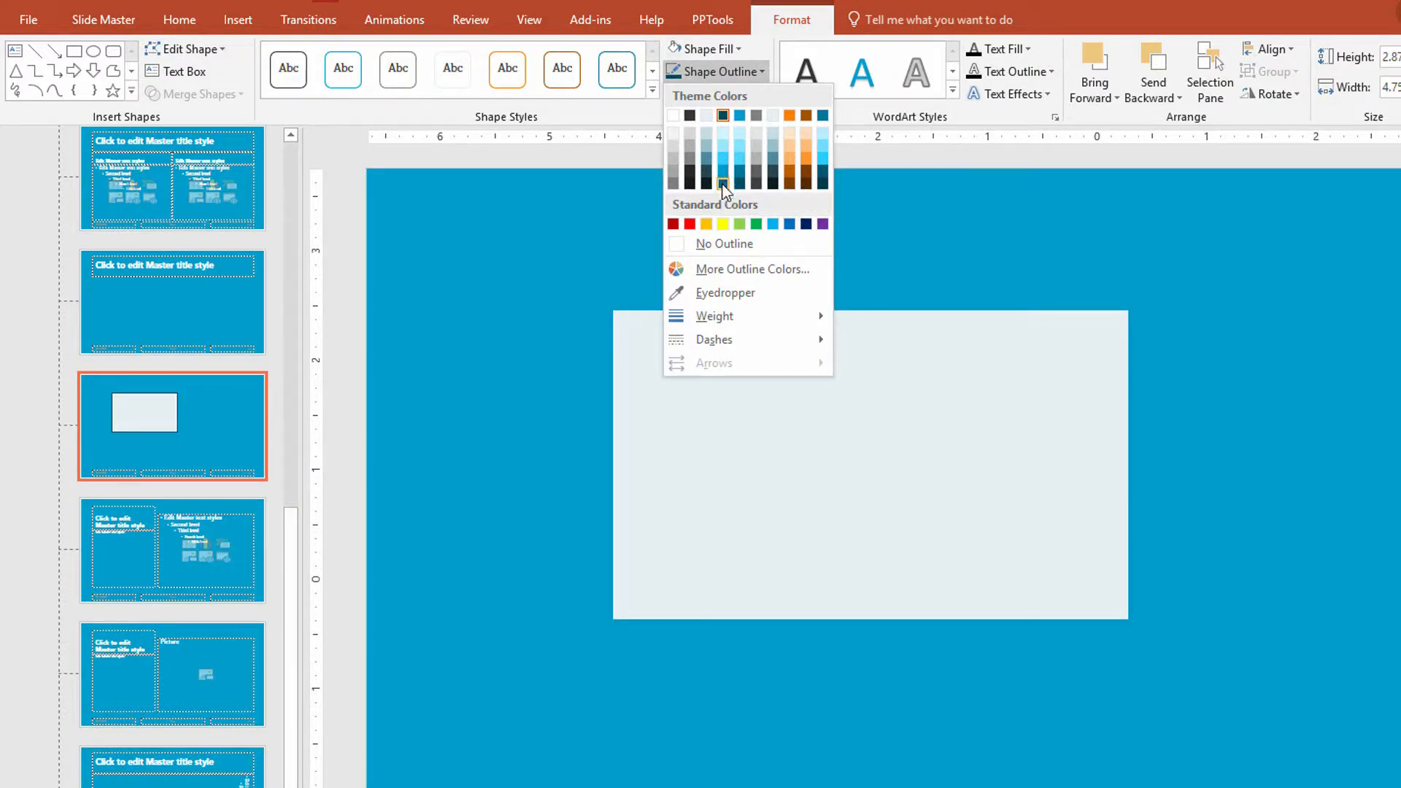
{"action": "left_click", "coordinate": [724, 165]}
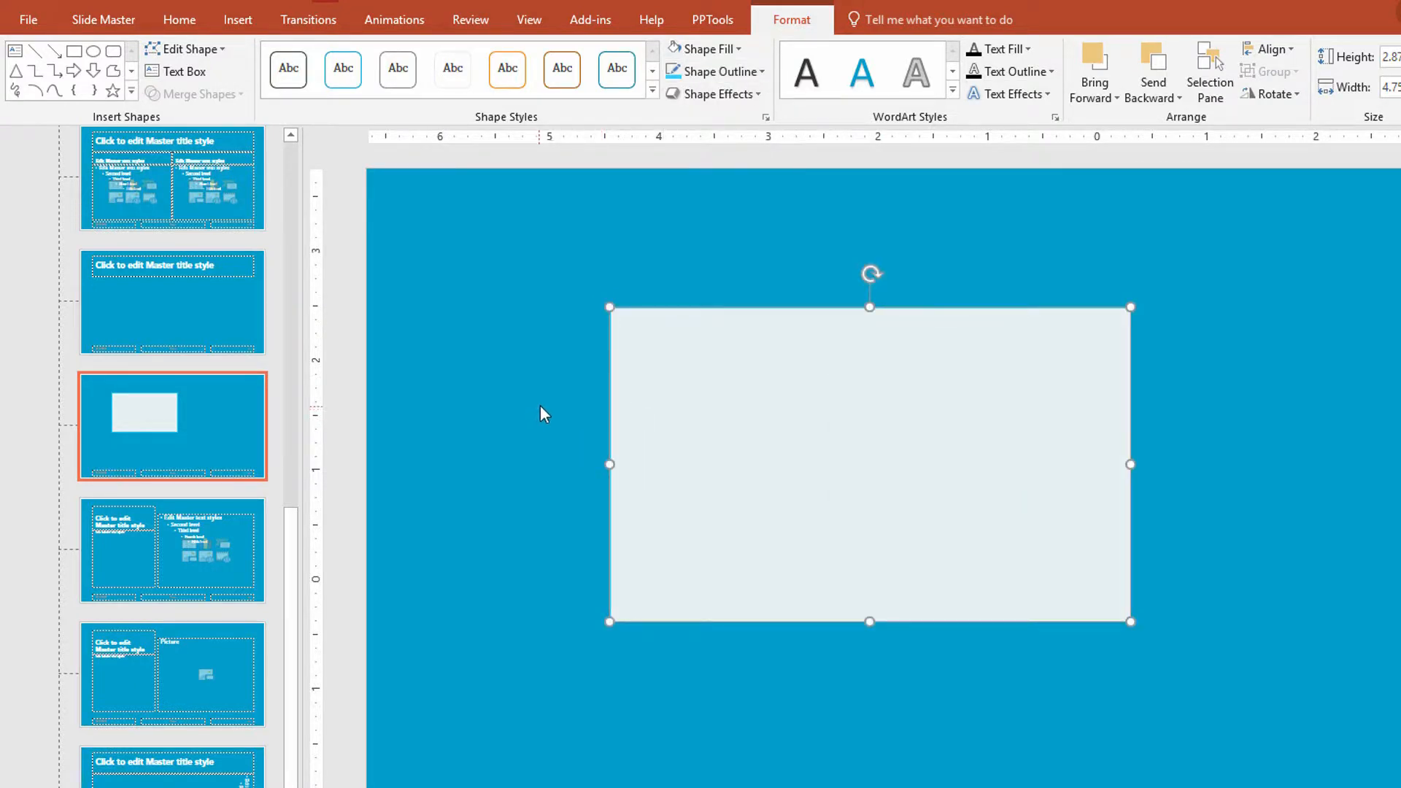
{"action": "mouse_move", "coordinate": [534, 351]}
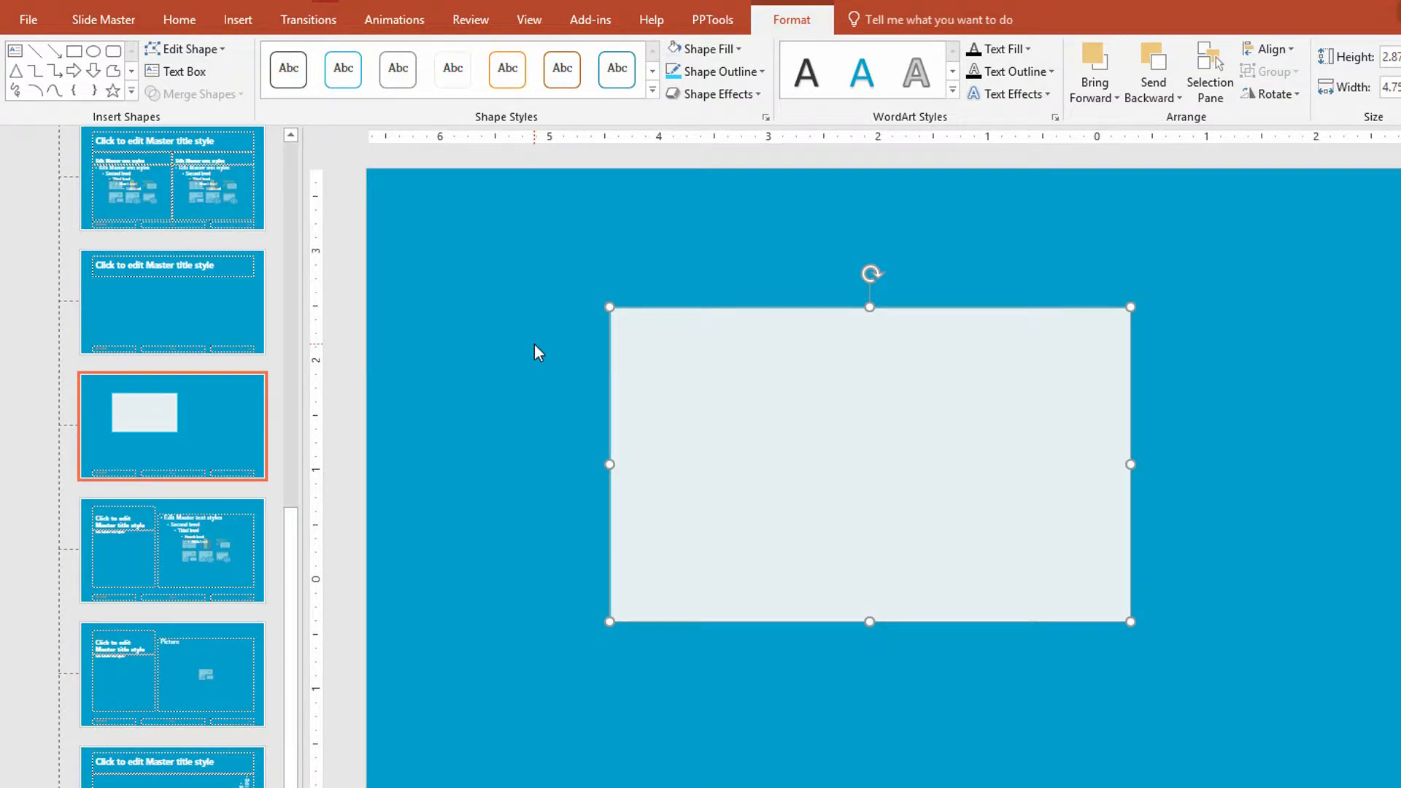
{"action": "mouse_move", "coordinate": [537, 338]}
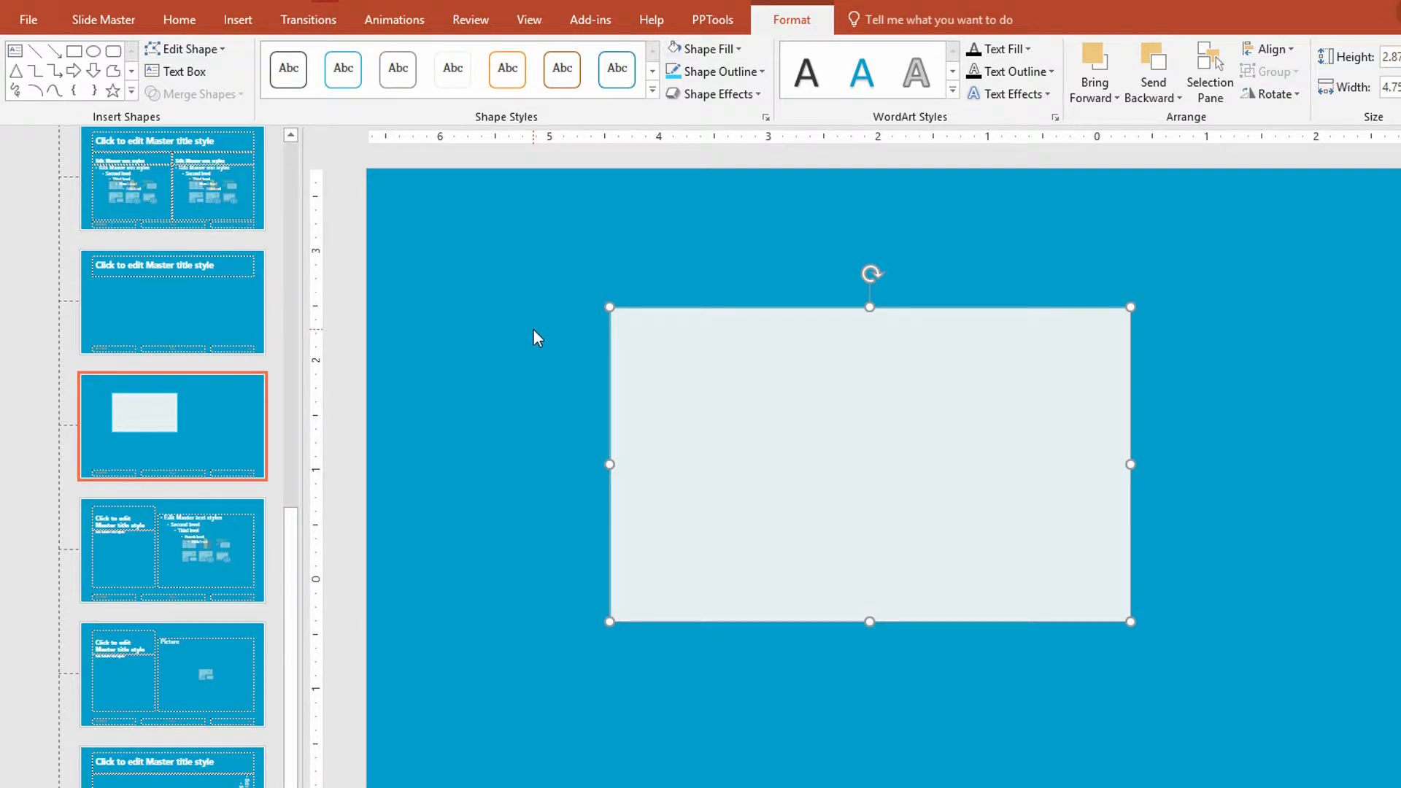
{"action": "mouse_move", "coordinate": [691, 360]}
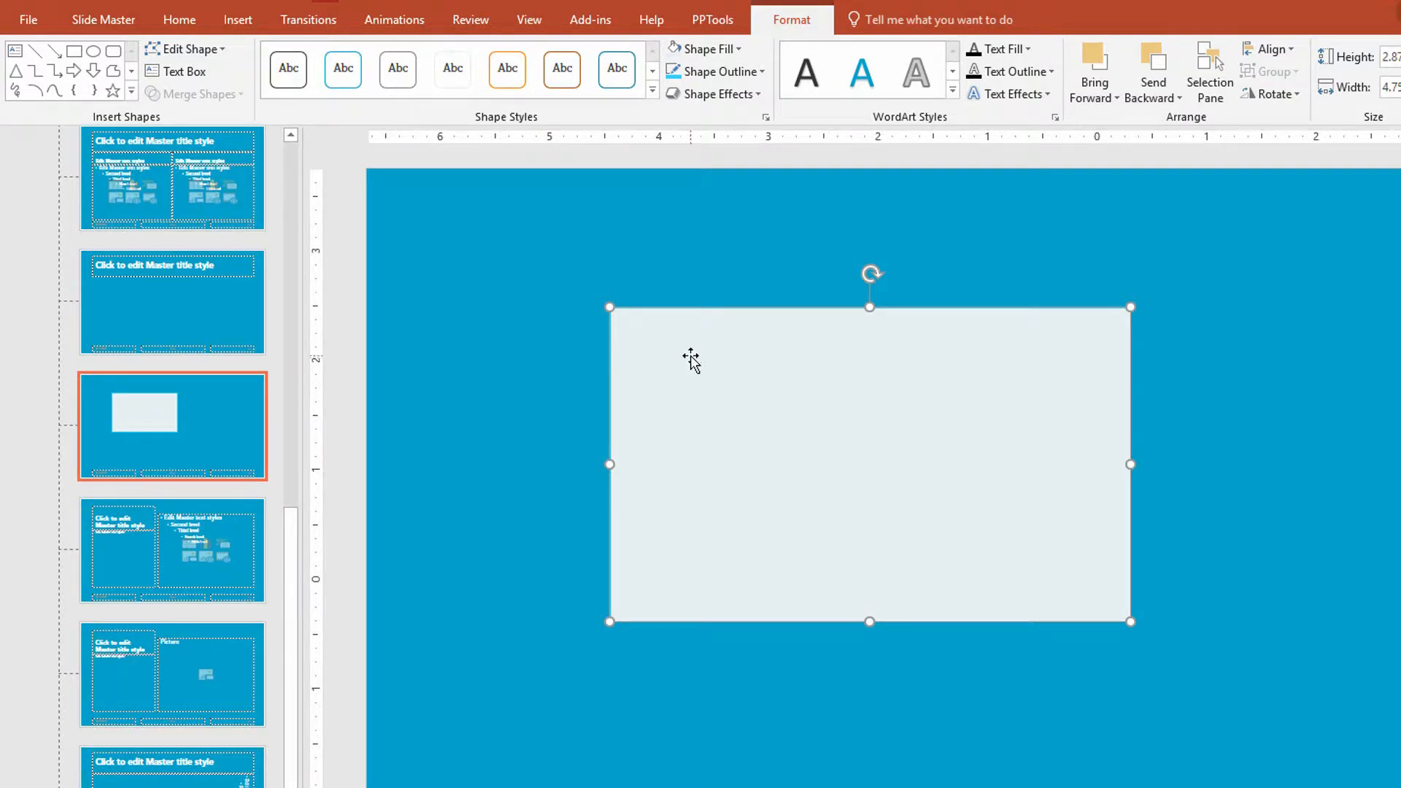
- Make the pale blue rectangle the default shape and remove it from the layout
{"action": "right_click", "coordinate": [693, 358]}
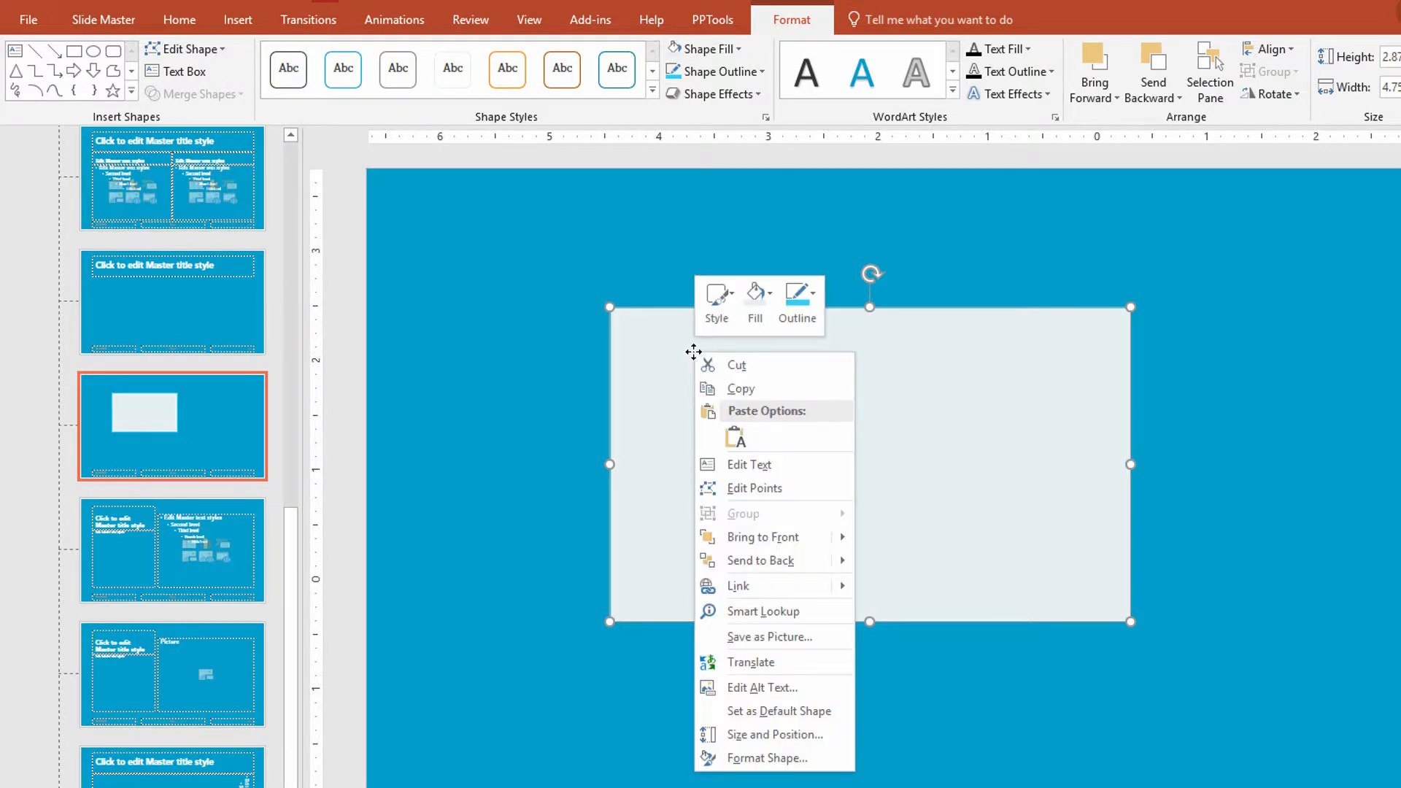
{"action": "mouse_move", "coordinate": [697, 359]}
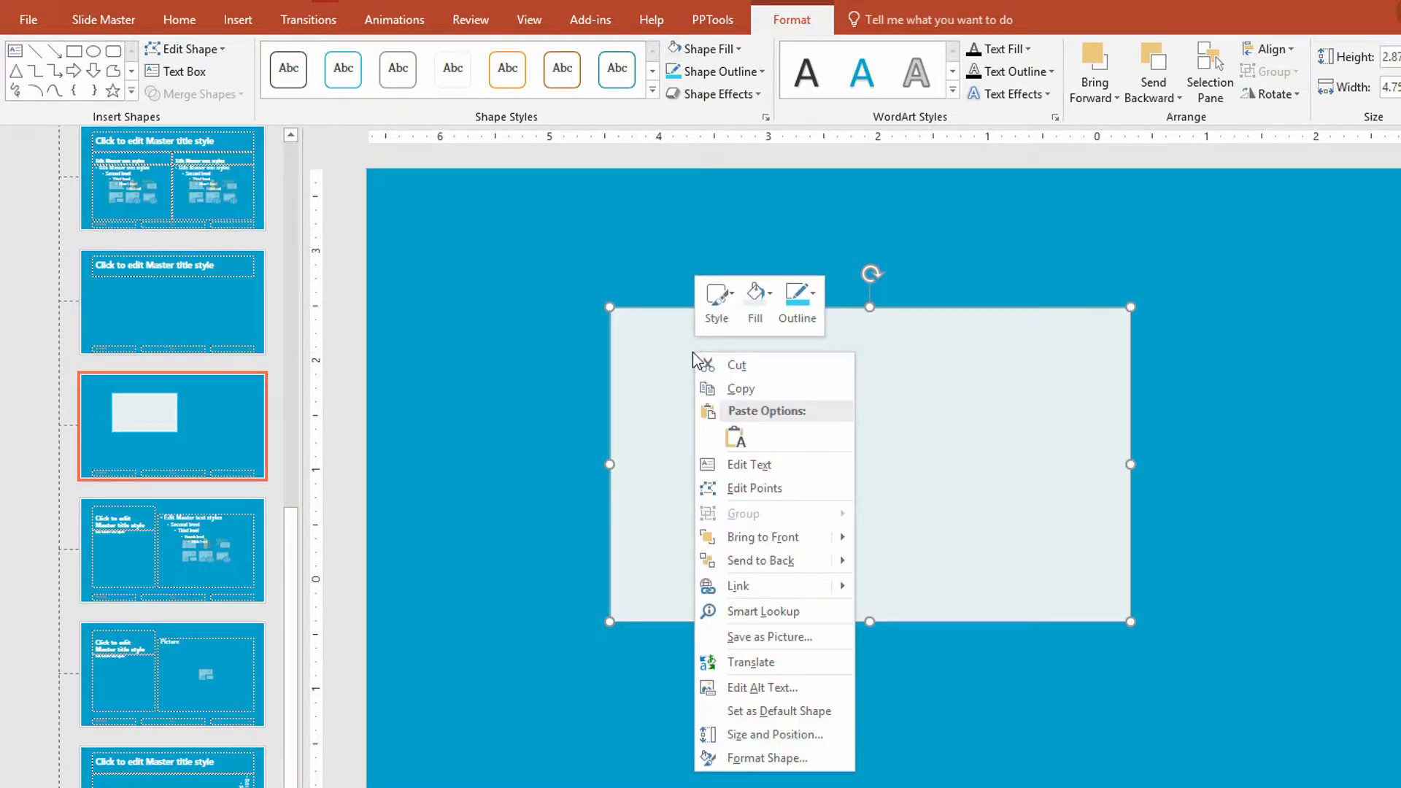
{"action": "mouse_move", "coordinate": [808, 640]}
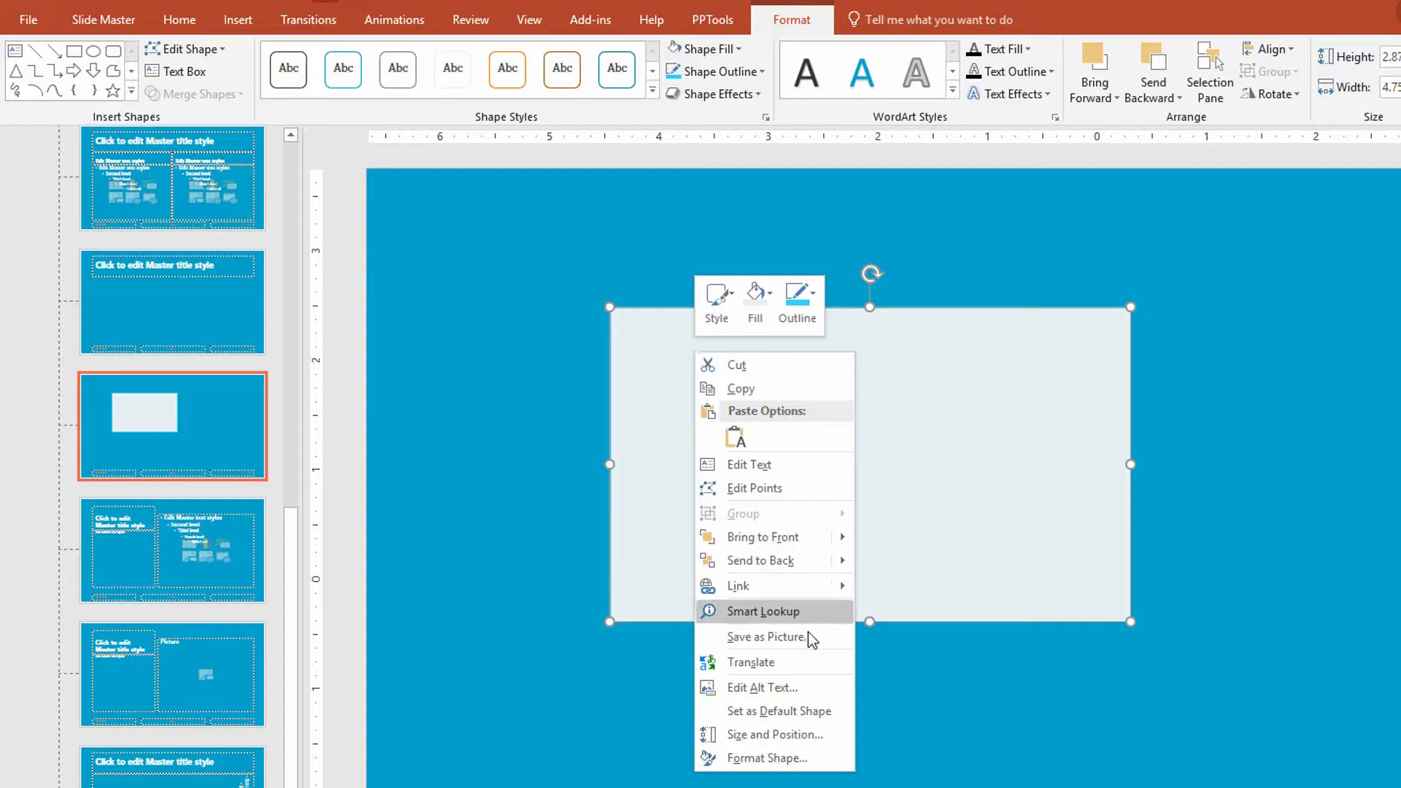
{"action": "mouse_move", "coordinate": [795, 710]}
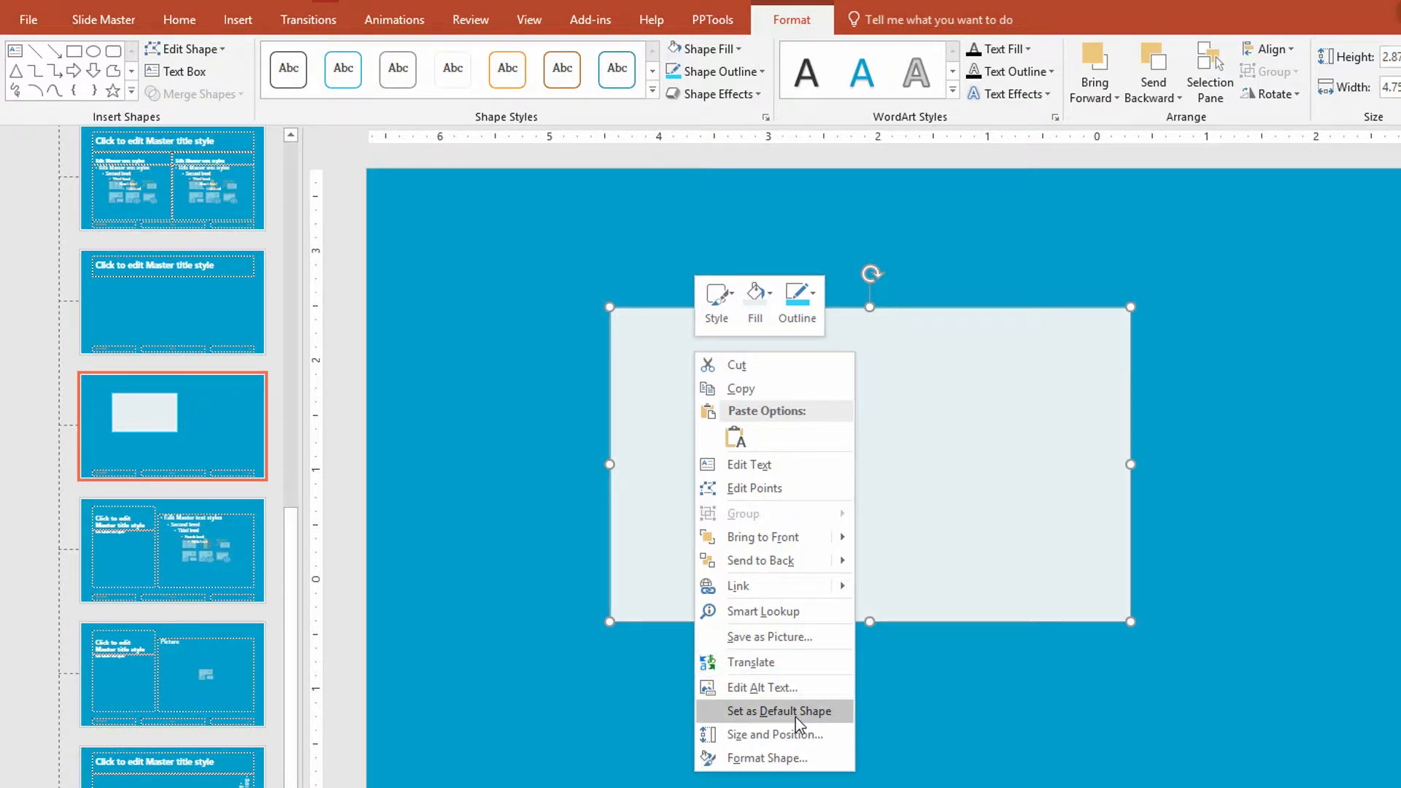
{"action": "left_click", "coordinate": [771, 710]}
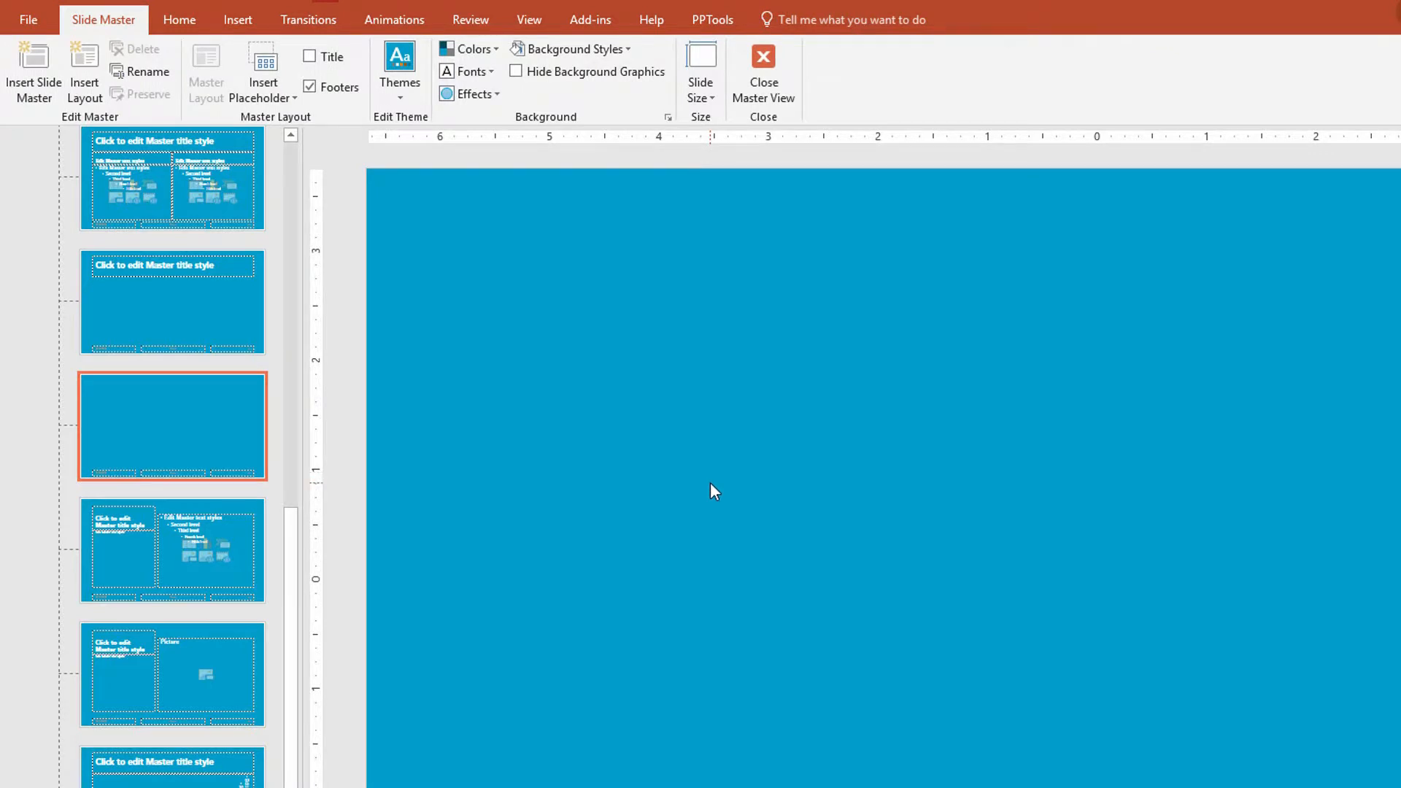
- Close Slide Master view and expand the full Design themes gallery, including custom themes
{"action": "left_click", "coordinate": [763, 67]}
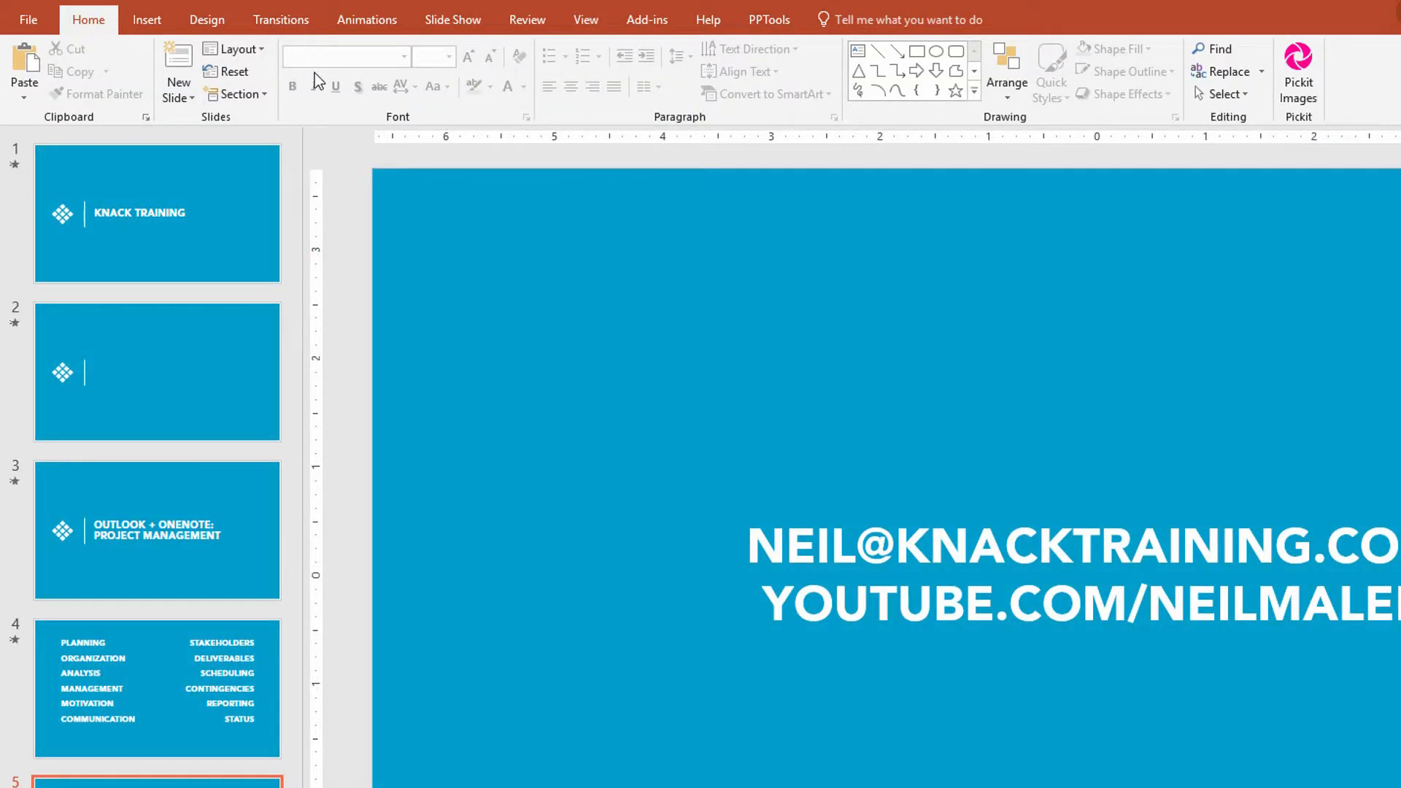
{"action": "left_click", "coordinate": [206, 19]}
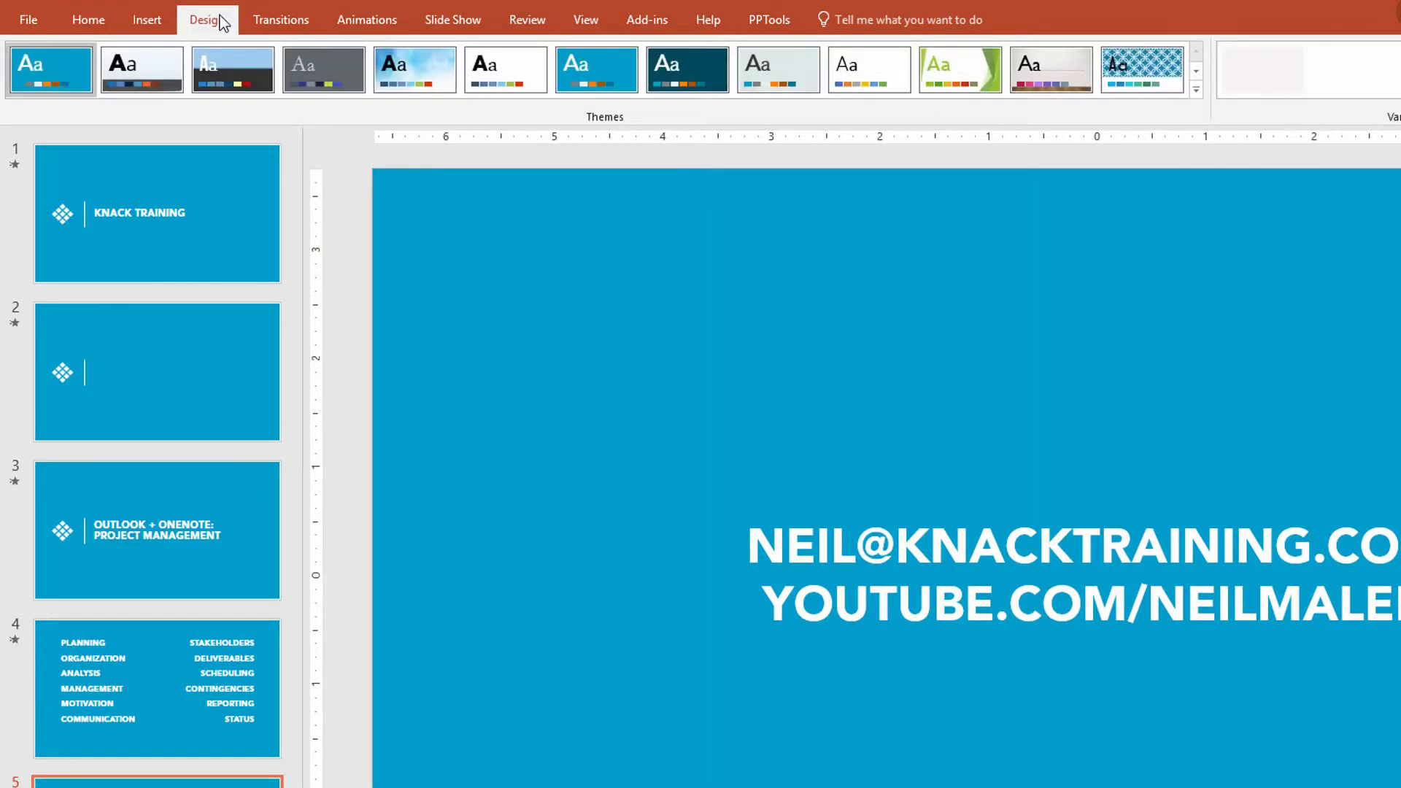
{"action": "mouse_move", "coordinate": [689, 149]}
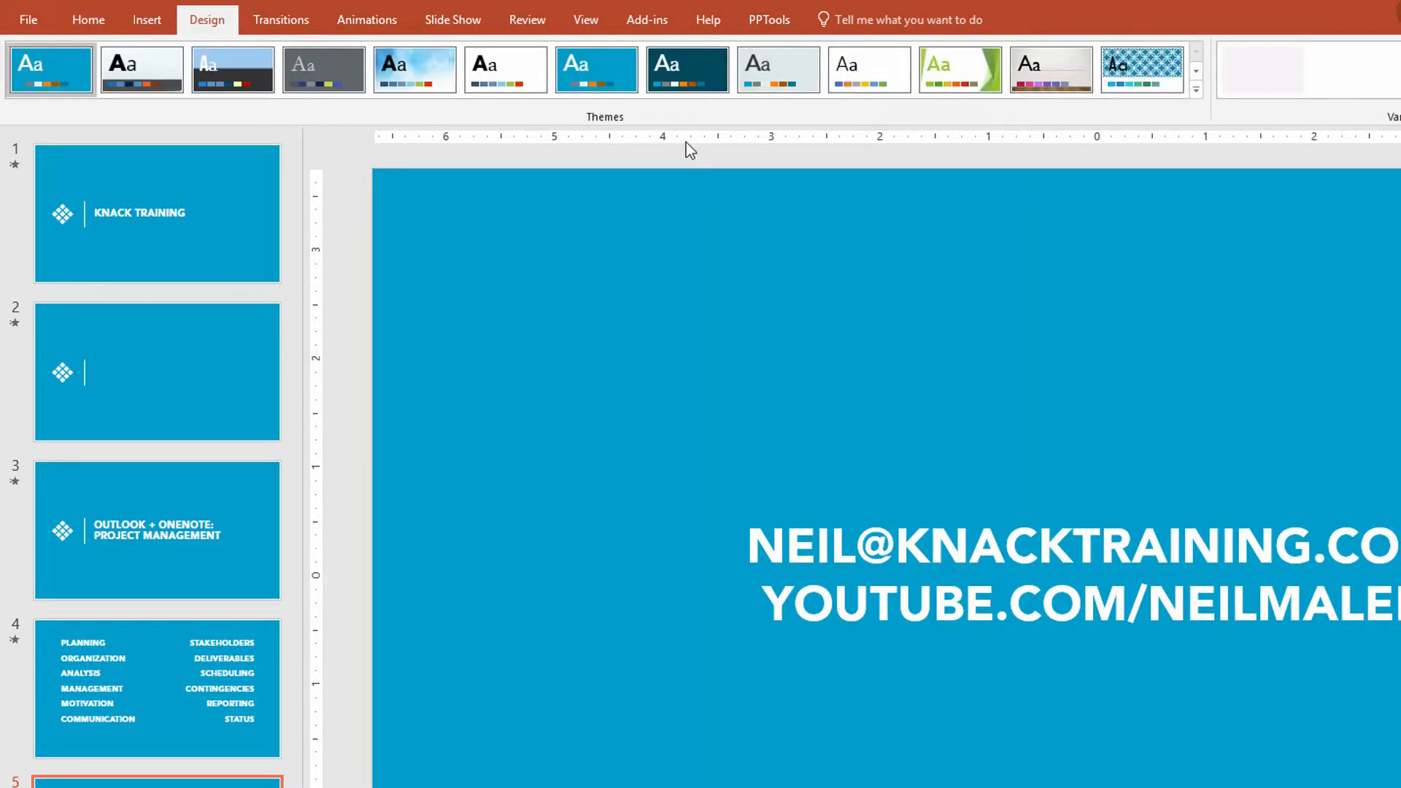
{"action": "left_click", "coordinate": [1195, 89]}
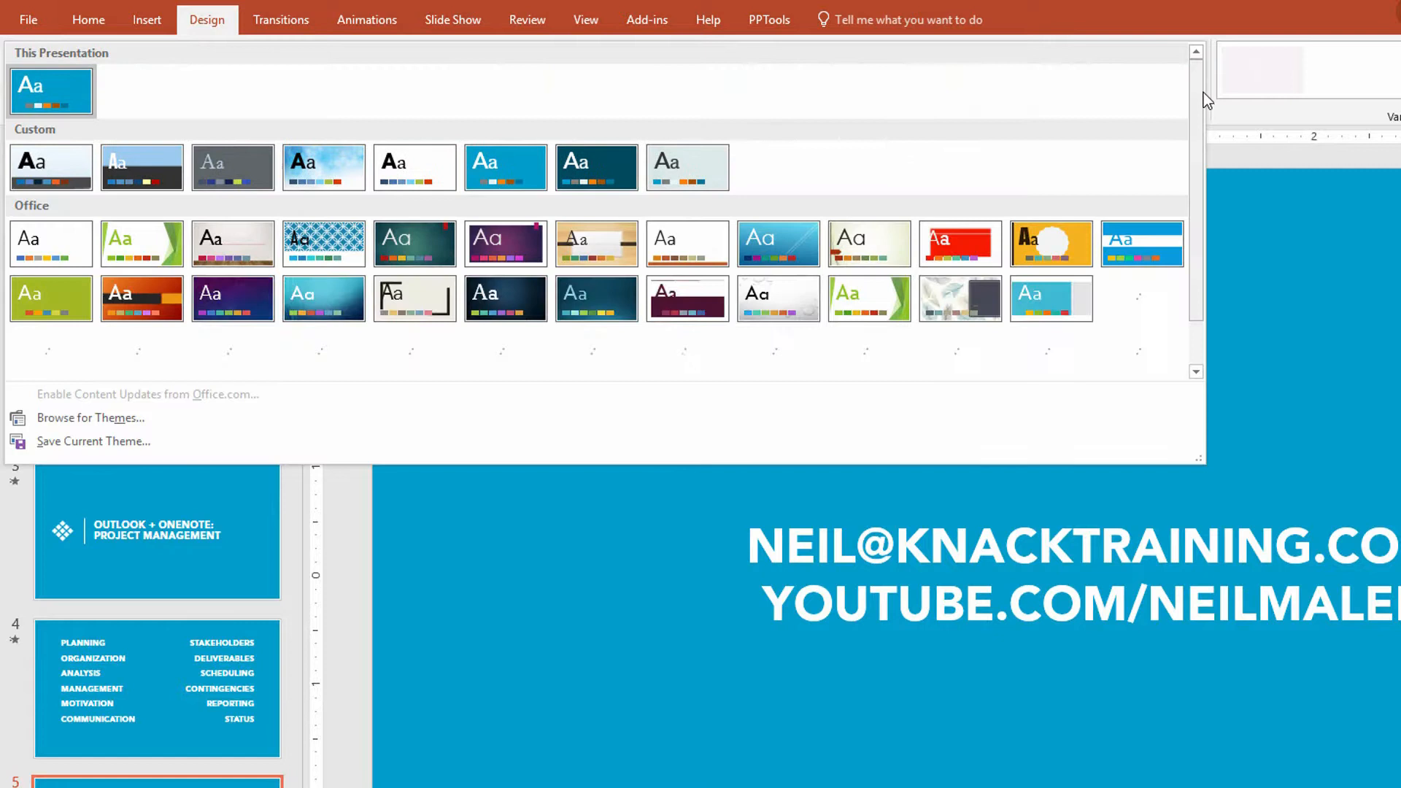
{"action": "scroll", "scroll_direction": "down", "scroll_amount": 3}
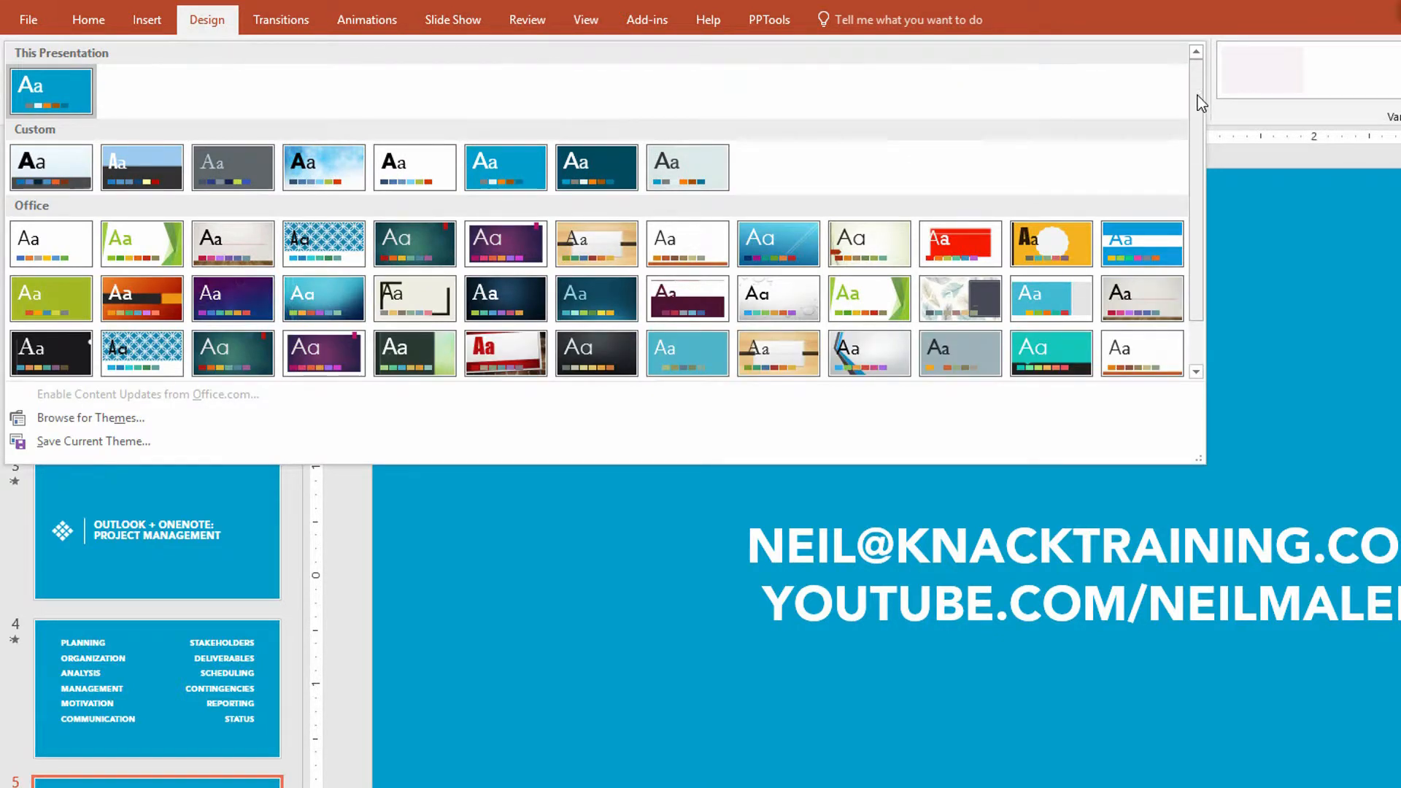
{"action": "mouse_move", "coordinate": [258, 428]}
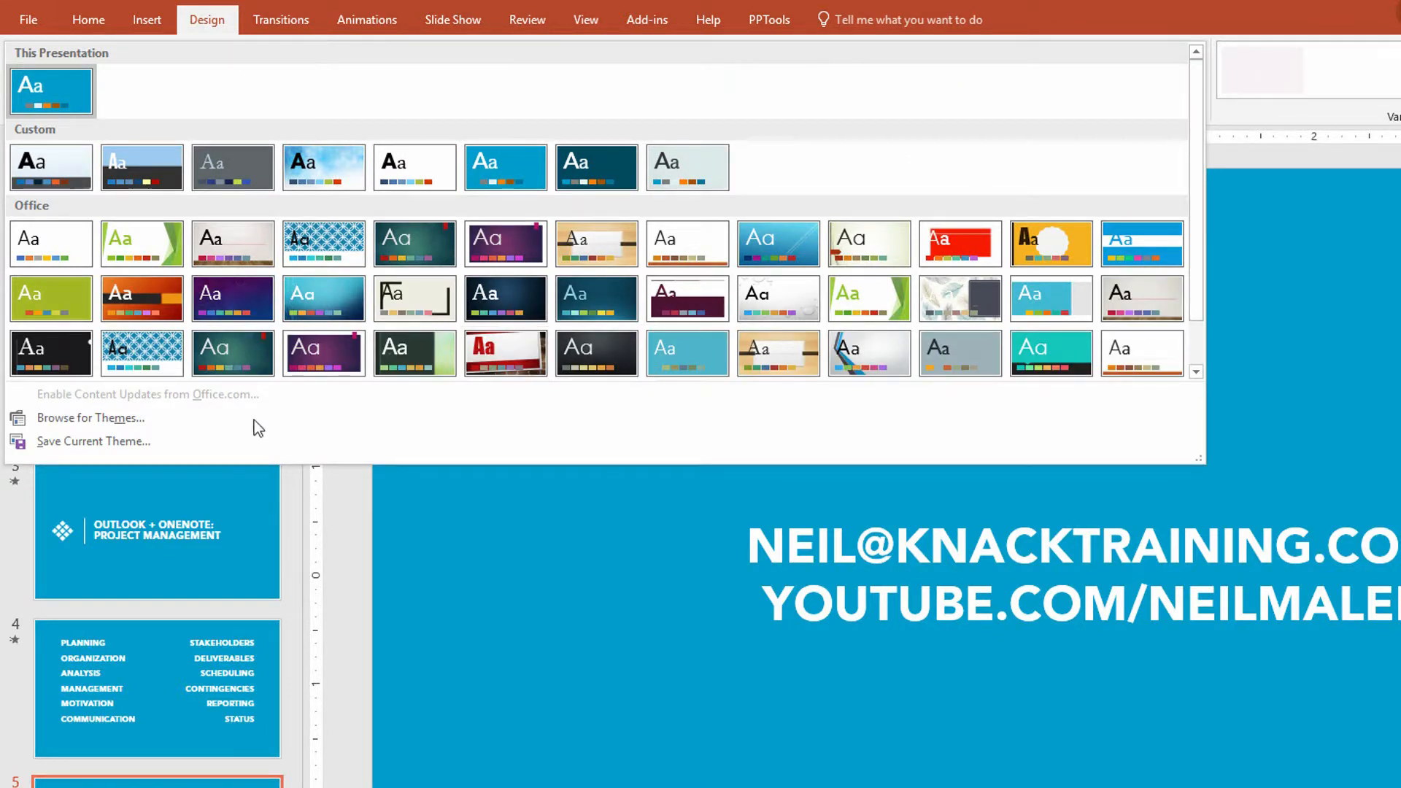
- Save the current theme as KT2018.thmx, replacing the existing theme file
{"action": "left_click", "coordinate": [93, 441]}
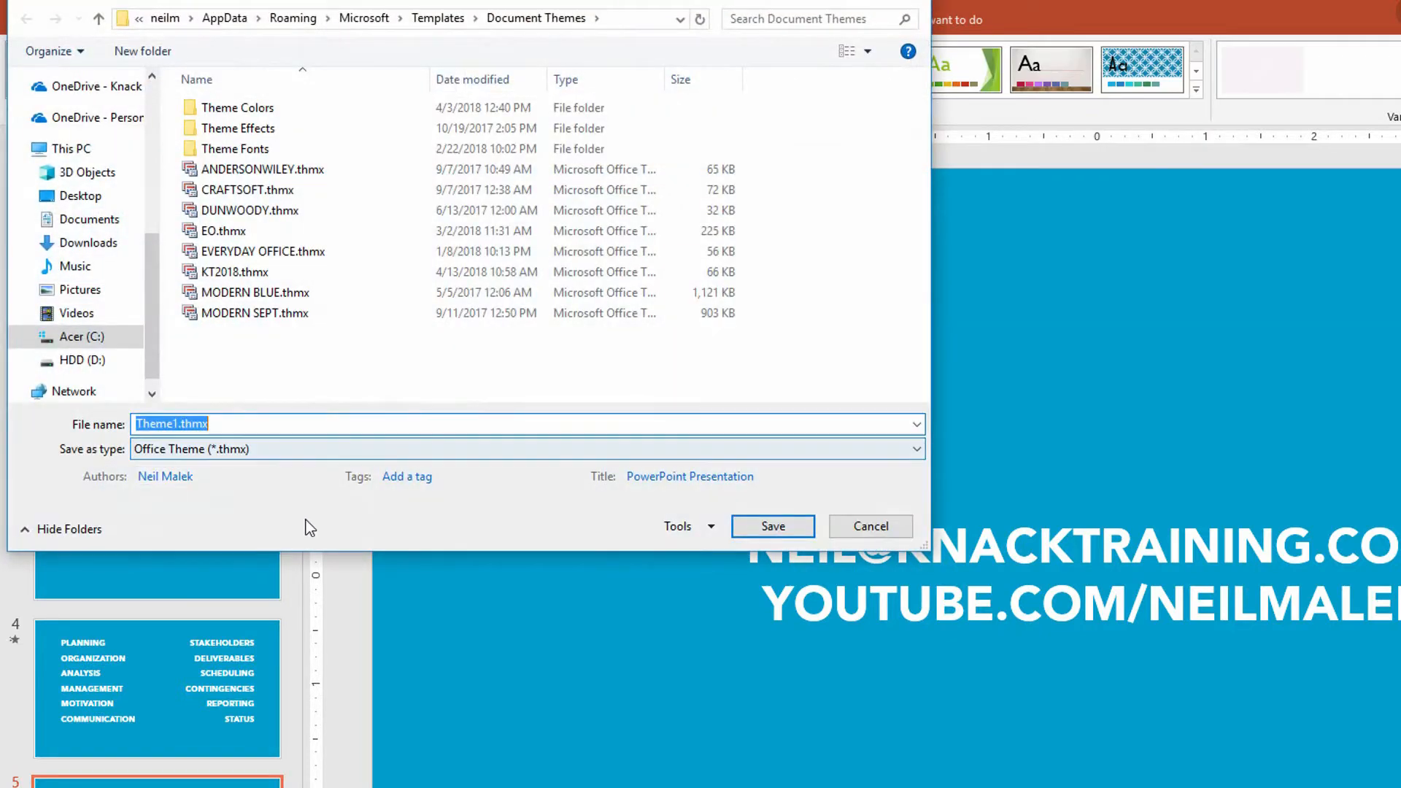
{"action": "mouse_move", "coordinate": [357, 350]}
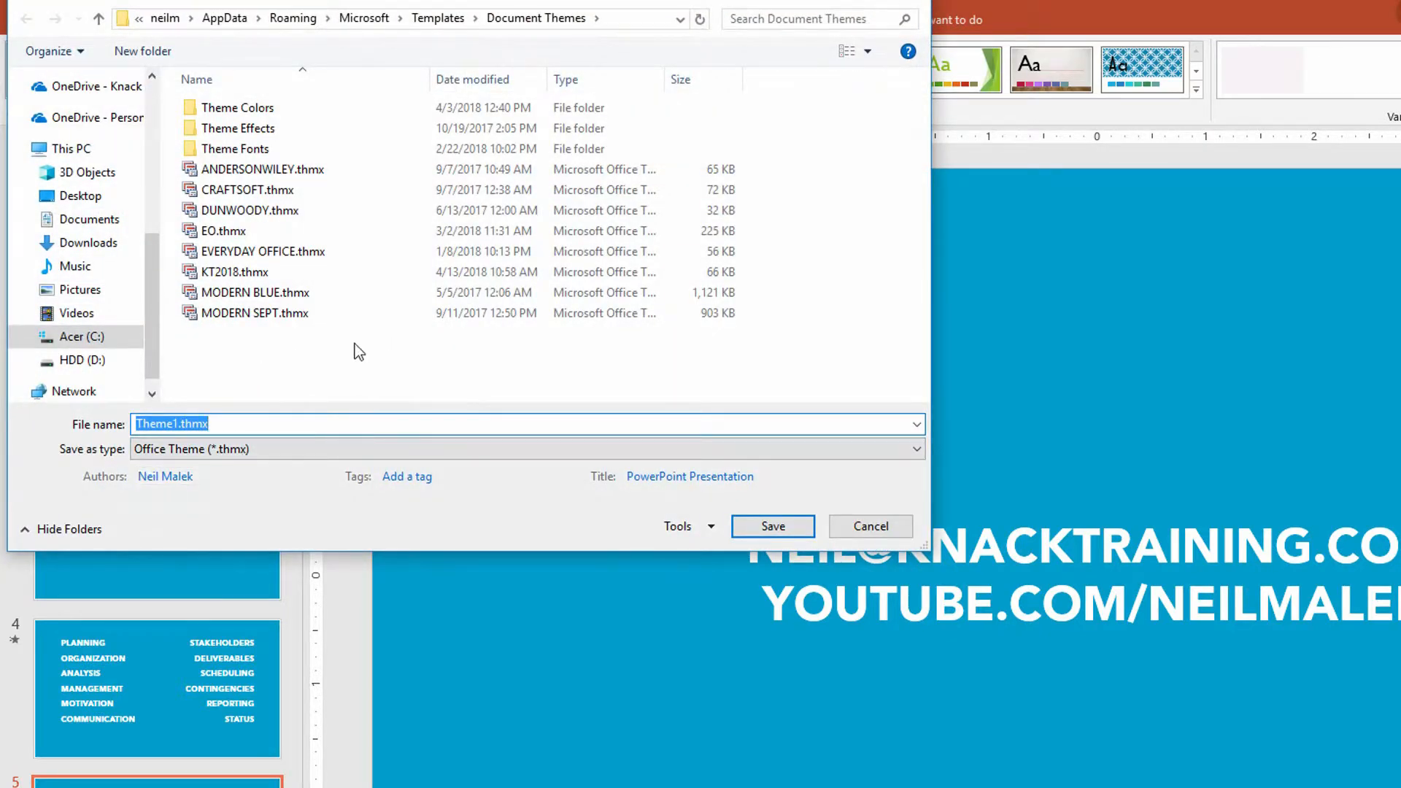
{"action": "left_click", "coordinate": [234, 272]}
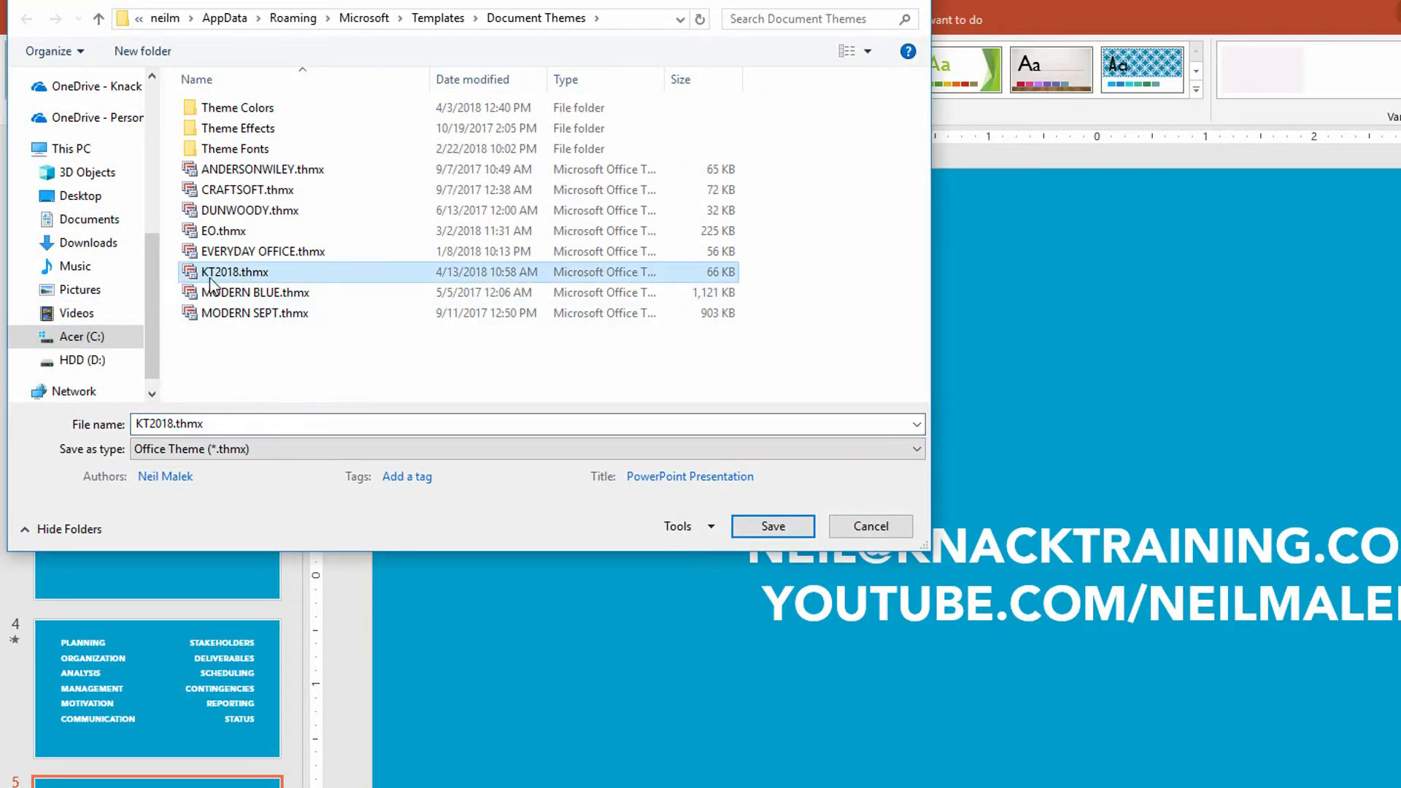
{"action": "mouse_move", "coordinate": [239, 282]}
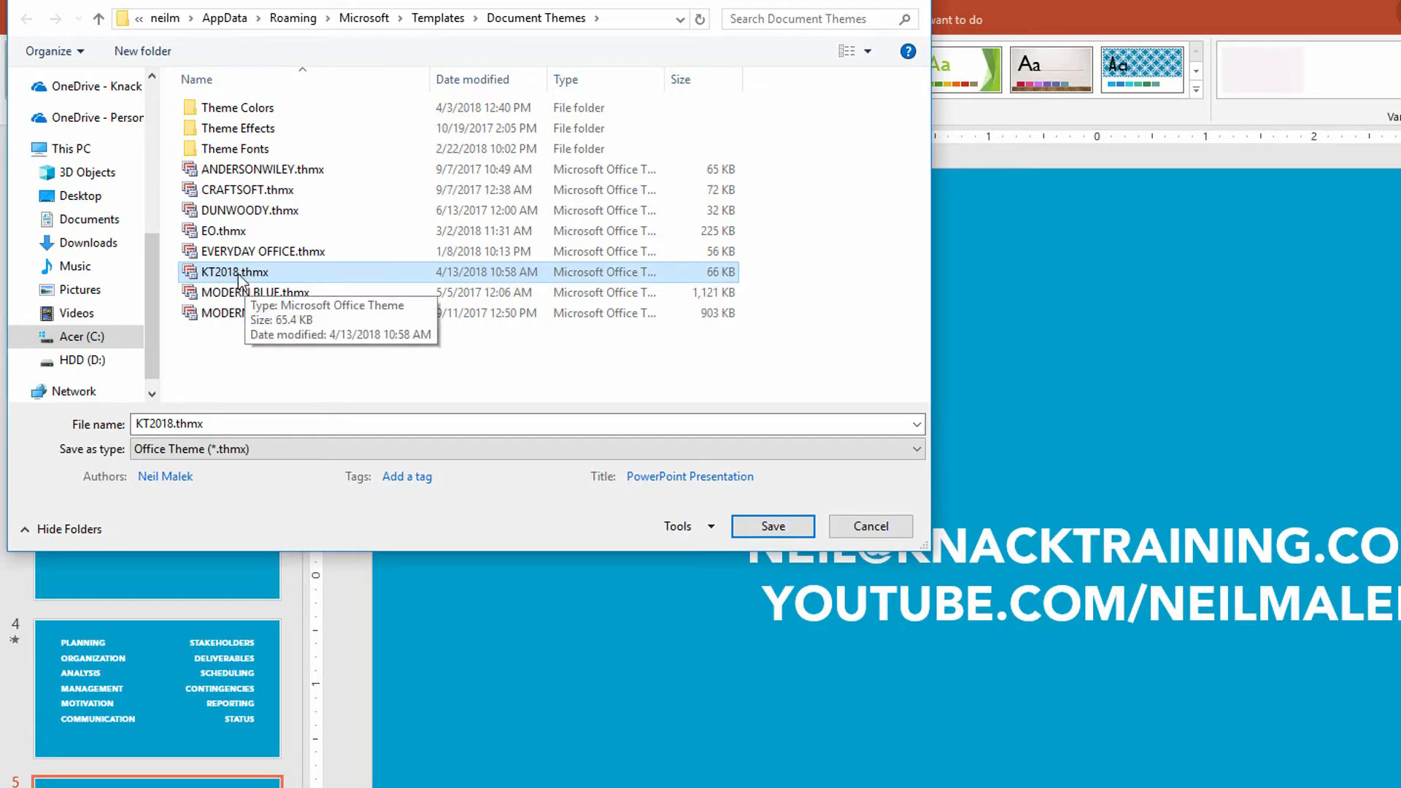
{"action": "mouse_move", "coordinate": [195, 286]}
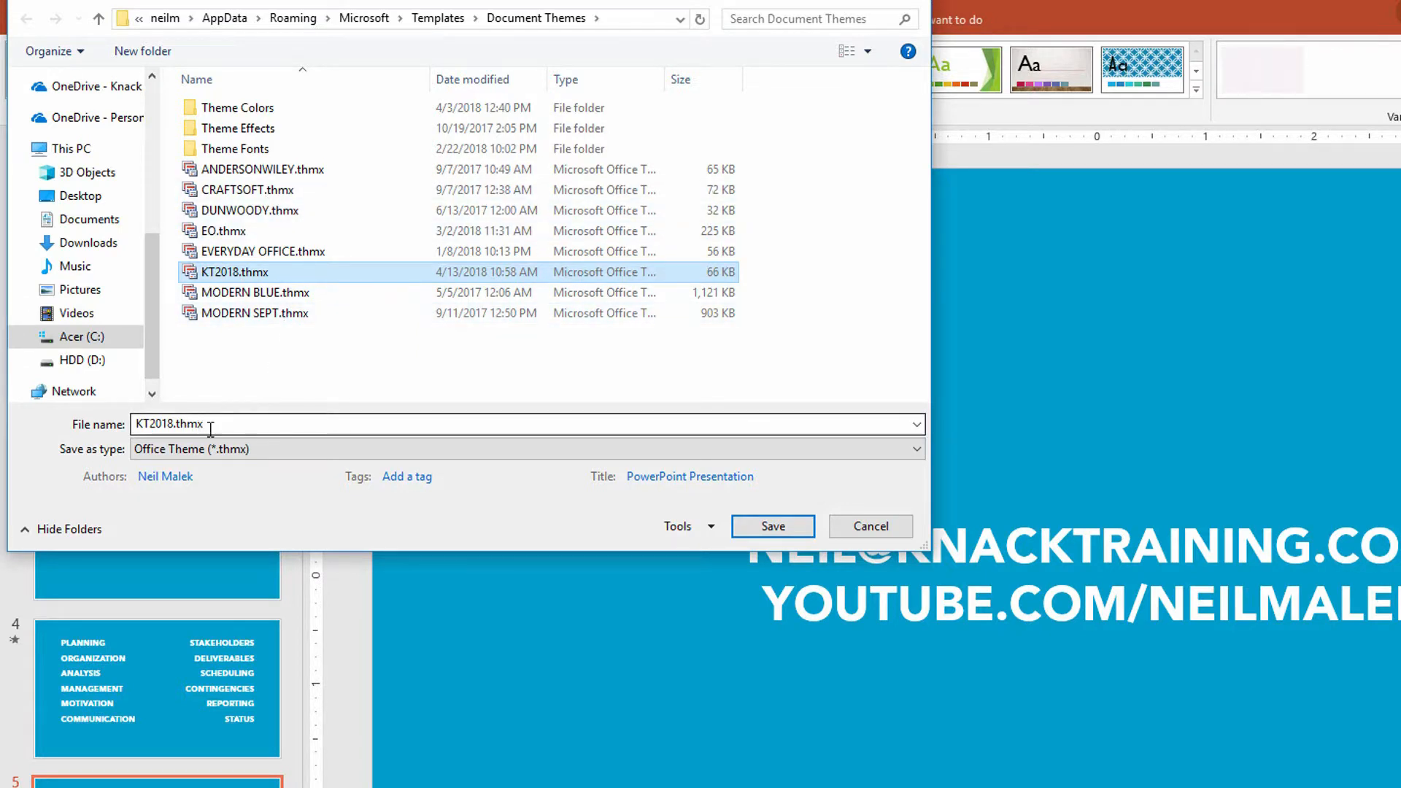
{"action": "mouse_move", "coordinate": [215, 445]}
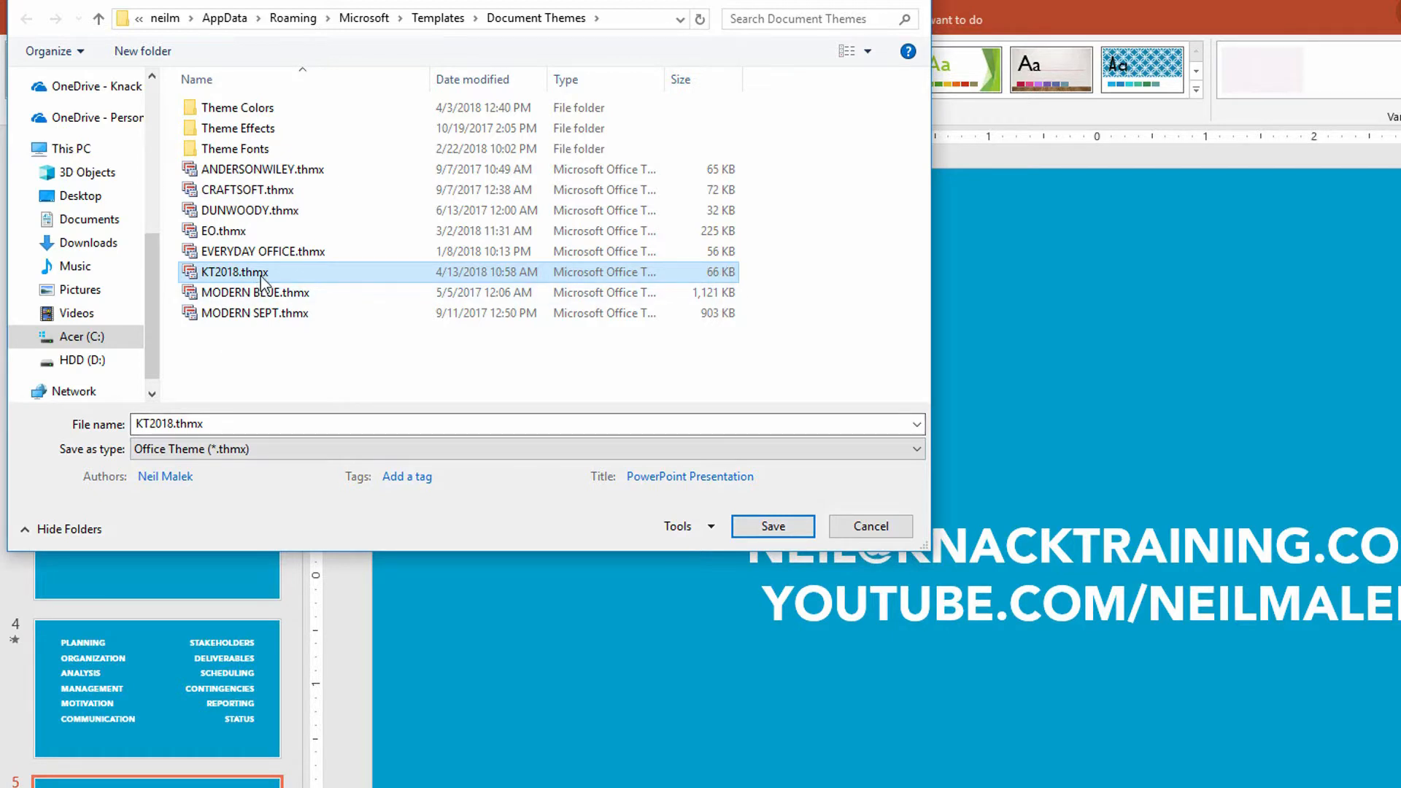
{"action": "mouse_move", "coordinate": [349, 382]}
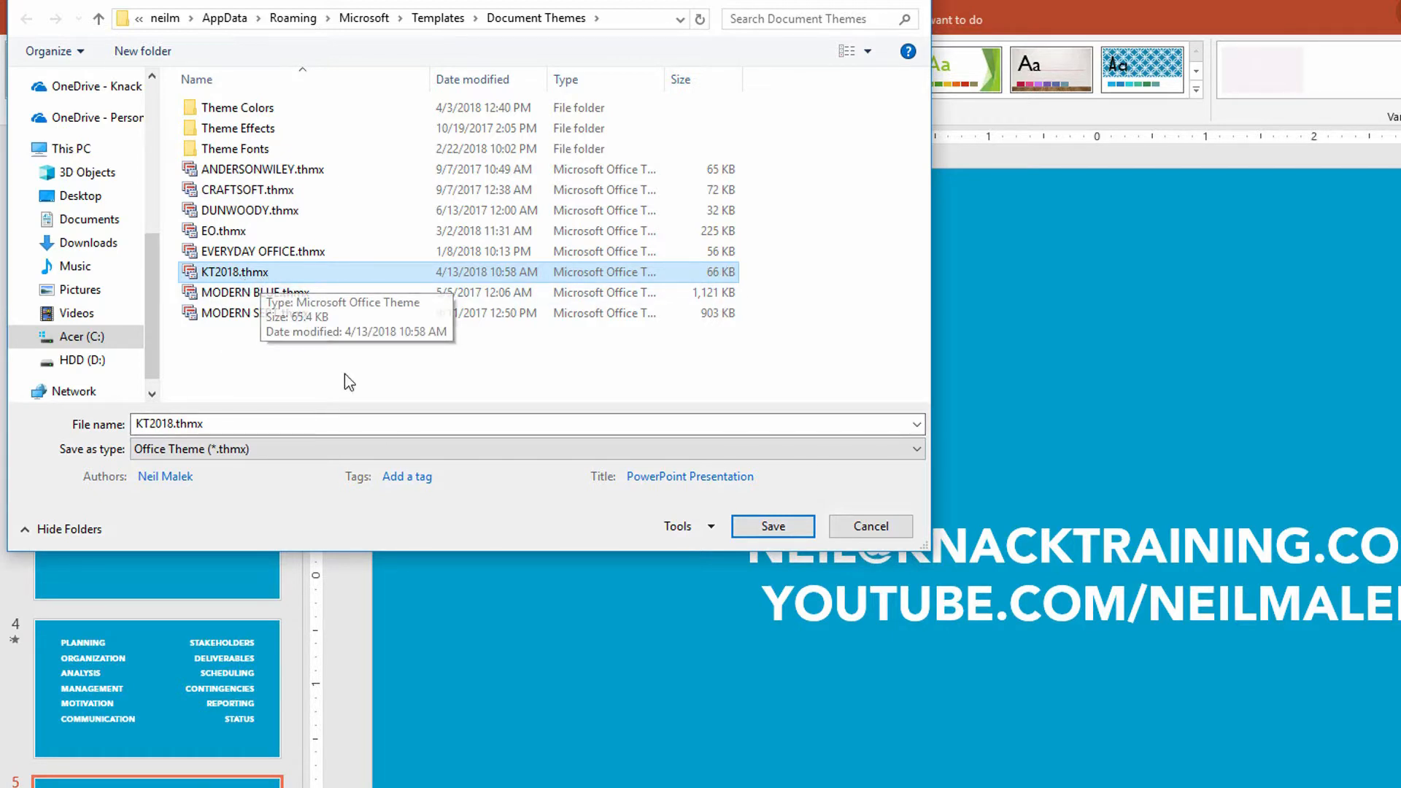
{"action": "left_click", "coordinate": [772, 526]}
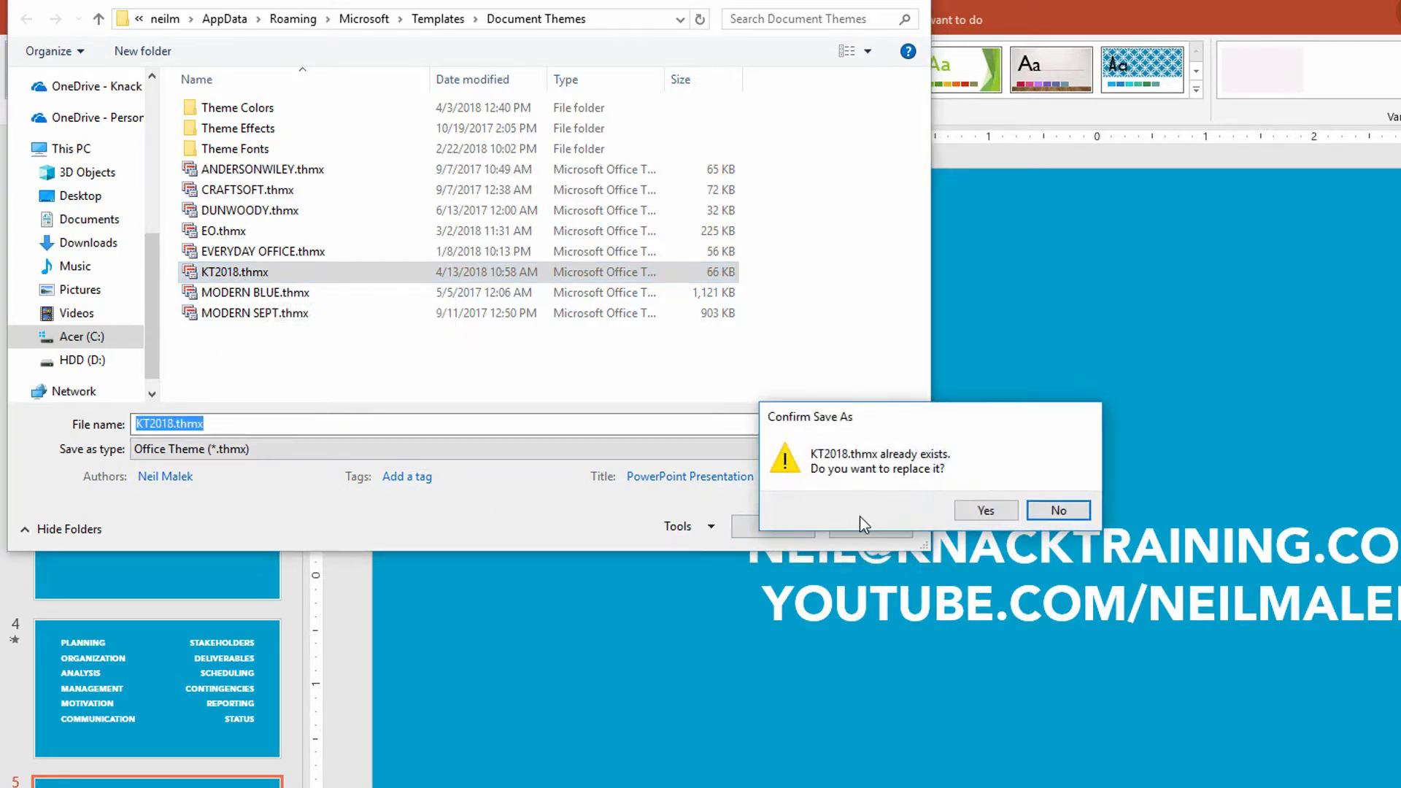
{"action": "left_click", "coordinate": [984, 510]}
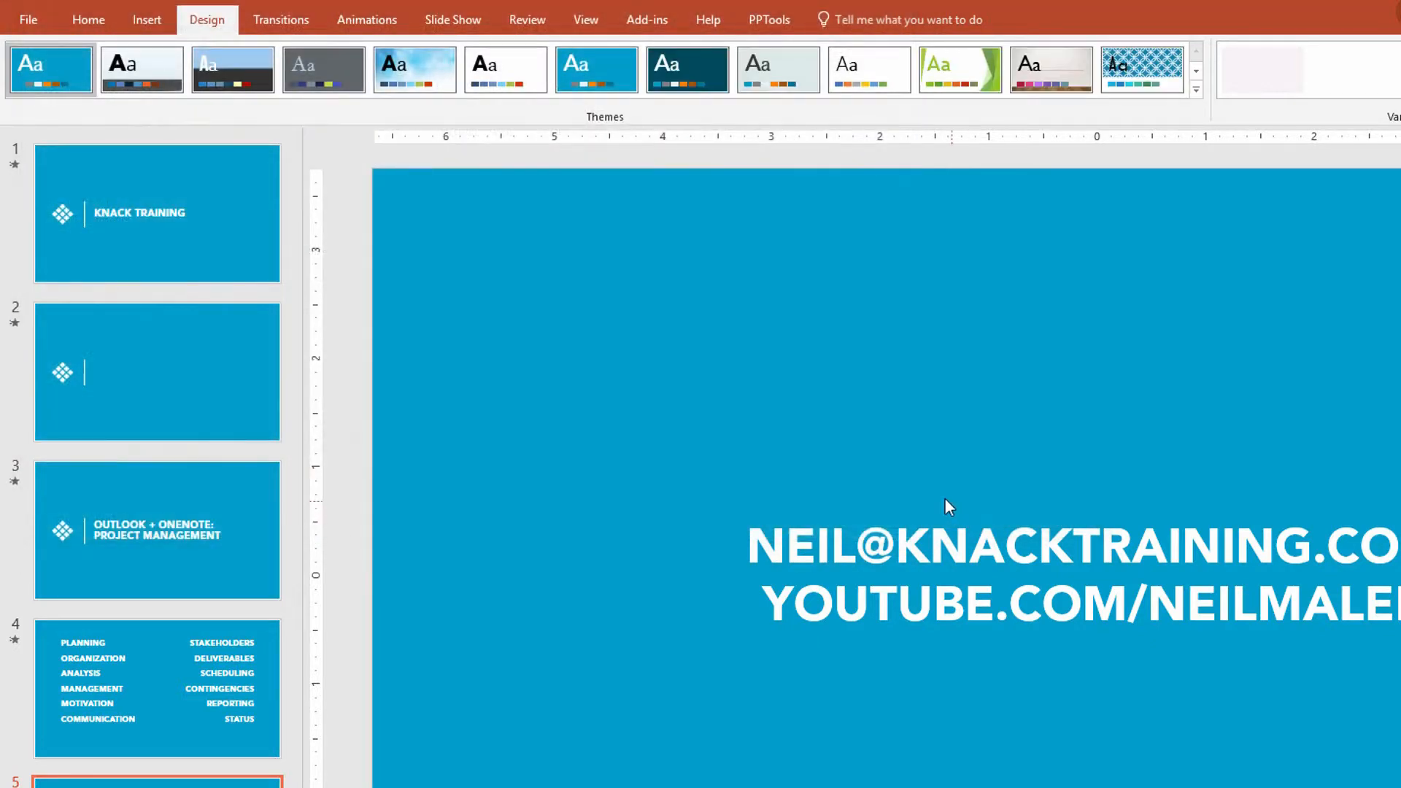
{"action": "mouse_move", "coordinate": [825, 436]}
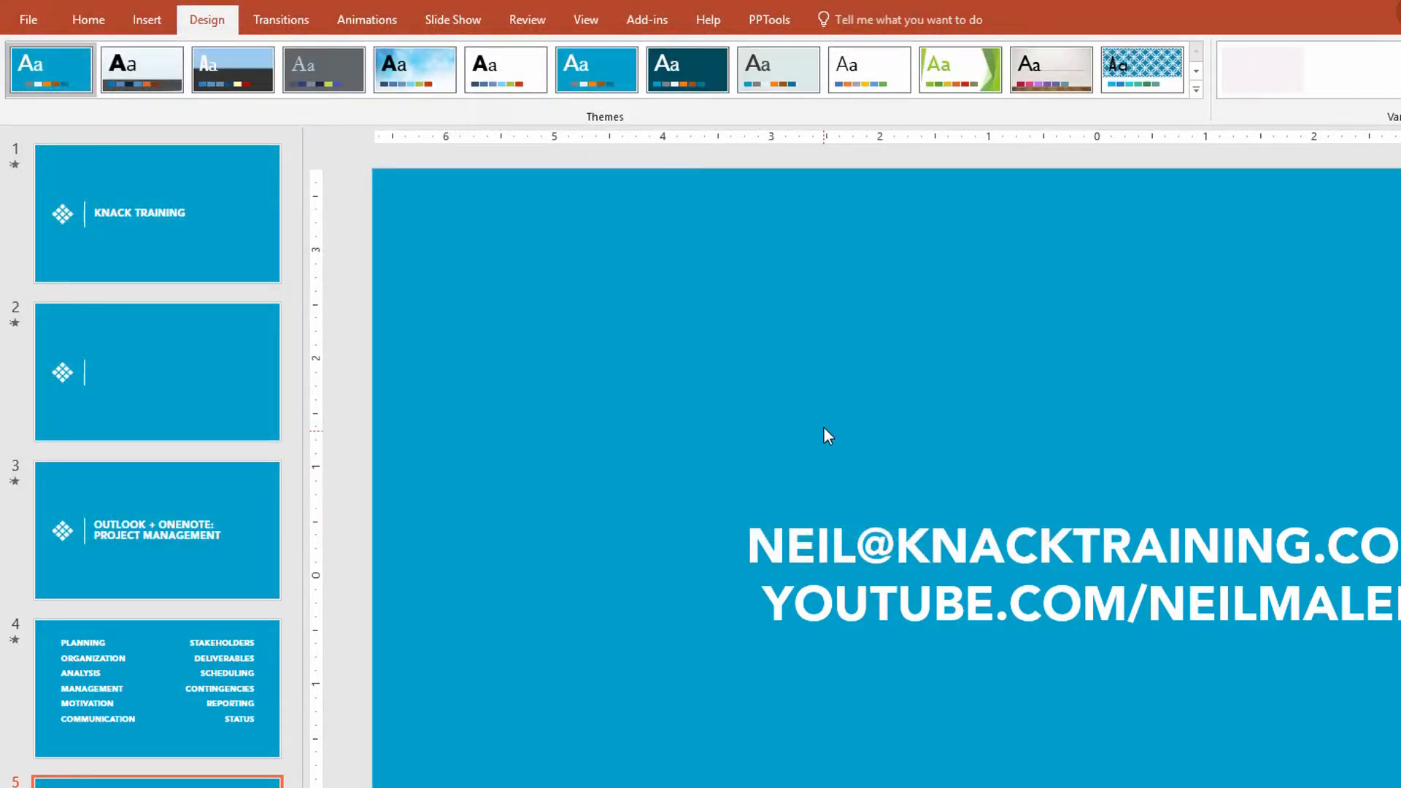
{"action": "mouse_move", "coordinate": [33, 30]}
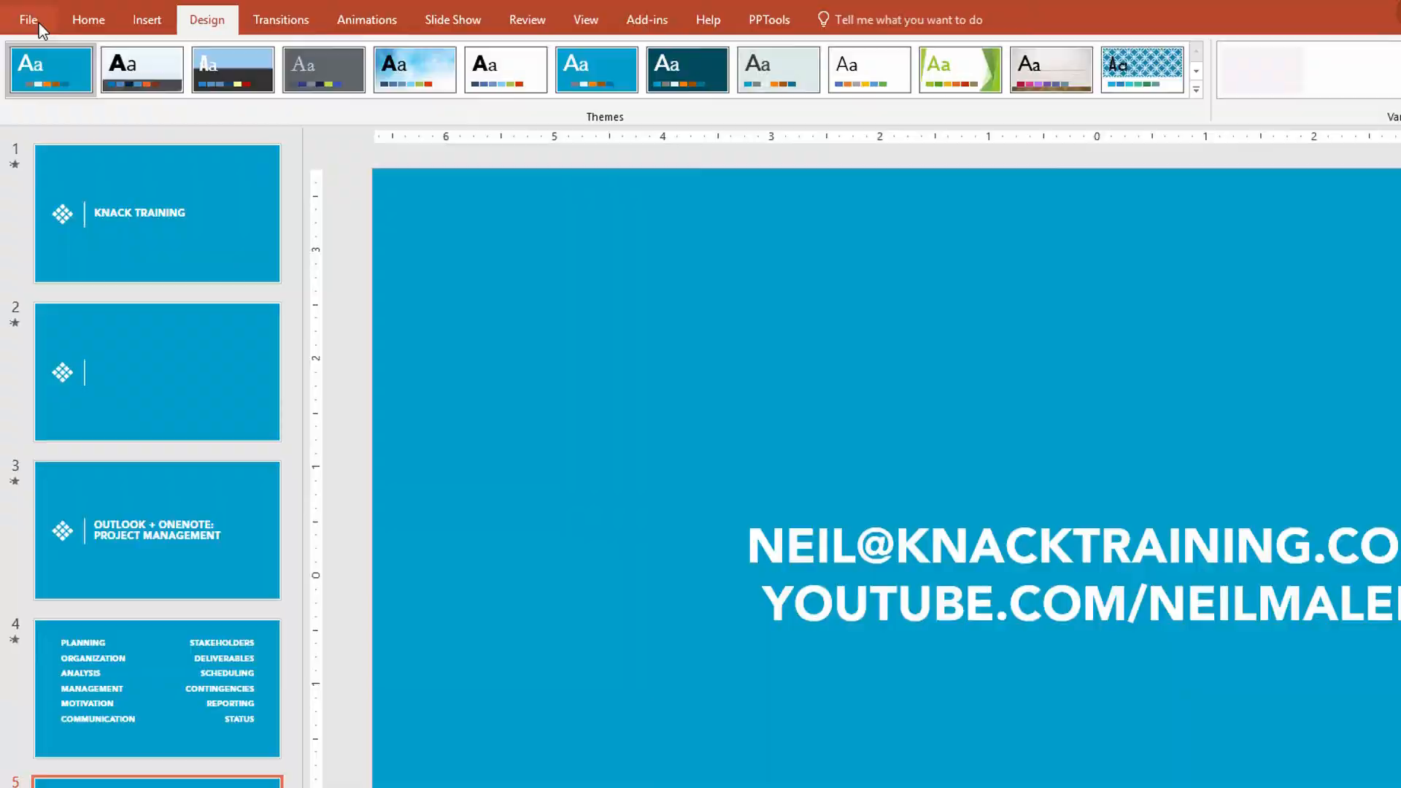
- Create a blank presentation and expand the full Design themes gallery to show KT2018
{"action": "left_click", "coordinate": [28, 19]}
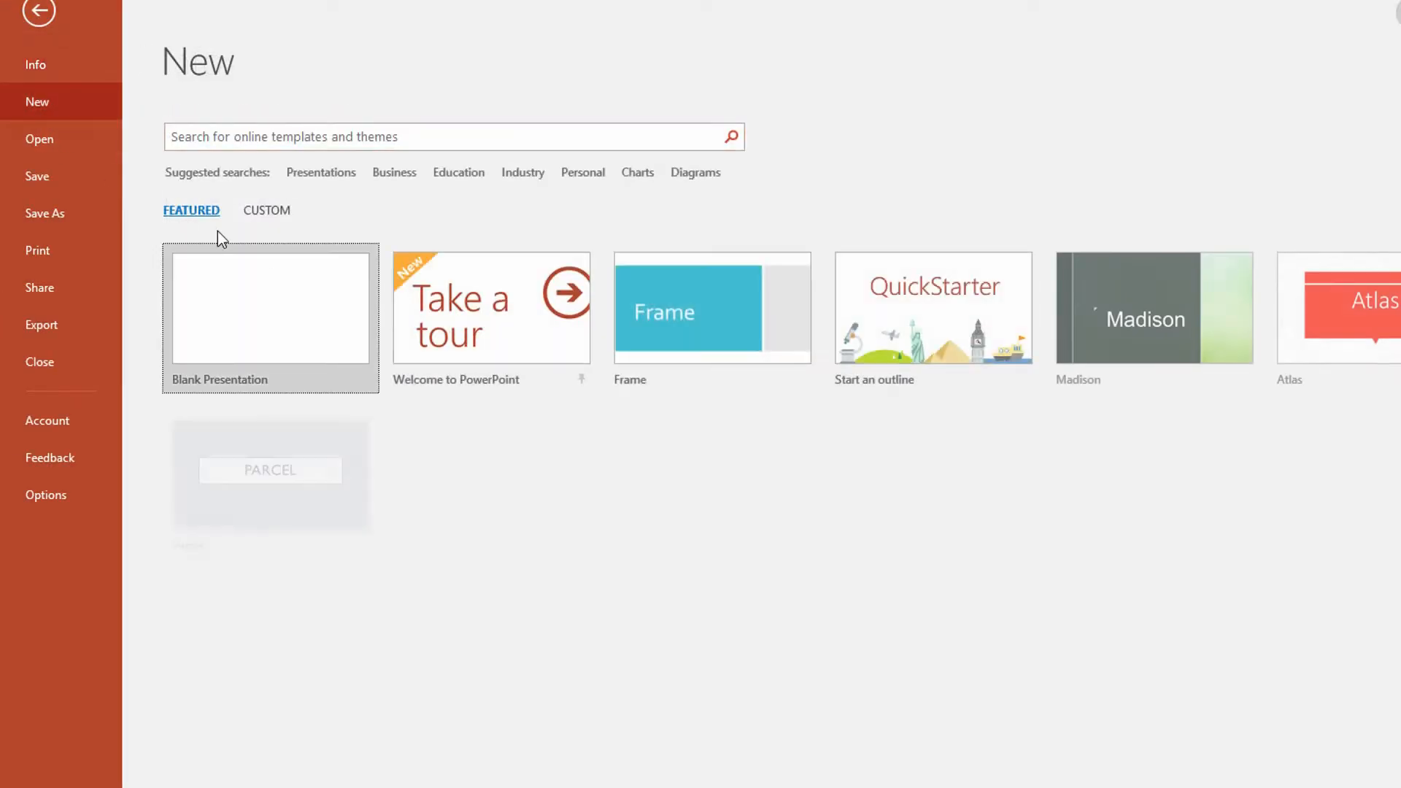
{"action": "left_click", "coordinate": [270, 308]}
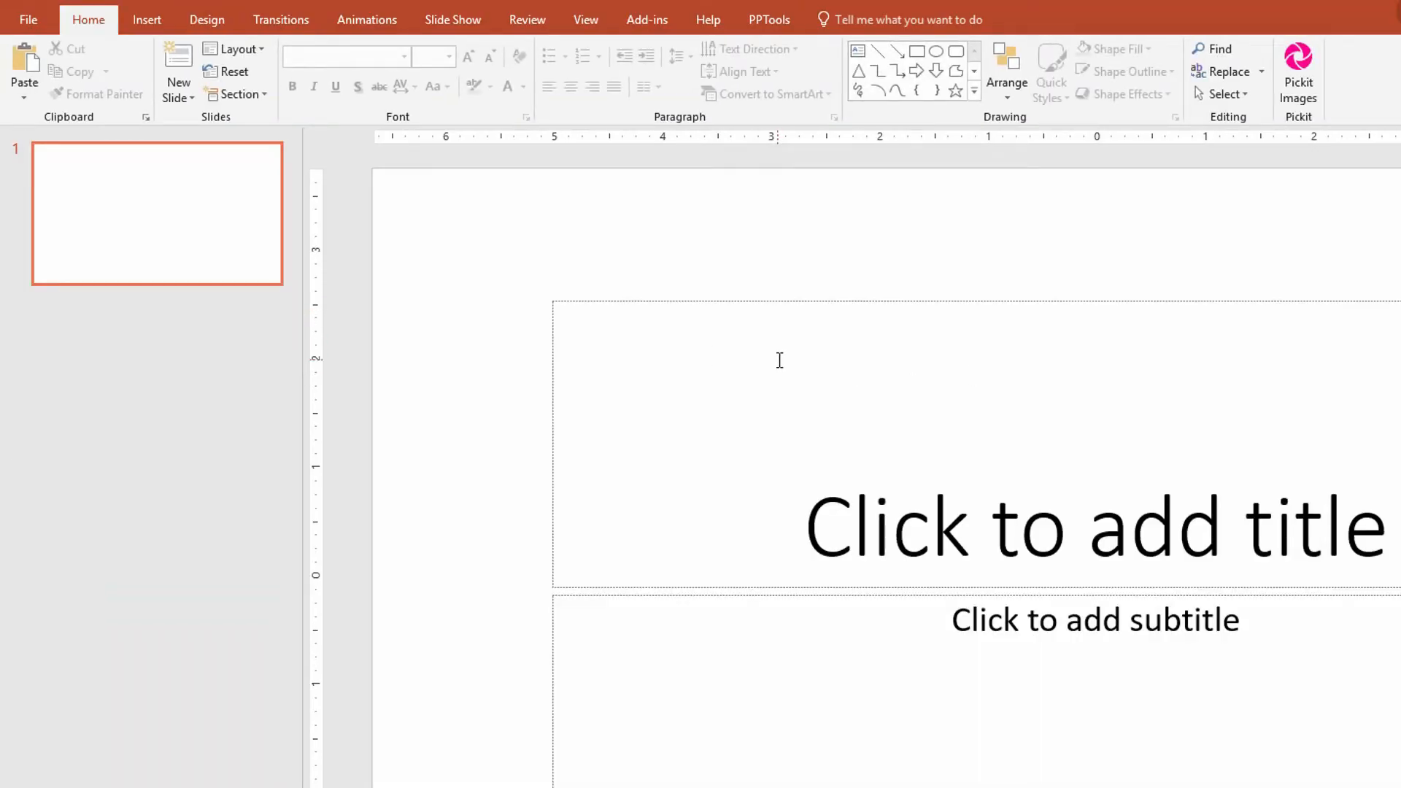
{"action": "mouse_move", "coordinate": [207, 19]}
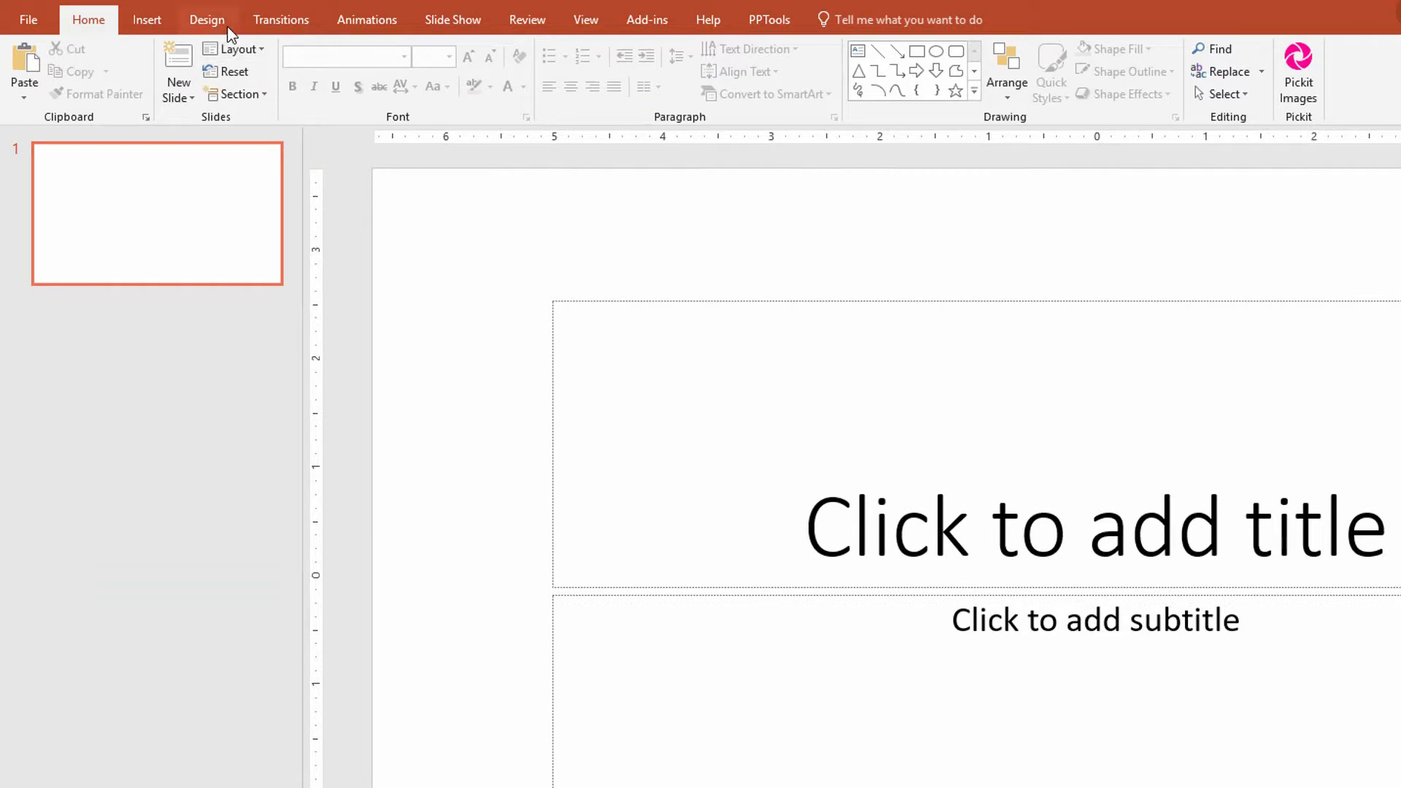
{"action": "left_click", "coordinate": [207, 19]}
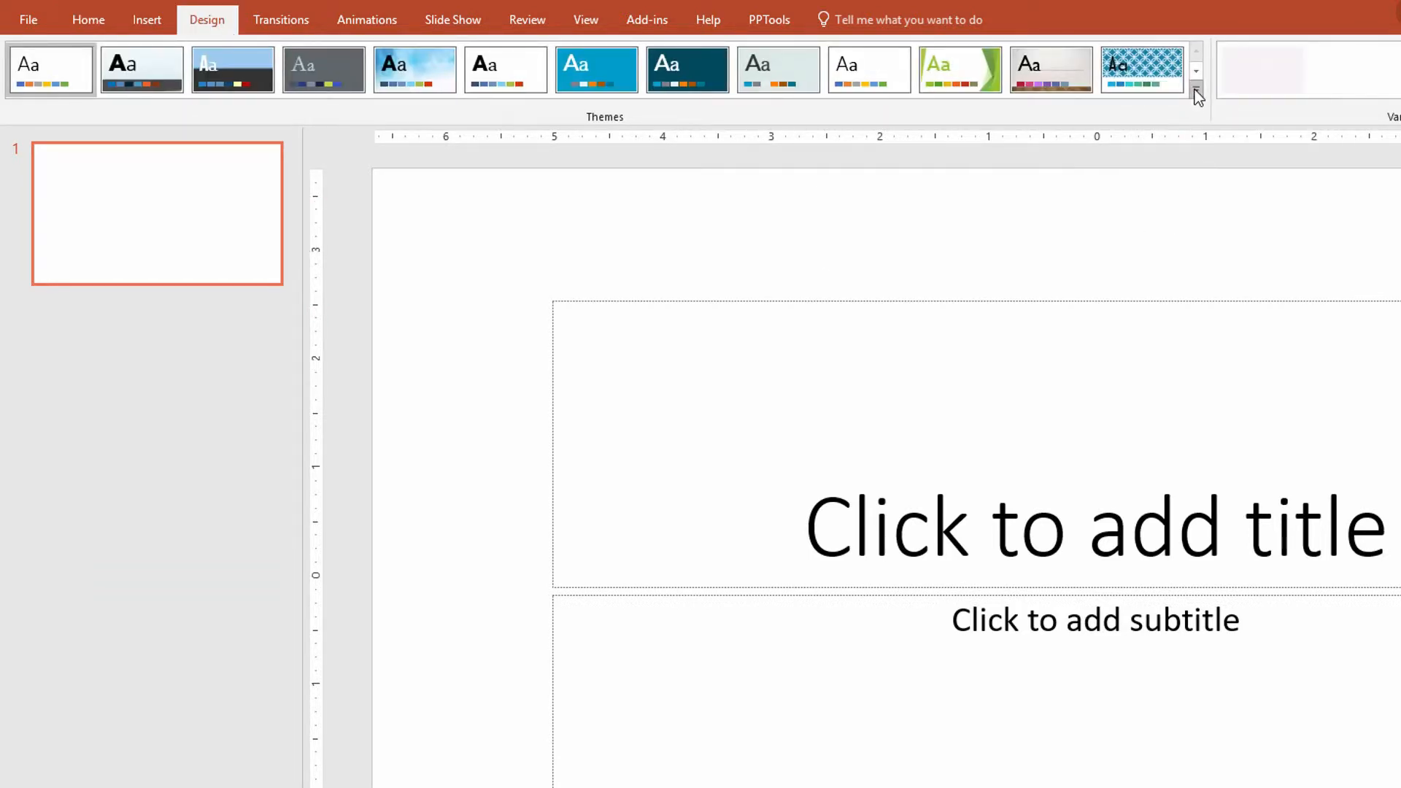
{"action": "left_click", "coordinate": [1196, 92]}
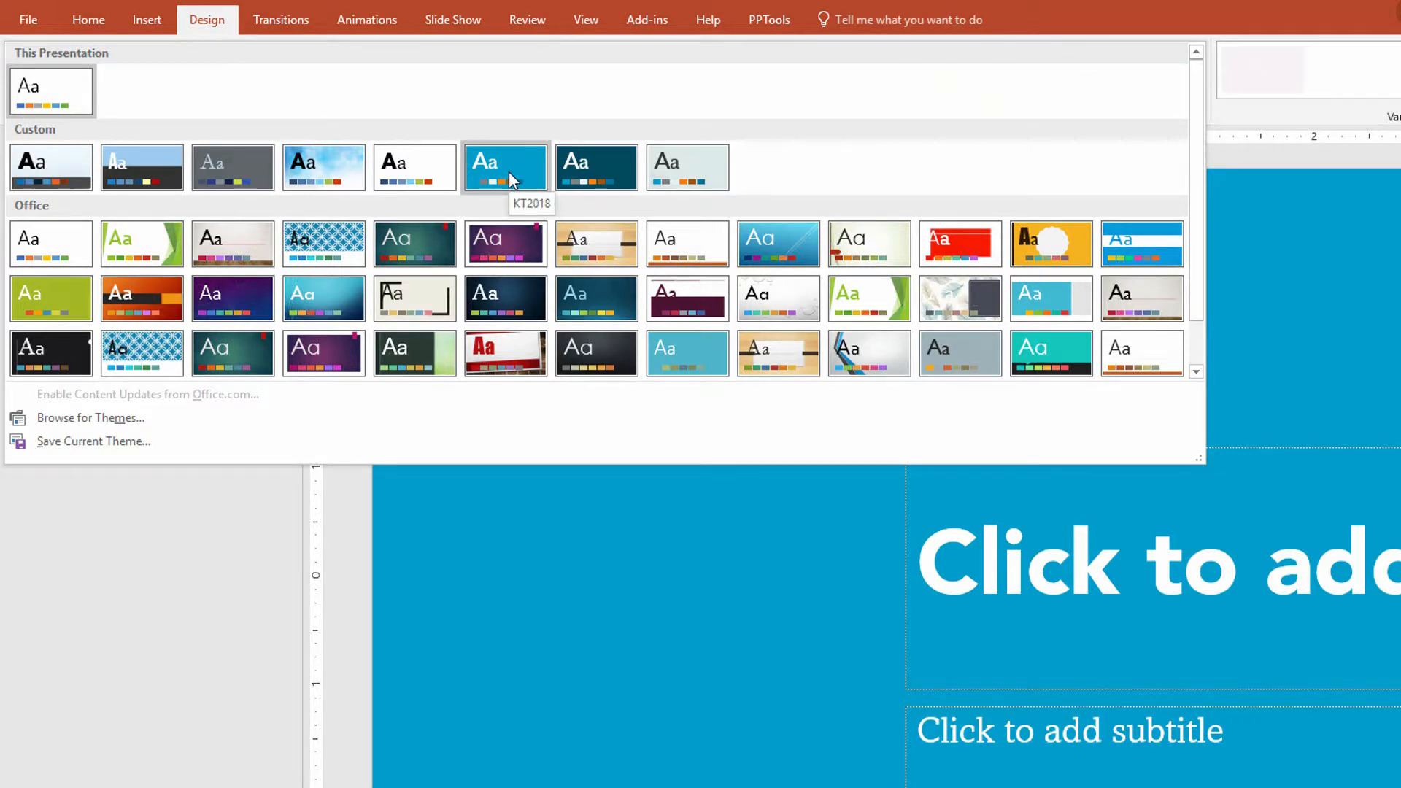
- Apply the KT2018 theme, set a drawn teardrop as the default shape, then delete it
{"action": "left_click", "coordinate": [505, 167]}
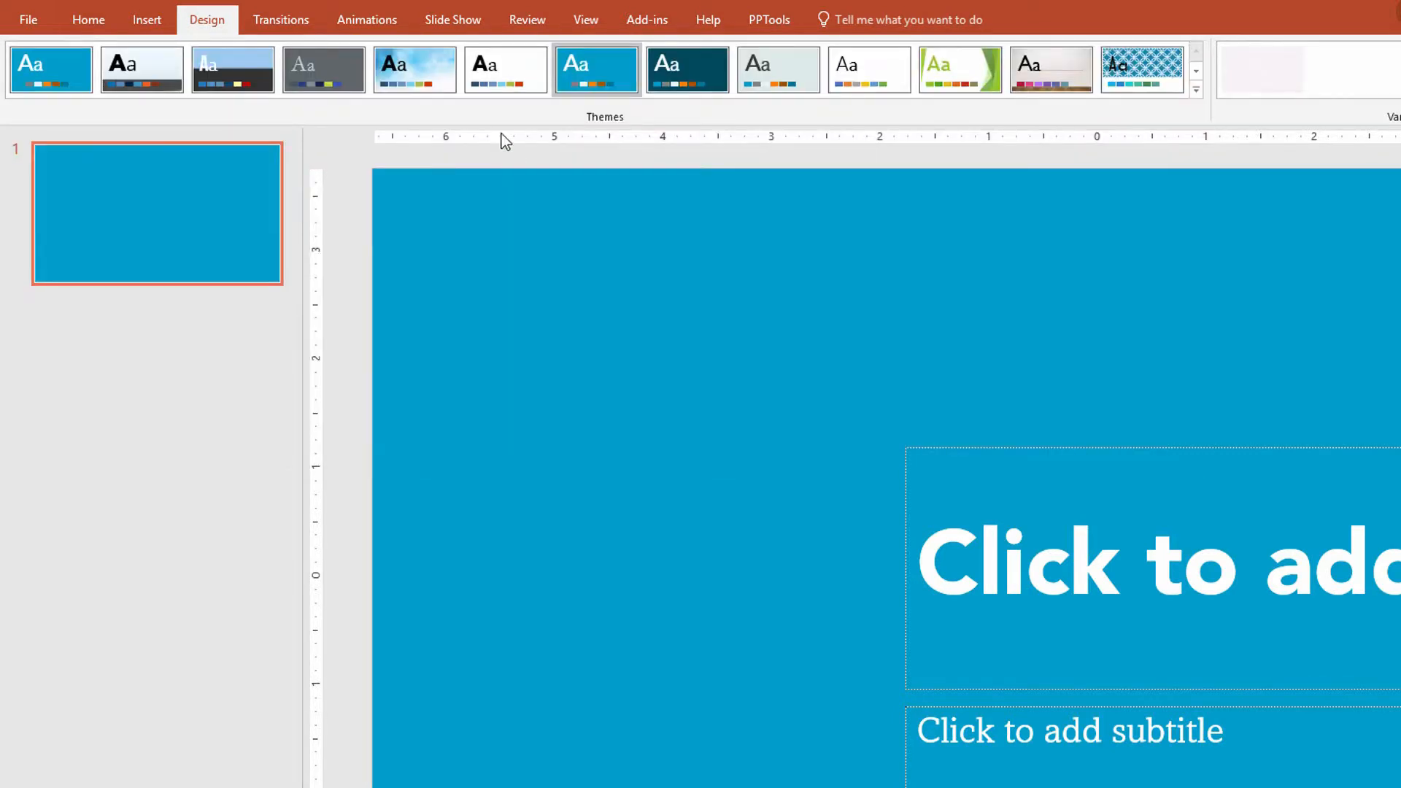
{"action": "left_click", "coordinate": [147, 19]}
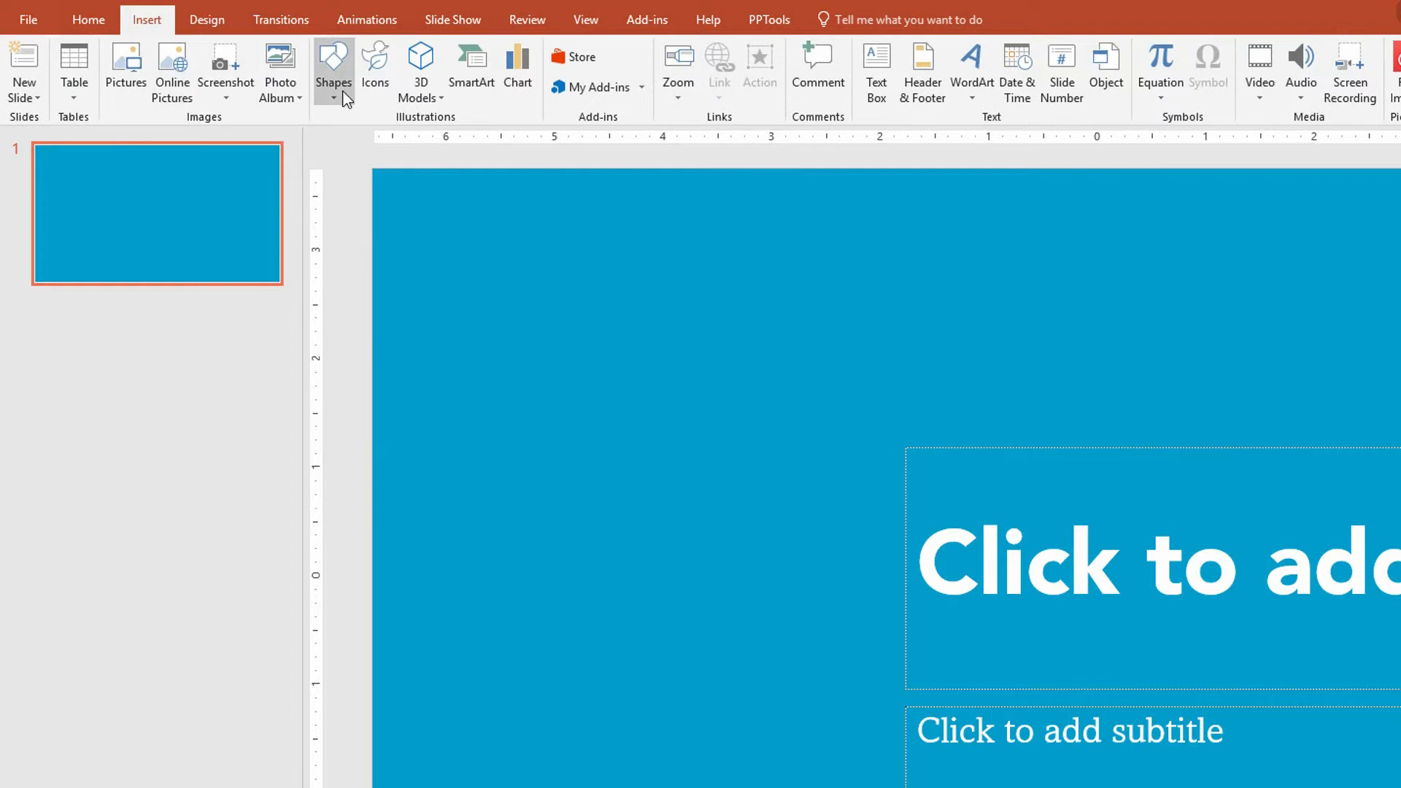
{"action": "left_click", "coordinate": [333, 71]}
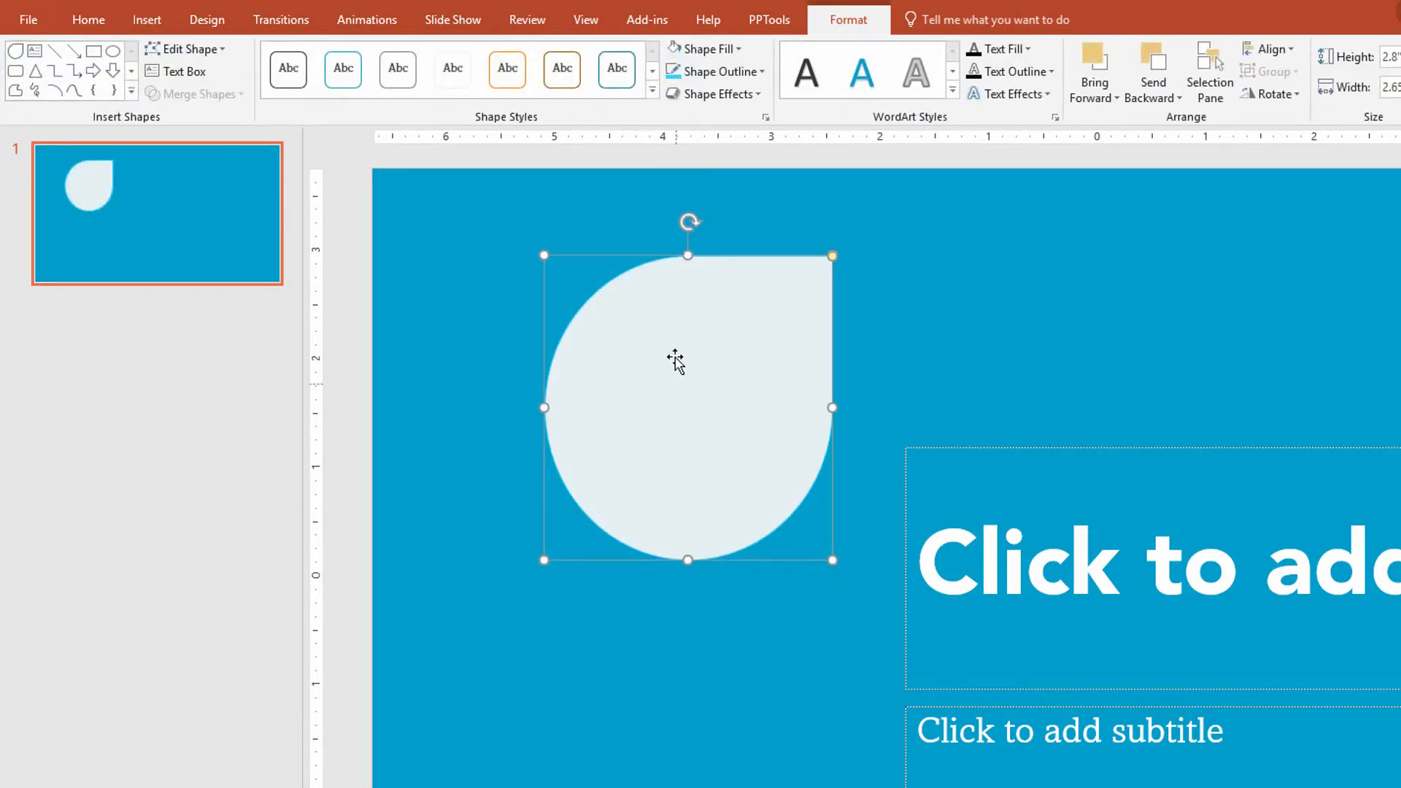
{"action": "mouse_move", "coordinate": [789, 246]}
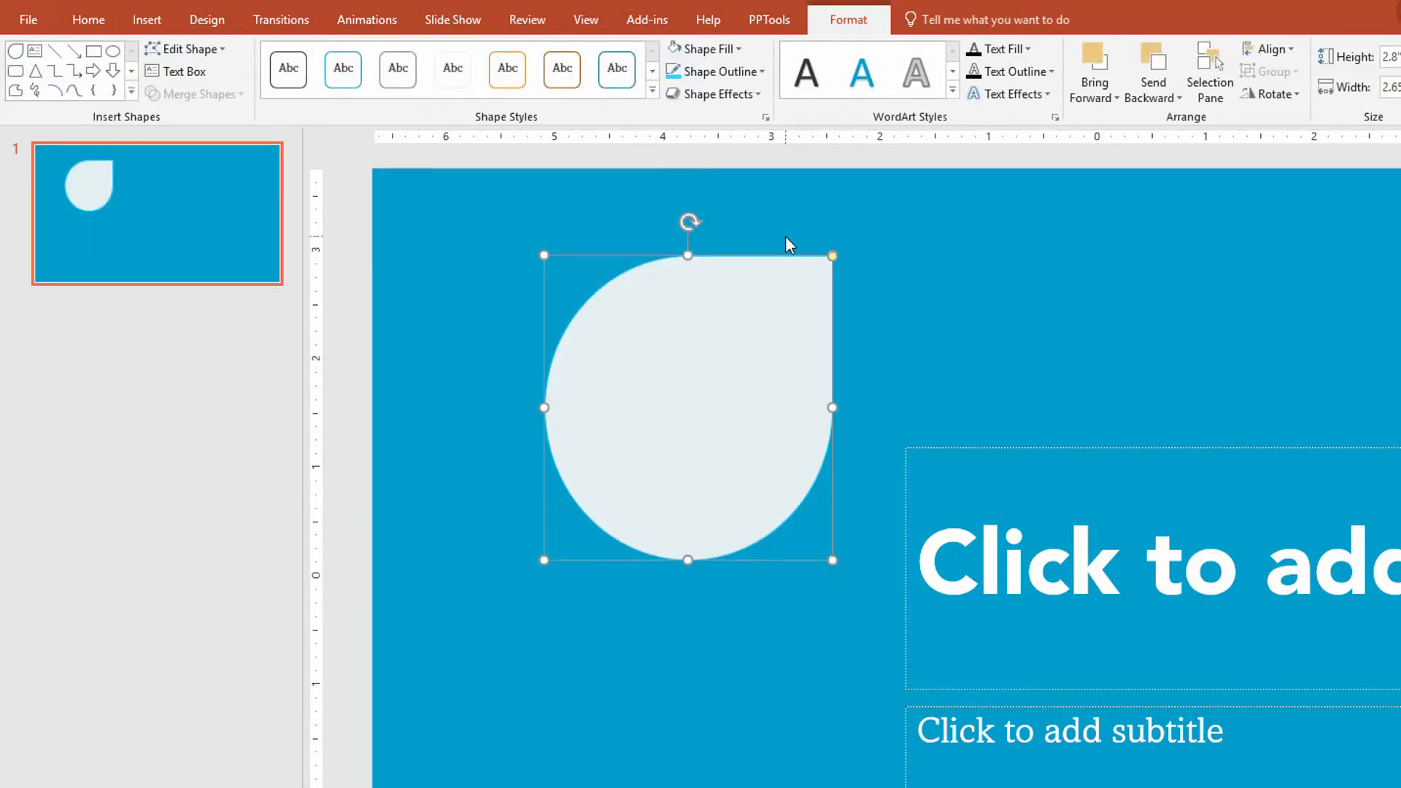
{"action": "mouse_move", "coordinate": [729, 348]}
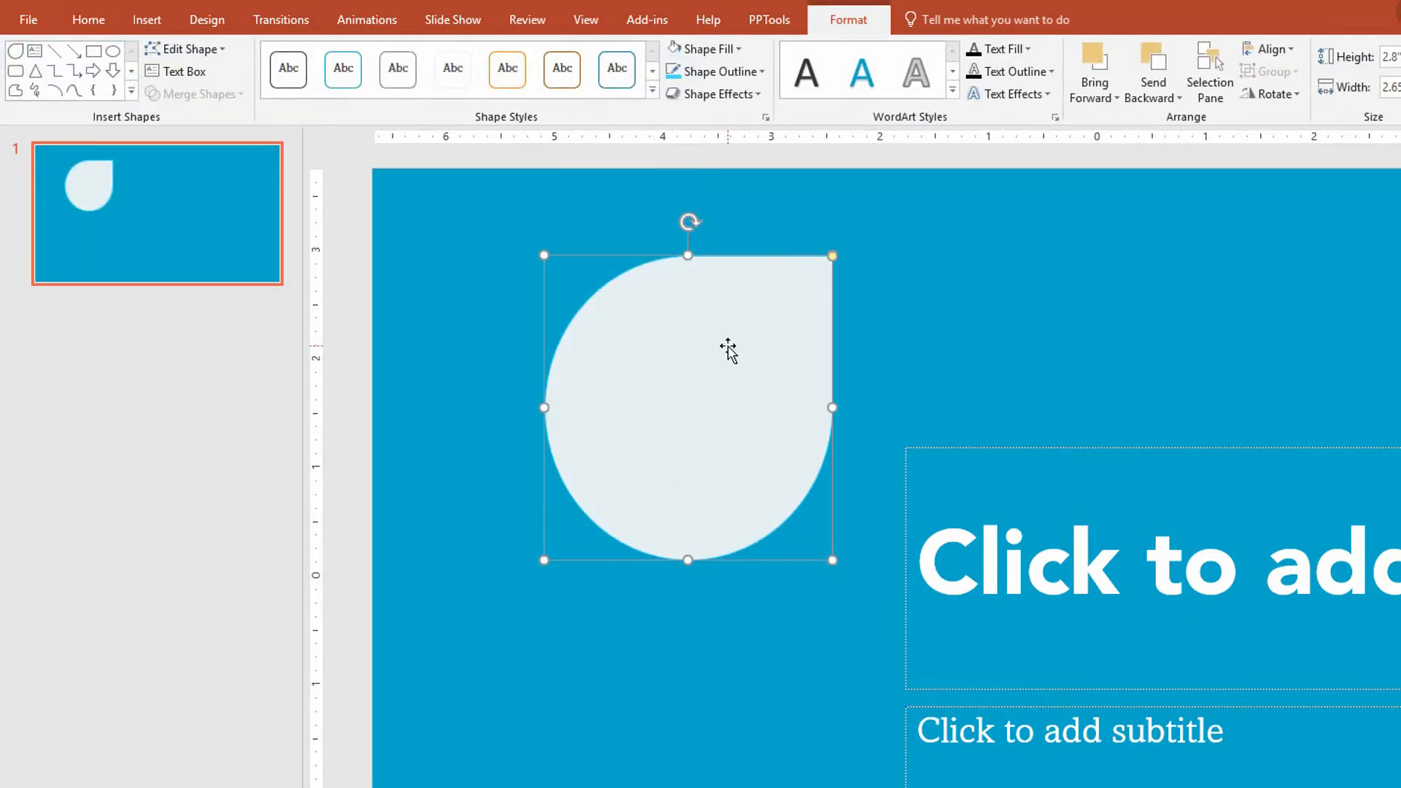
{"action": "right_click", "coordinate": [715, 338]}
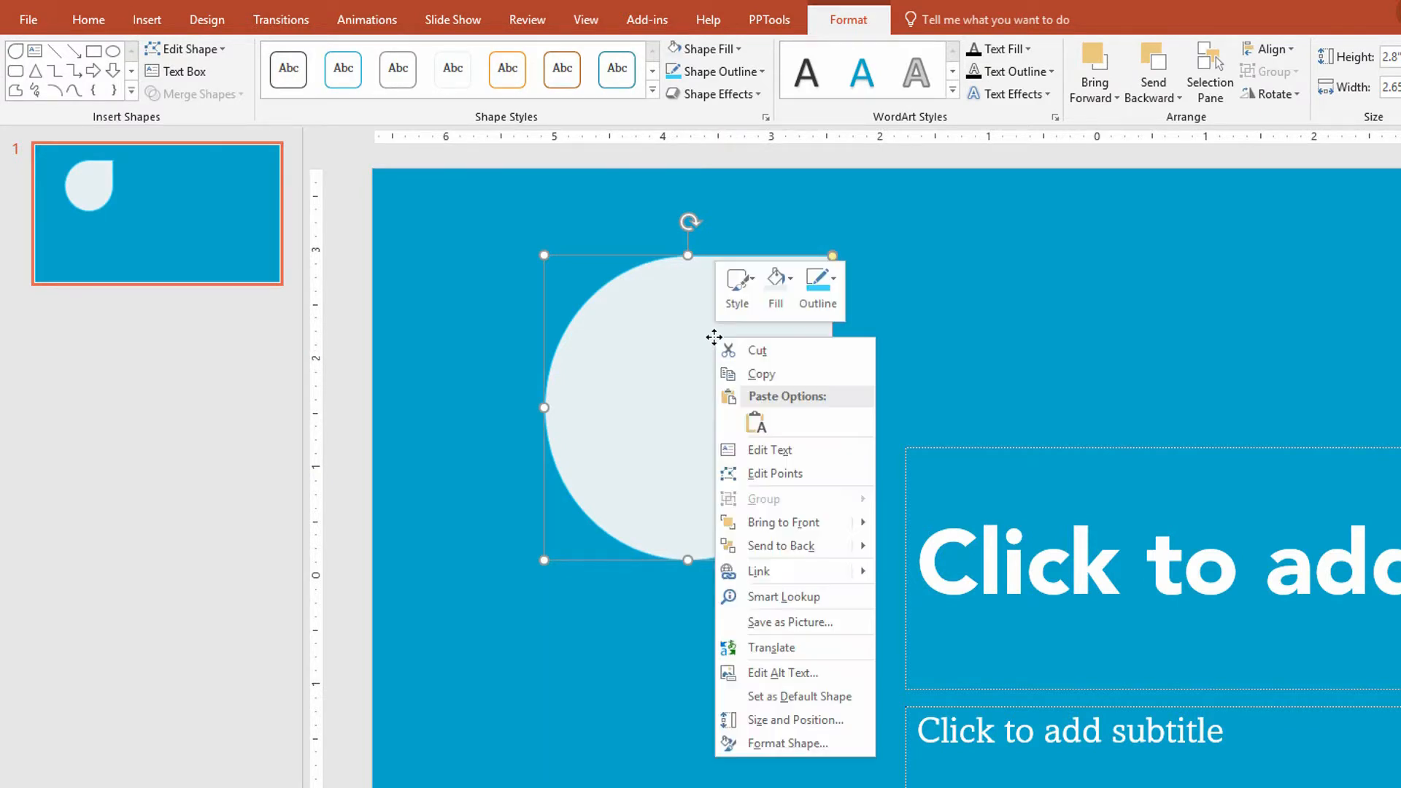
{"action": "mouse_move", "coordinate": [822, 719]}
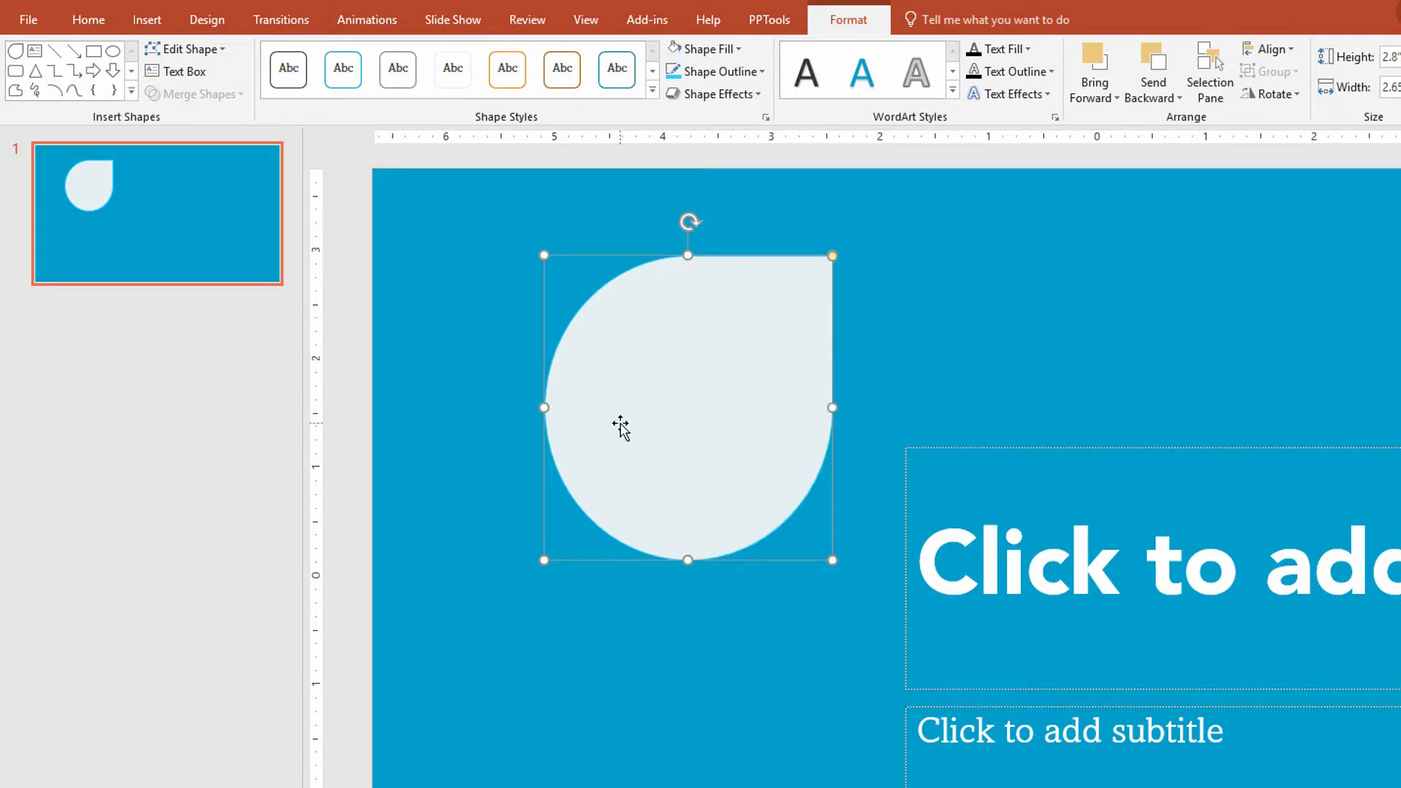
{"action": "key", "text": "delete"}
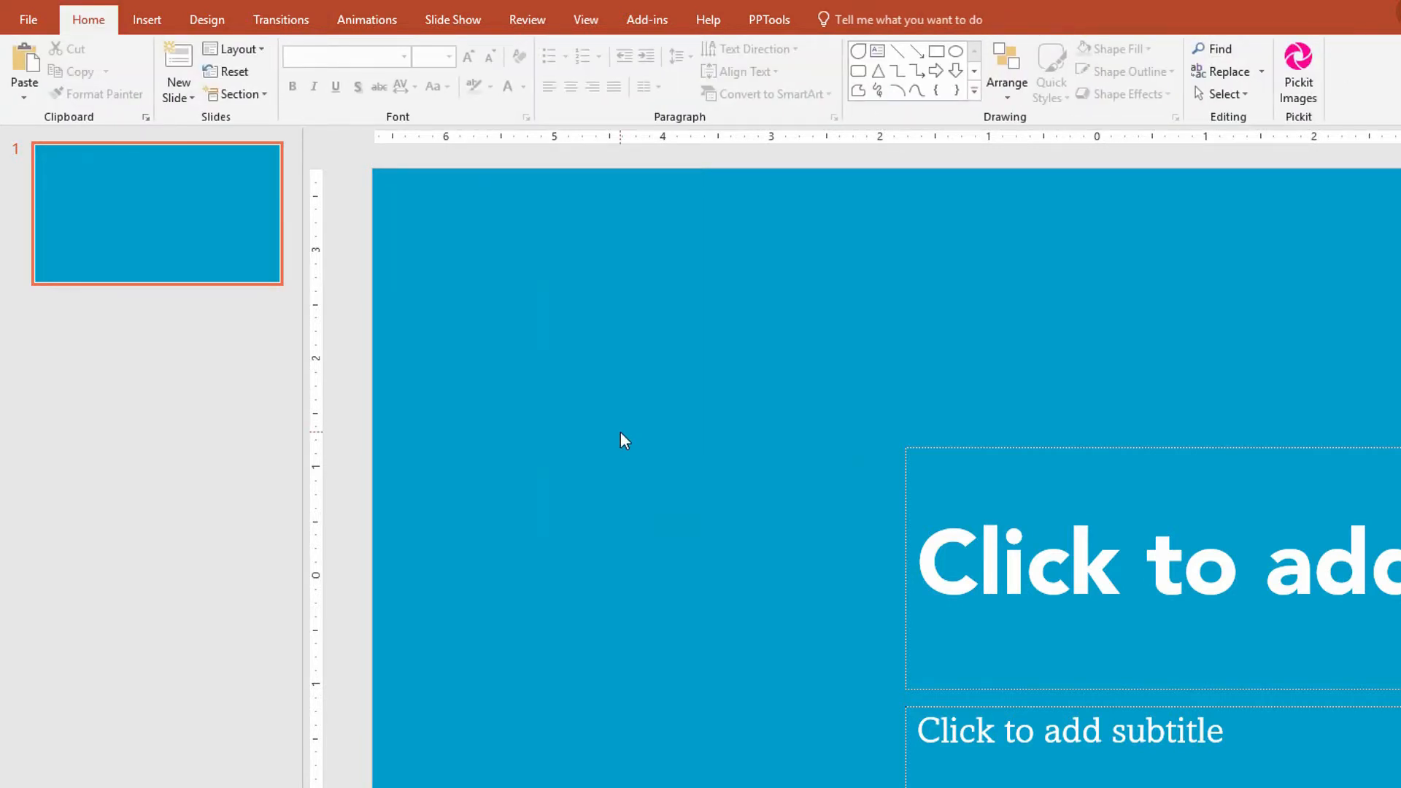
{"action": "mouse_move", "coordinate": [622, 437]}
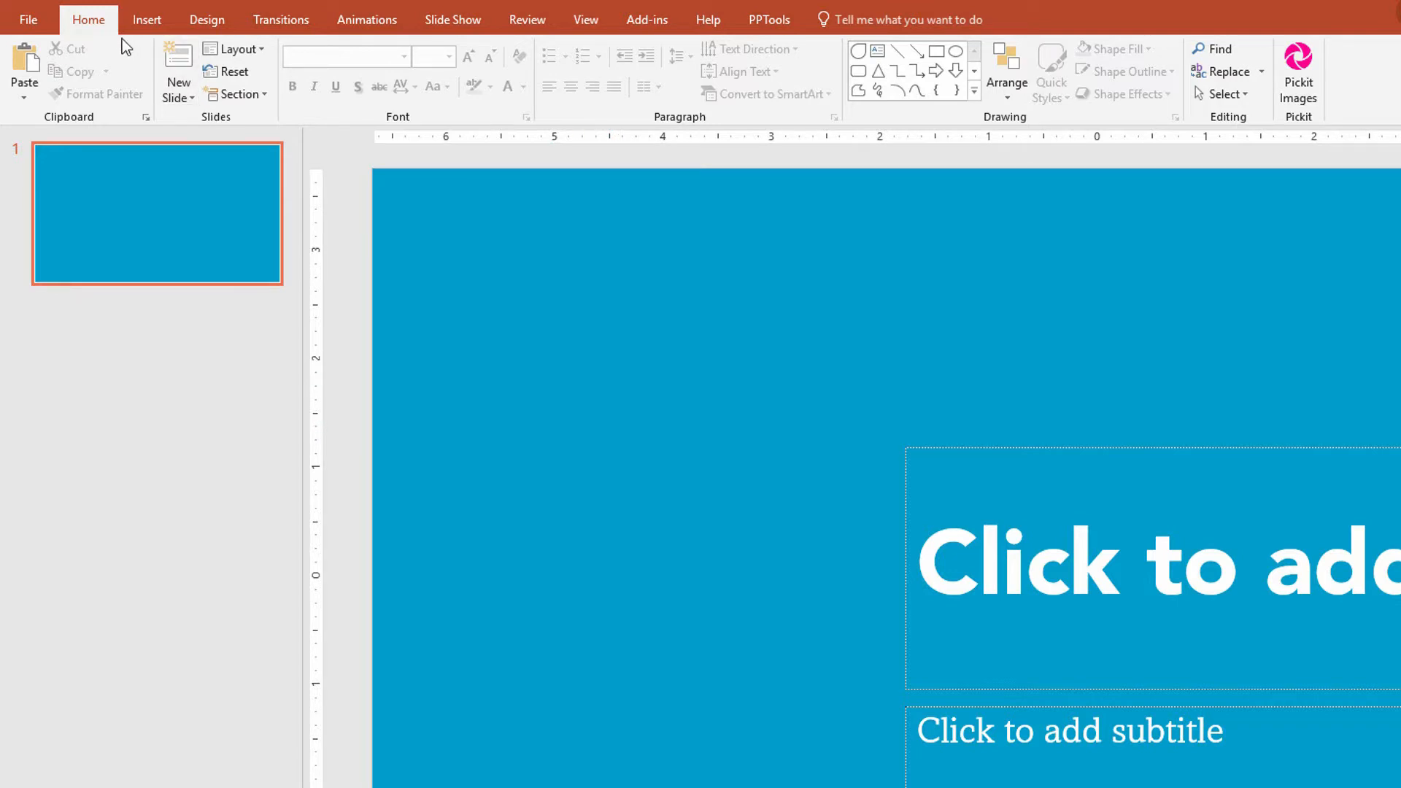
- Insert a text box near the slide top reading 'This is the default textbox.'
{"action": "left_click", "coordinate": [146, 20]}
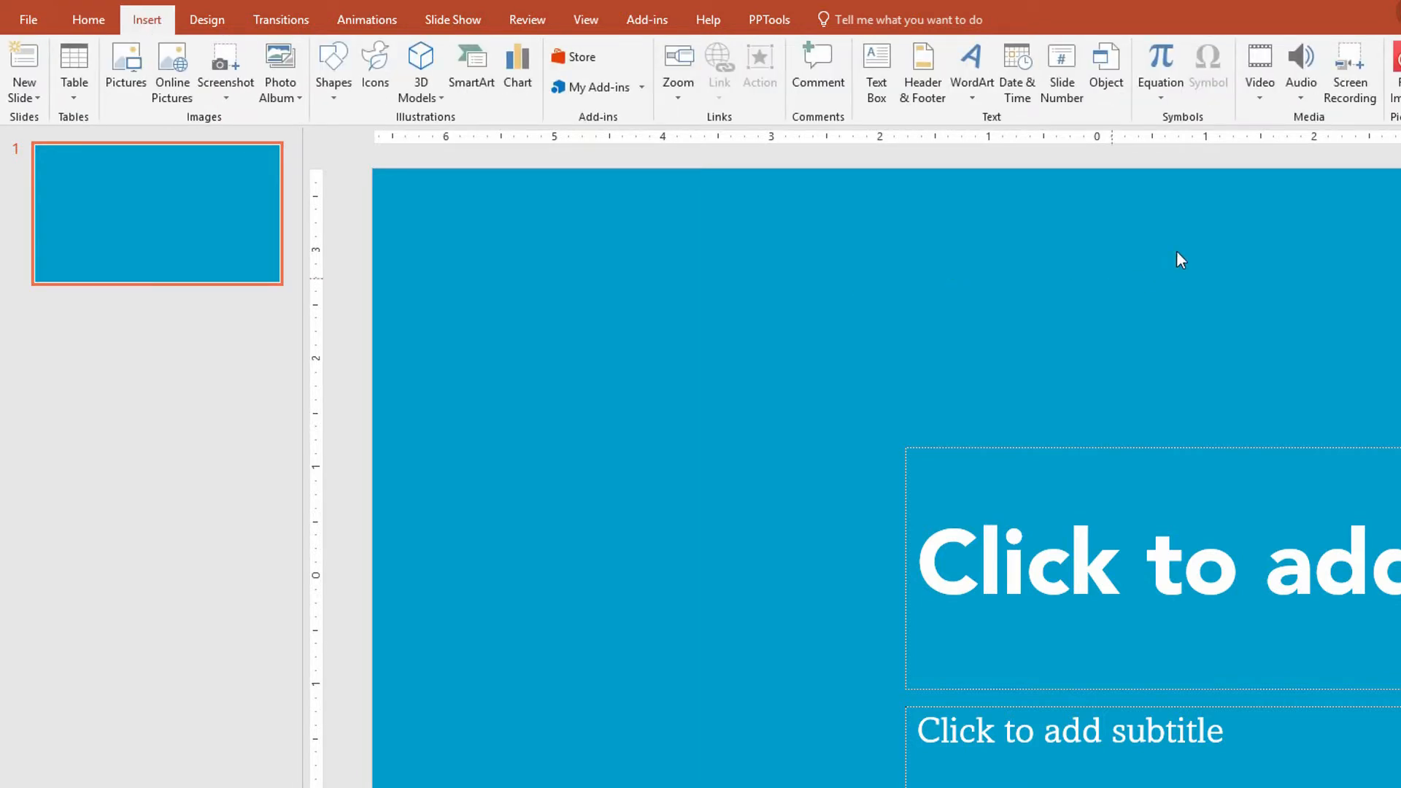
{"action": "mouse_move", "coordinate": [884, 100]}
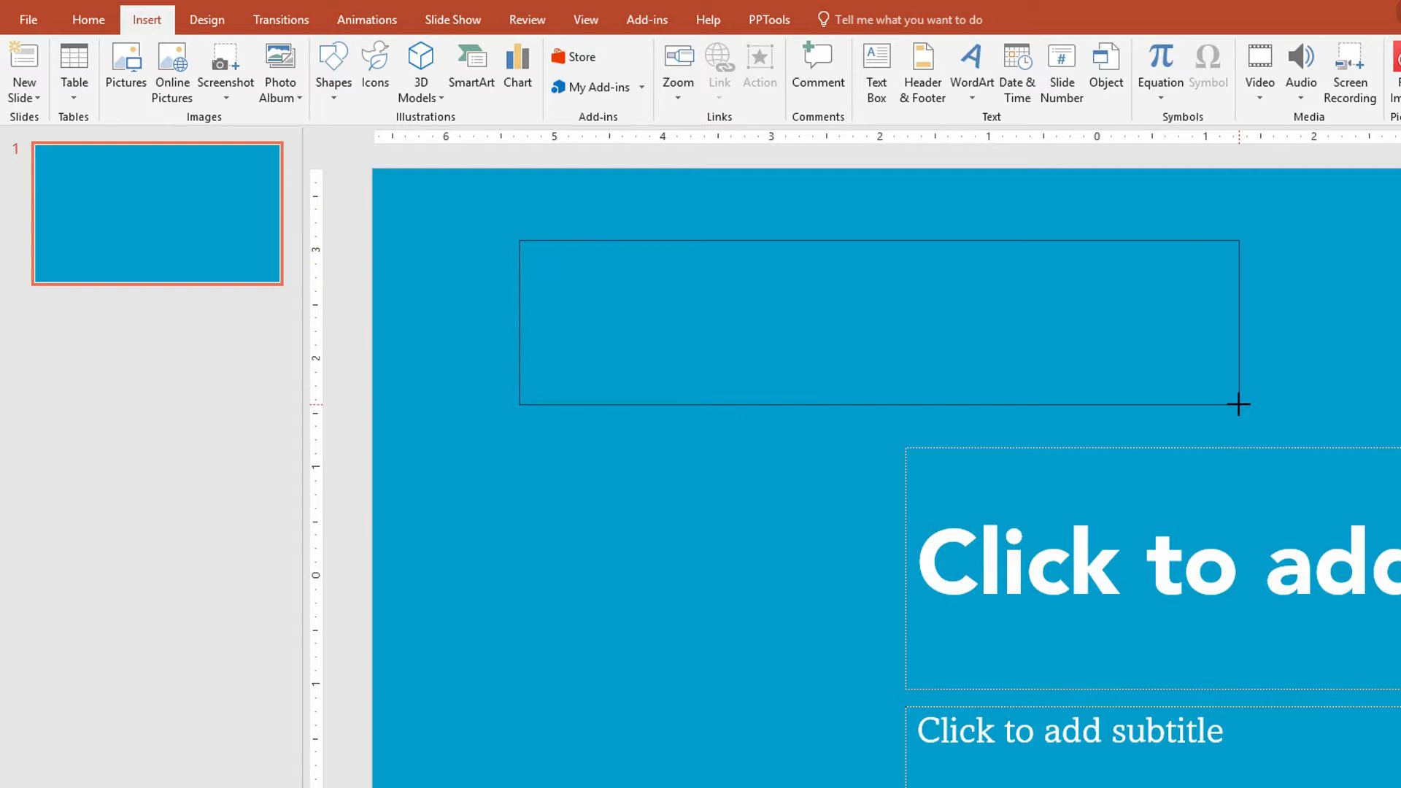
{"action": "type", "text": "This"}
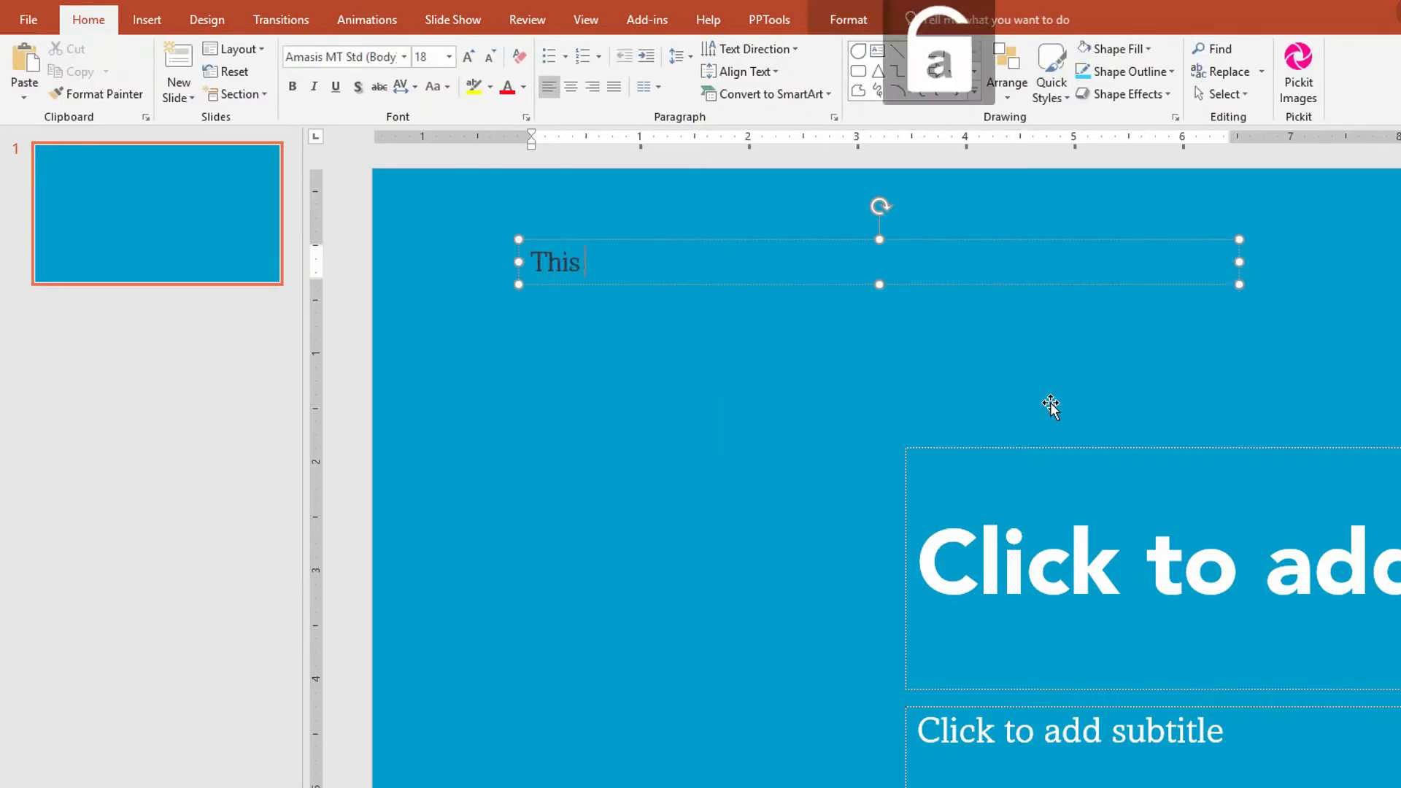
{"action": "type", "text": "is"}
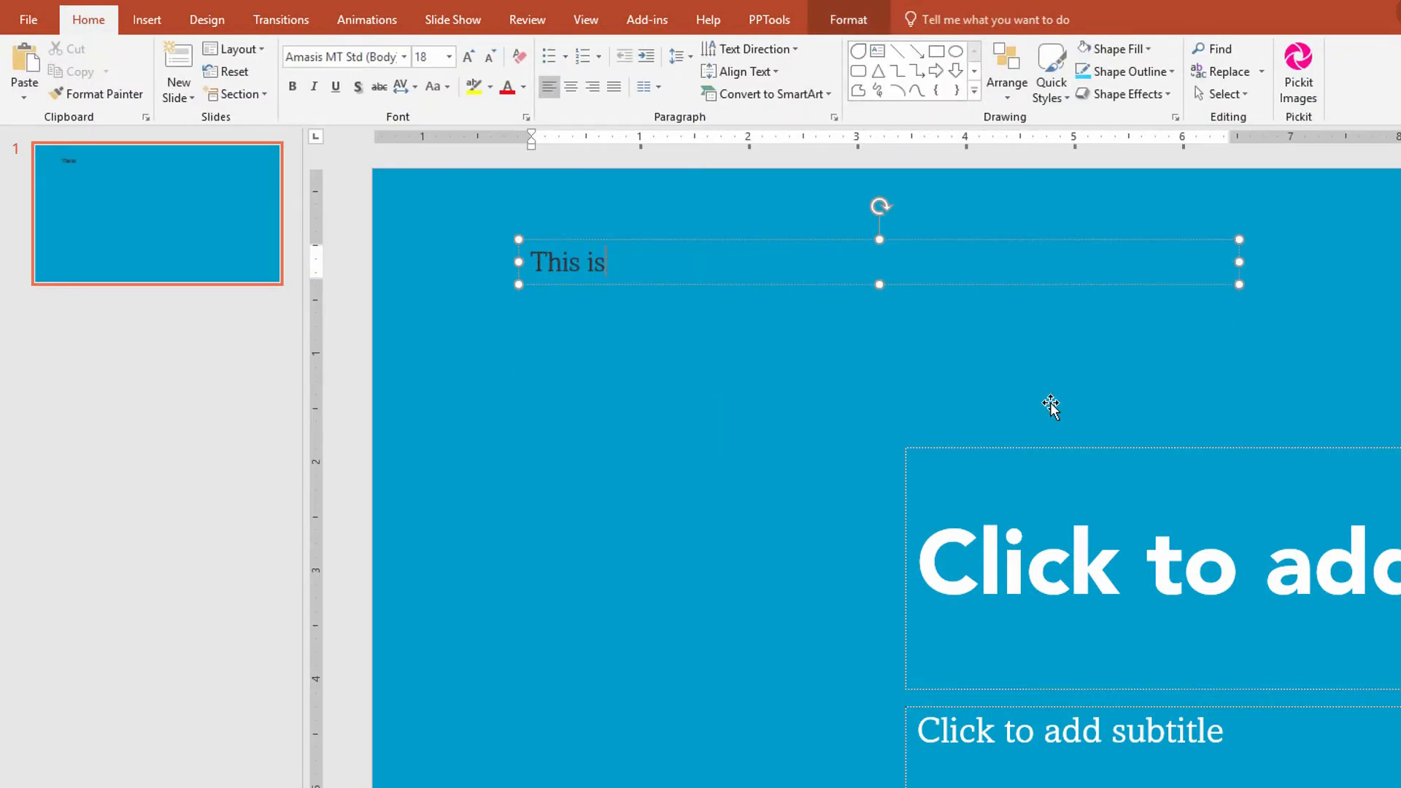
{"action": "type", "text": "the default t"}
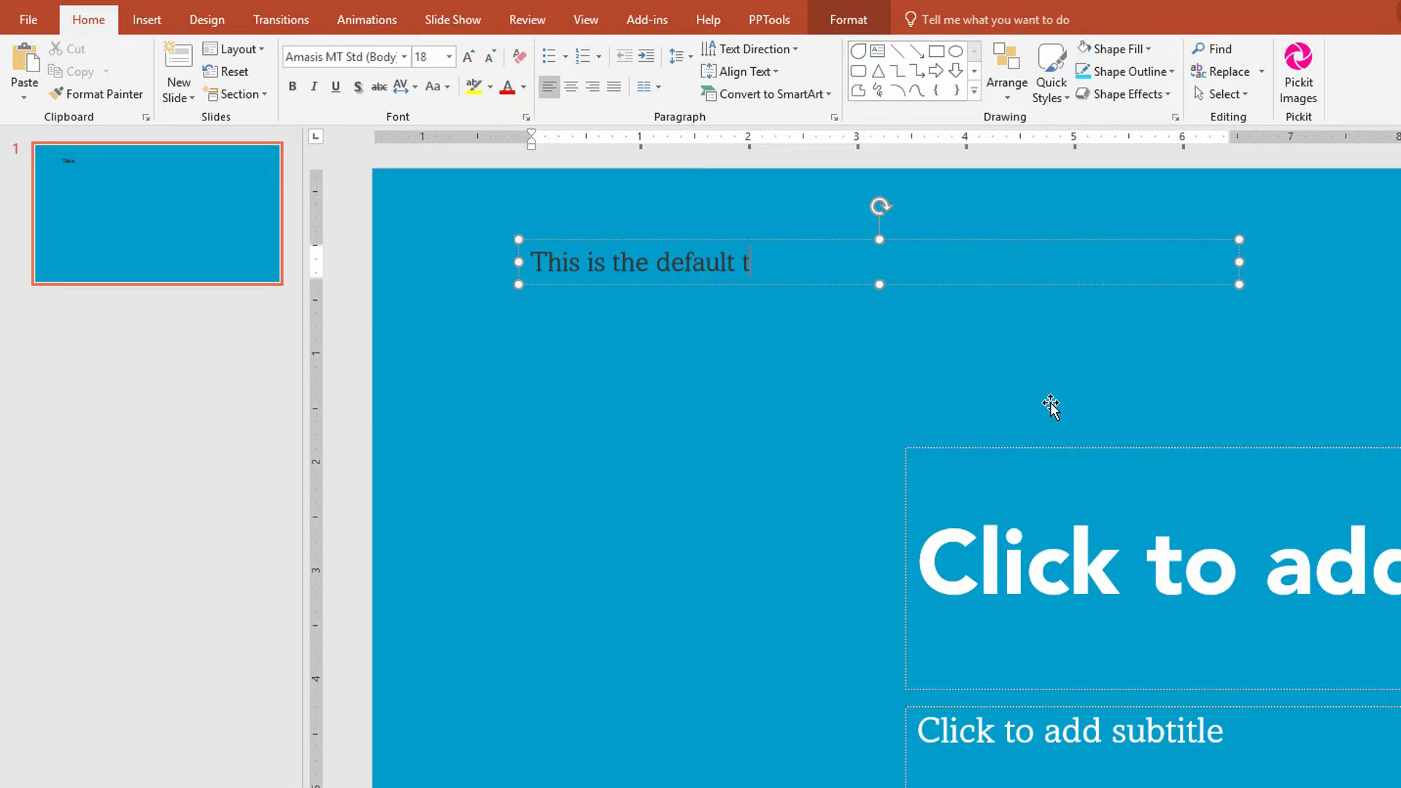
{"action": "type", "text": "extbox."}
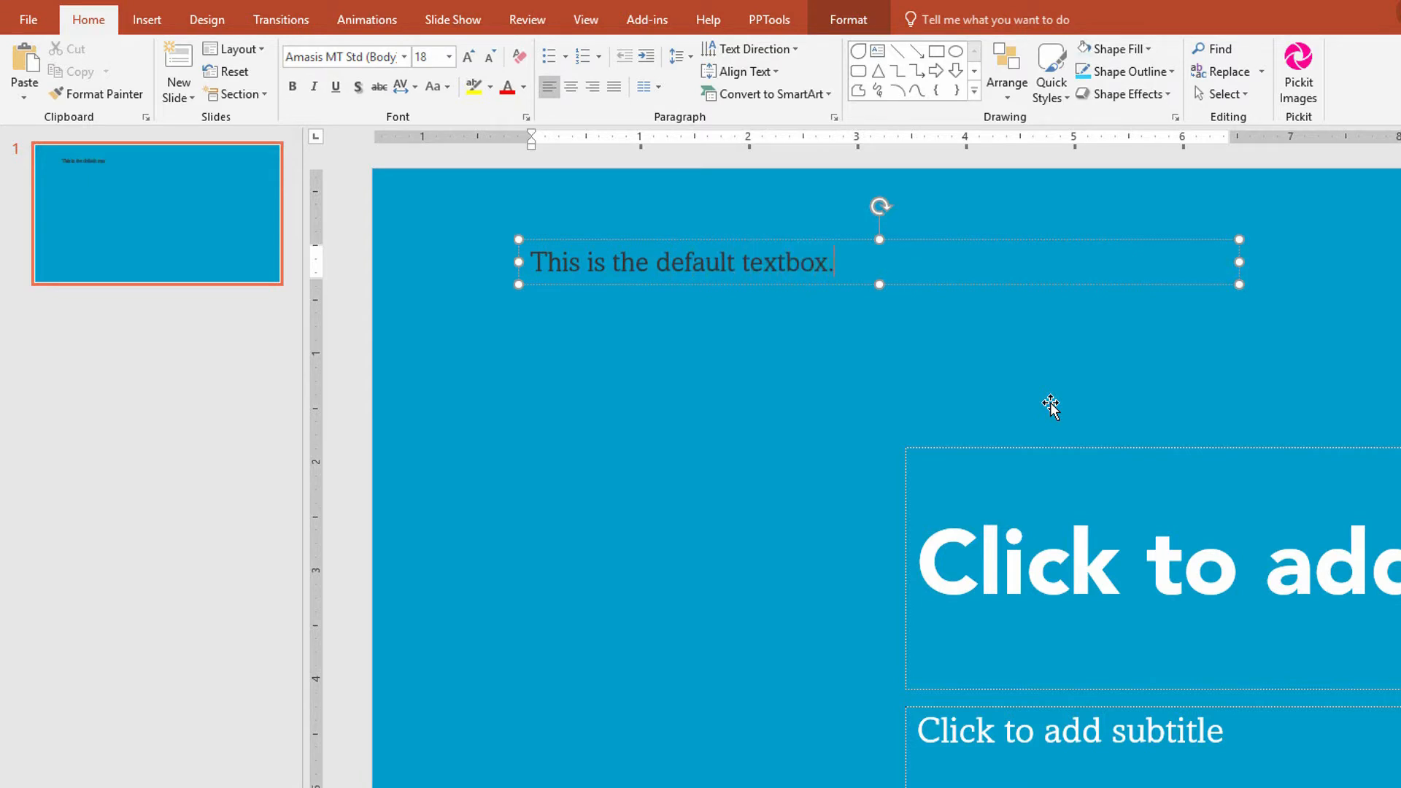
{"action": "mouse_move", "coordinate": [696, 244]}
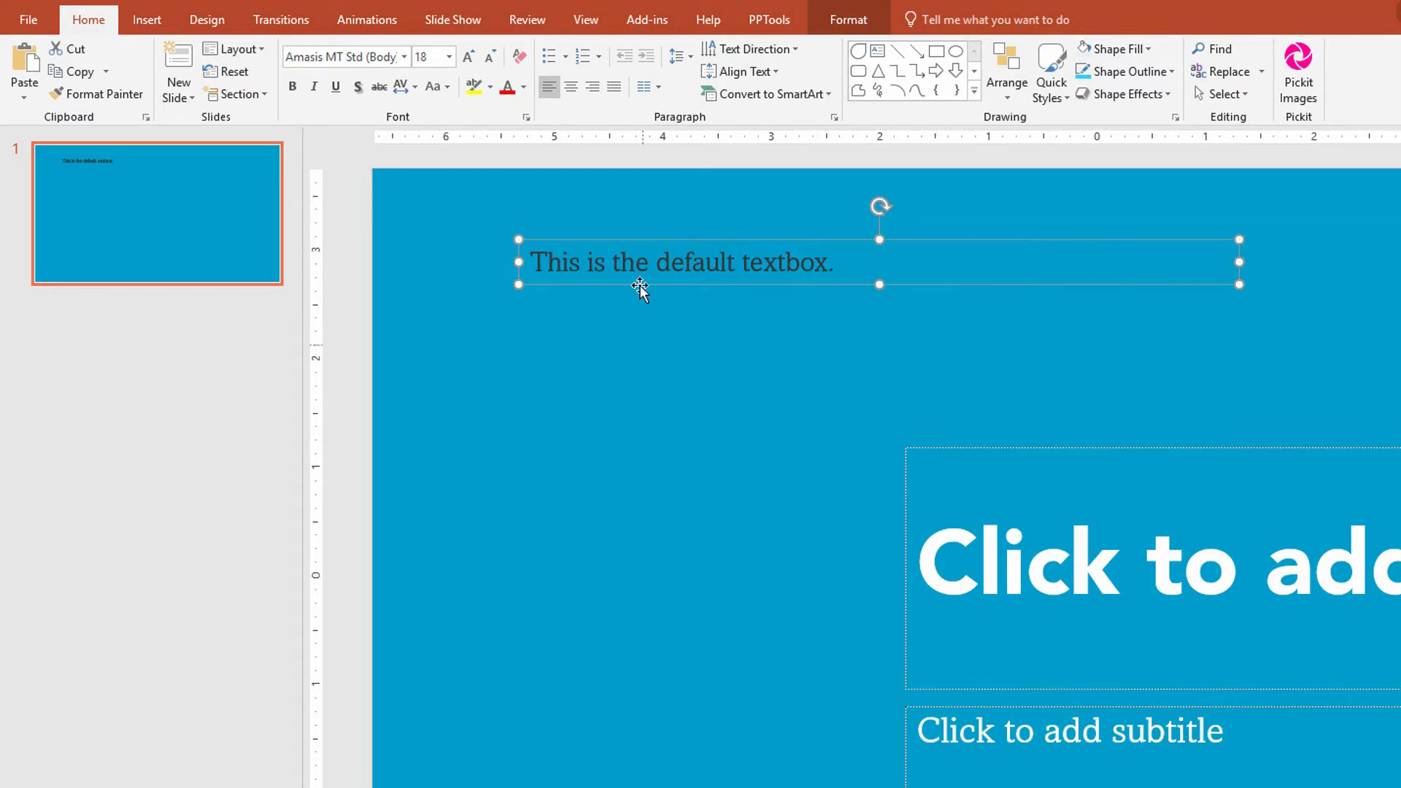
{"action": "mouse_move", "coordinate": [531, 94]}
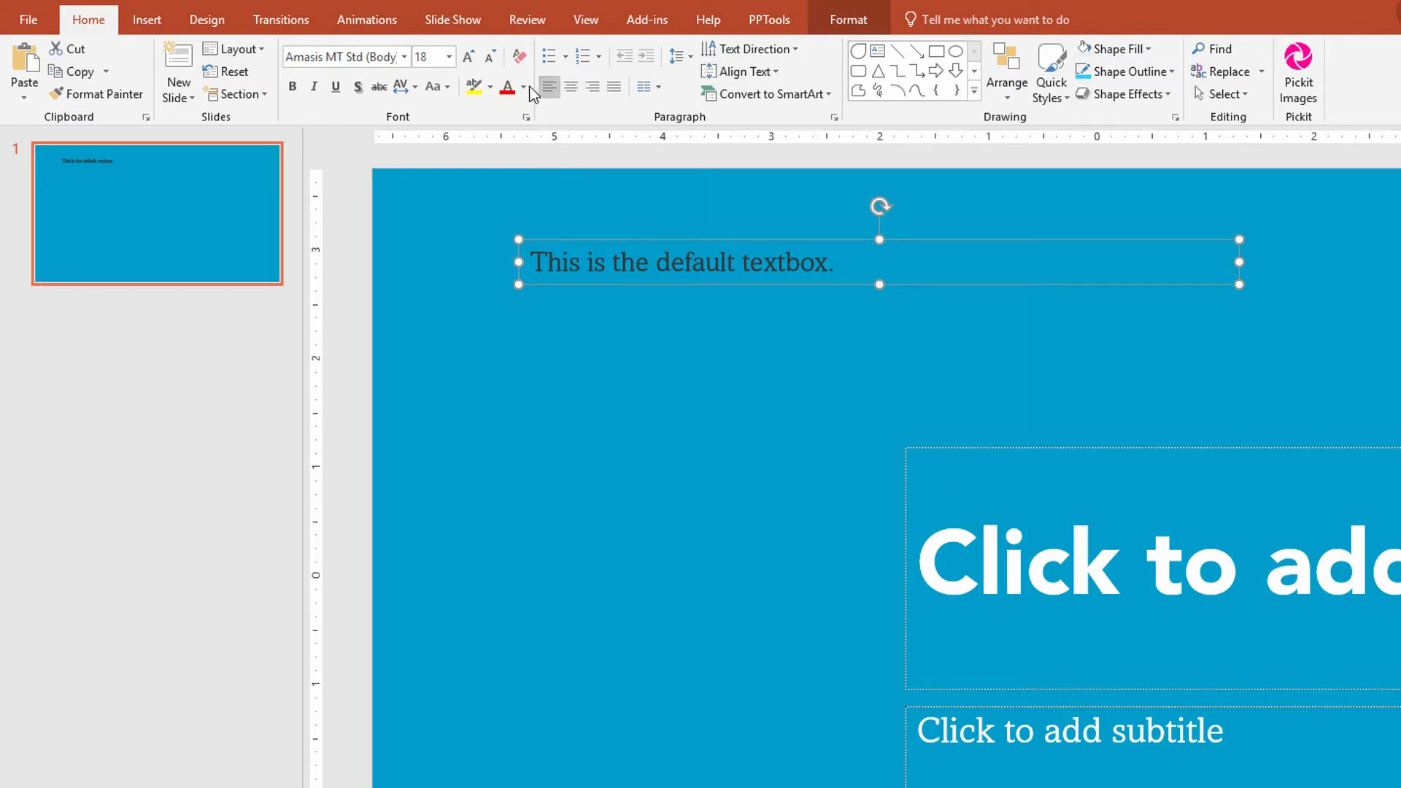
- Make the sentence white at 24pt and set this box as the default text box
{"action": "left_click", "coordinate": [527, 87]}
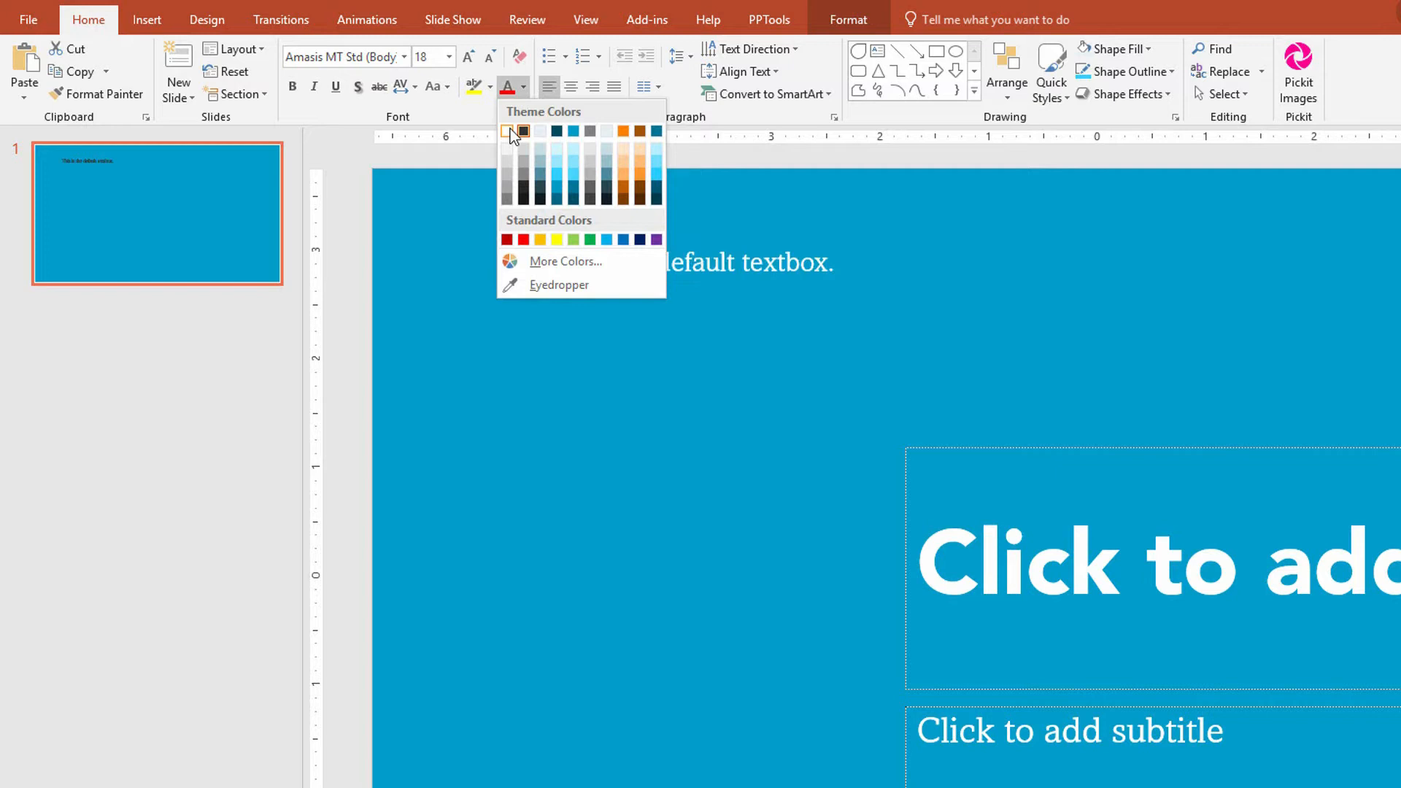
{"action": "left_click", "coordinate": [466, 57]}
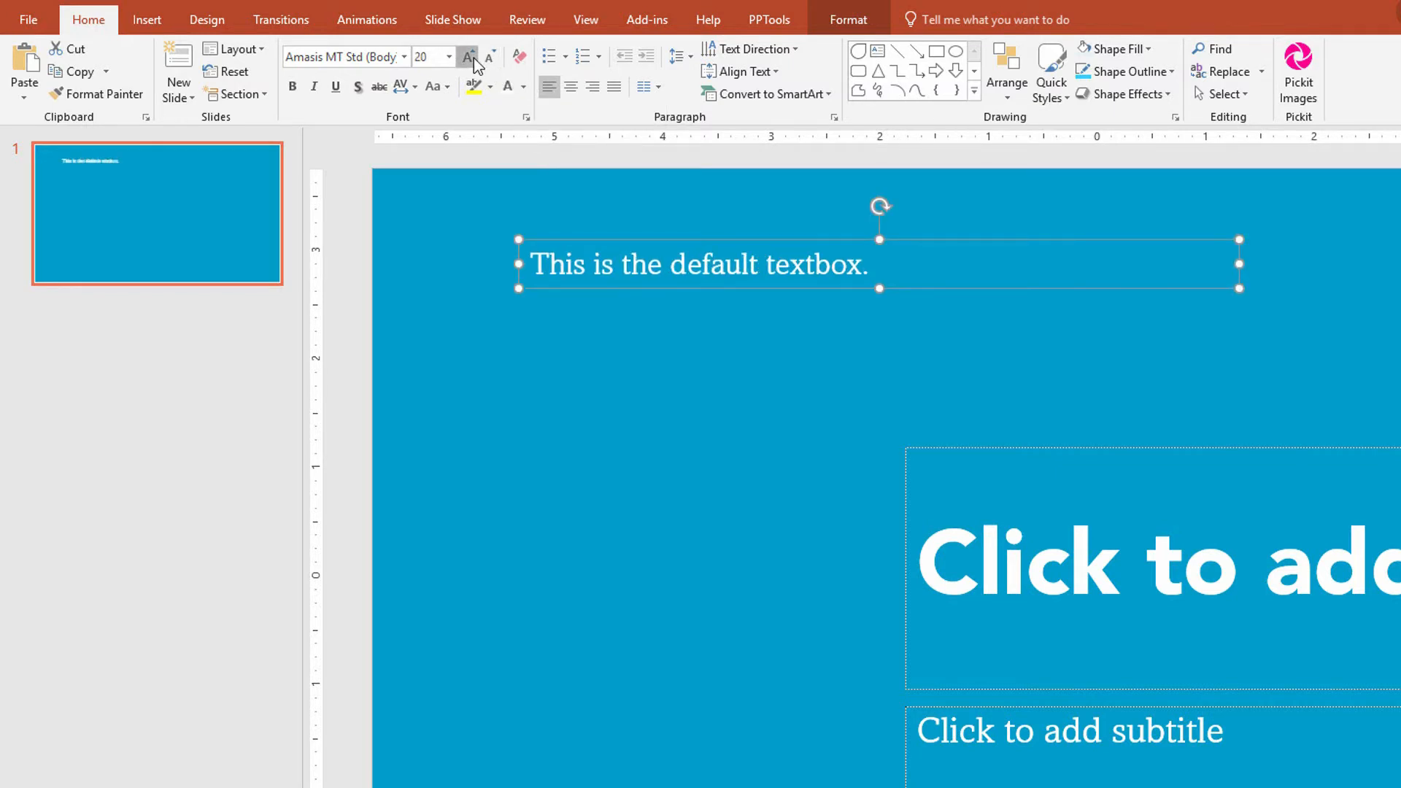
{"action": "left_click", "coordinate": [467, 56]}
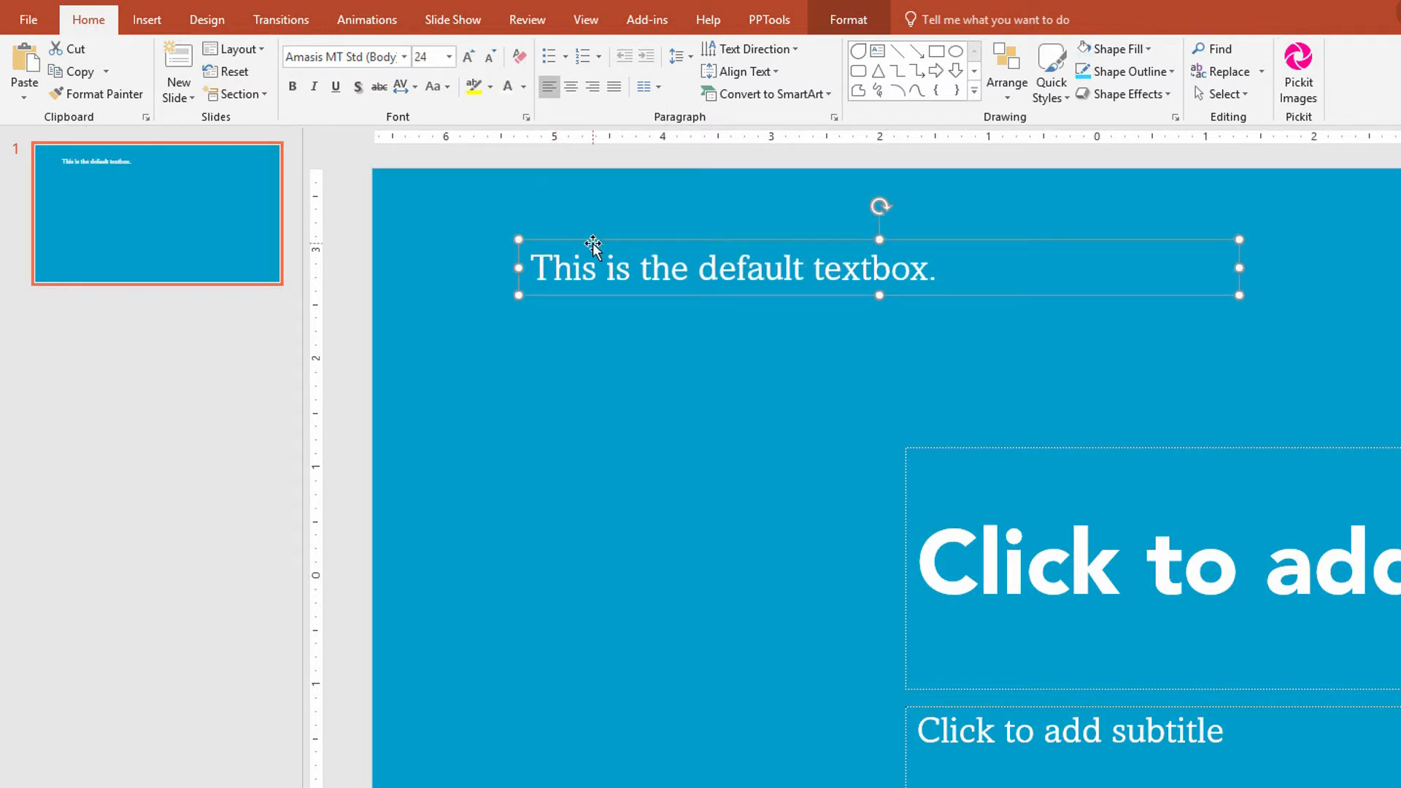
{"action": "right_click", "coordinate": [593, 238]}
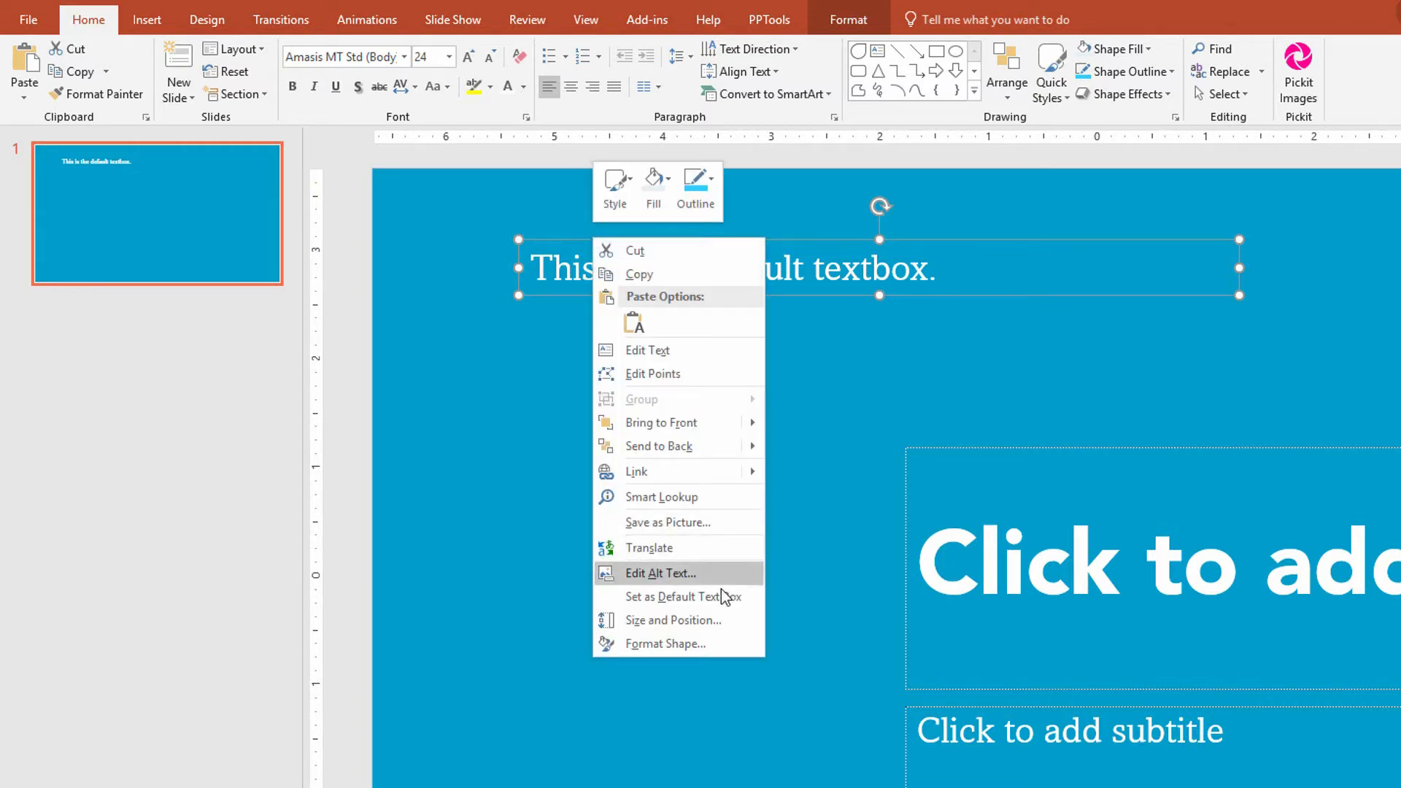
{"action": "mouse_move", "coordinate": [684, 597]}
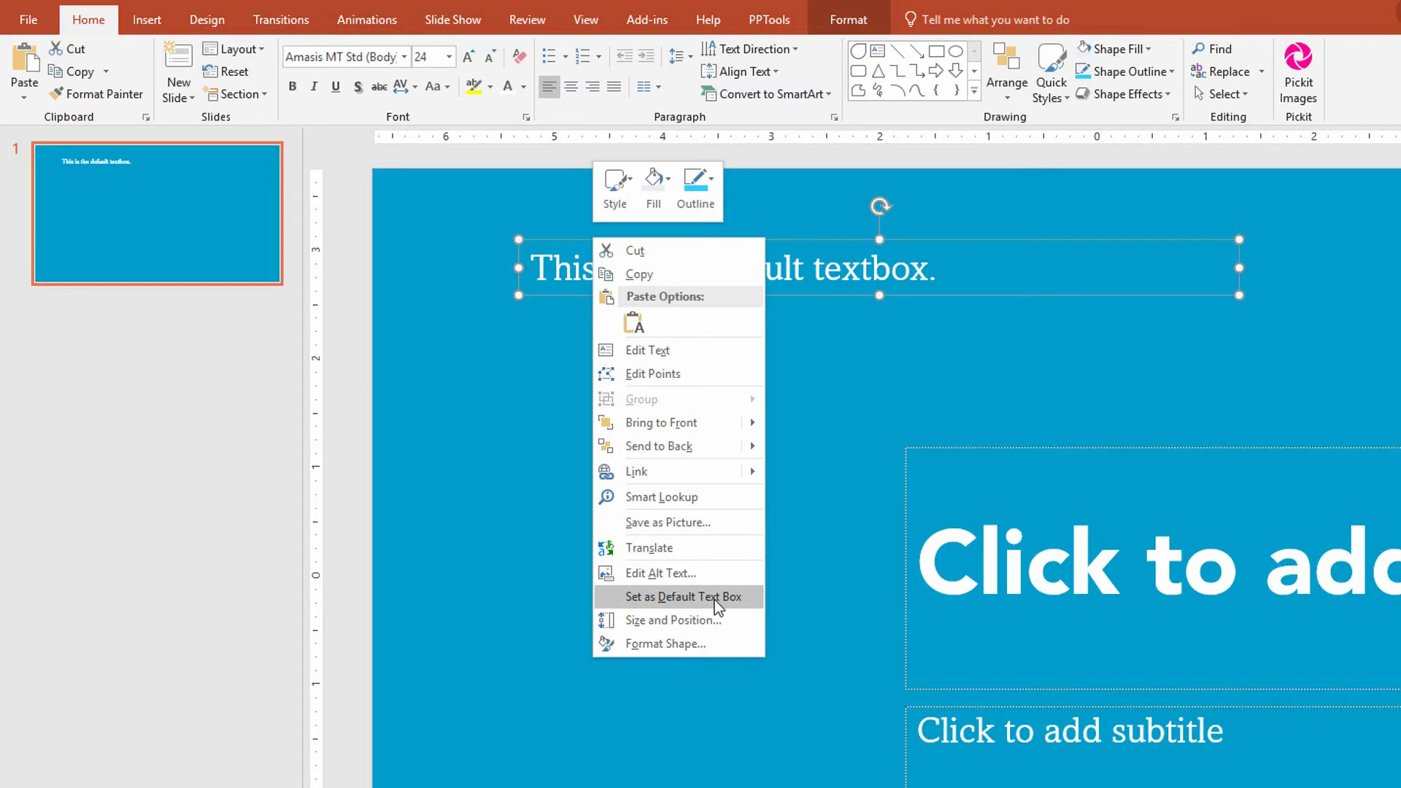
{"action": "mouse_move", "coordinate": [705, 605]}
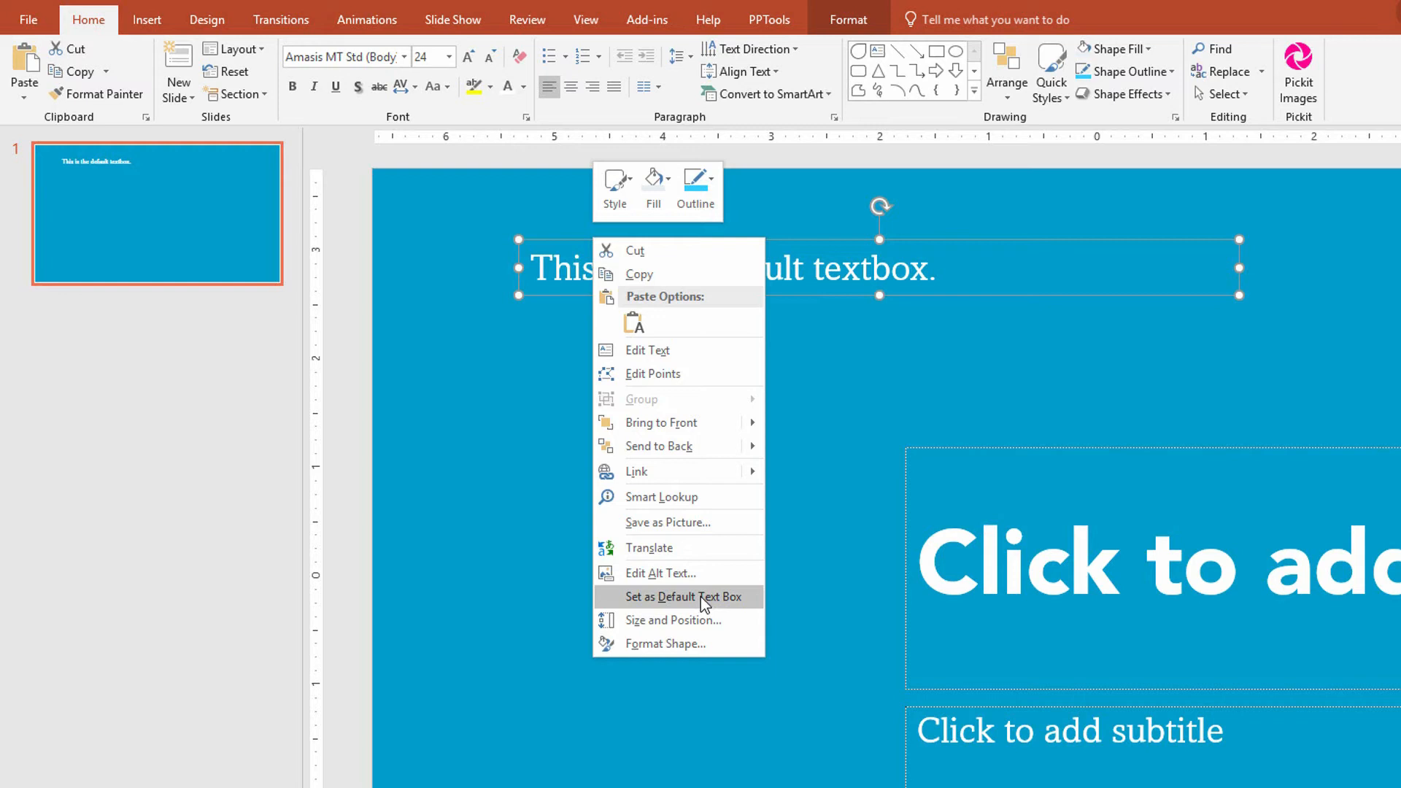
{"action": "left_click", "coordinate": [684, 597]}
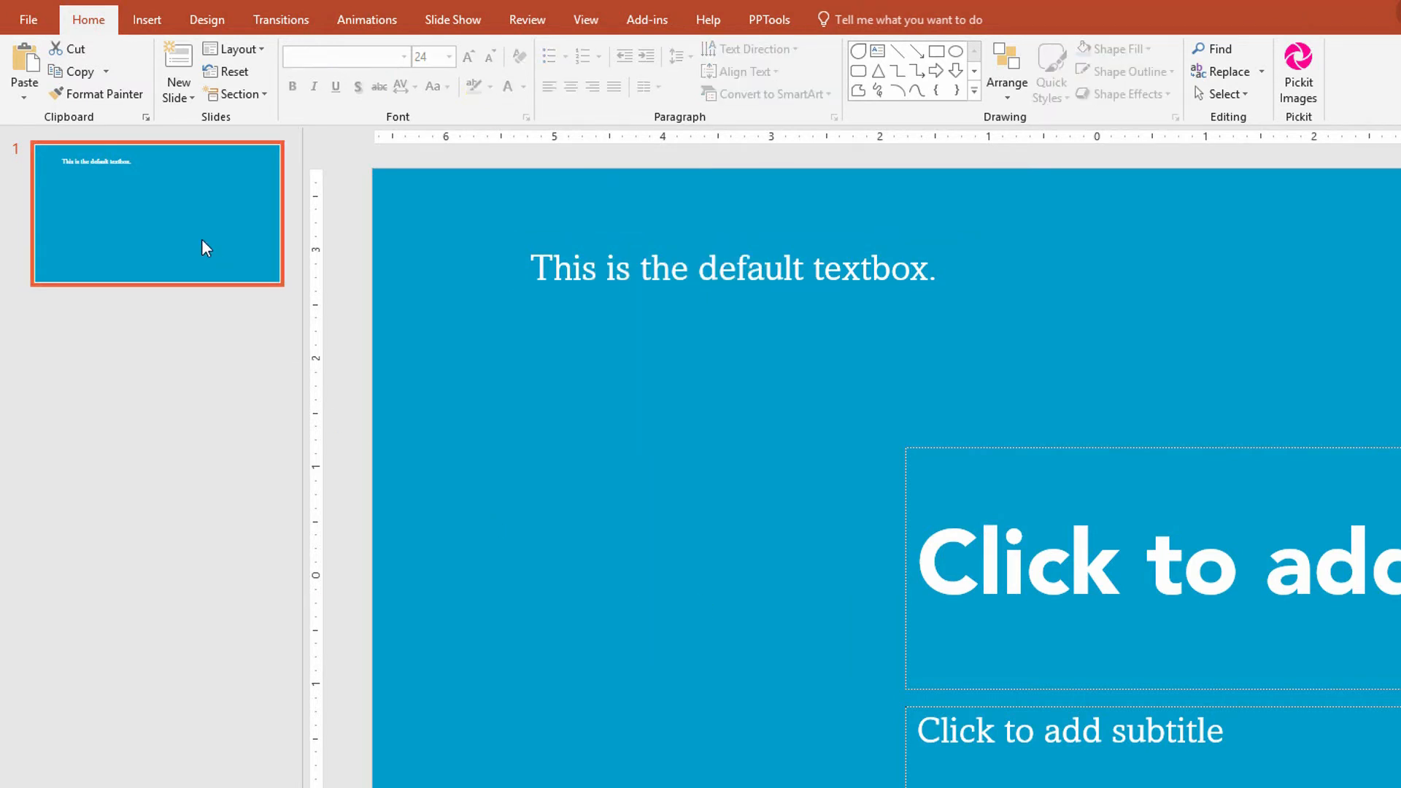
- Add slide 2 with a text box reading 'This is white and 24pt.' at top left
{"action": "left_click", "coordinate": [178, 67]}
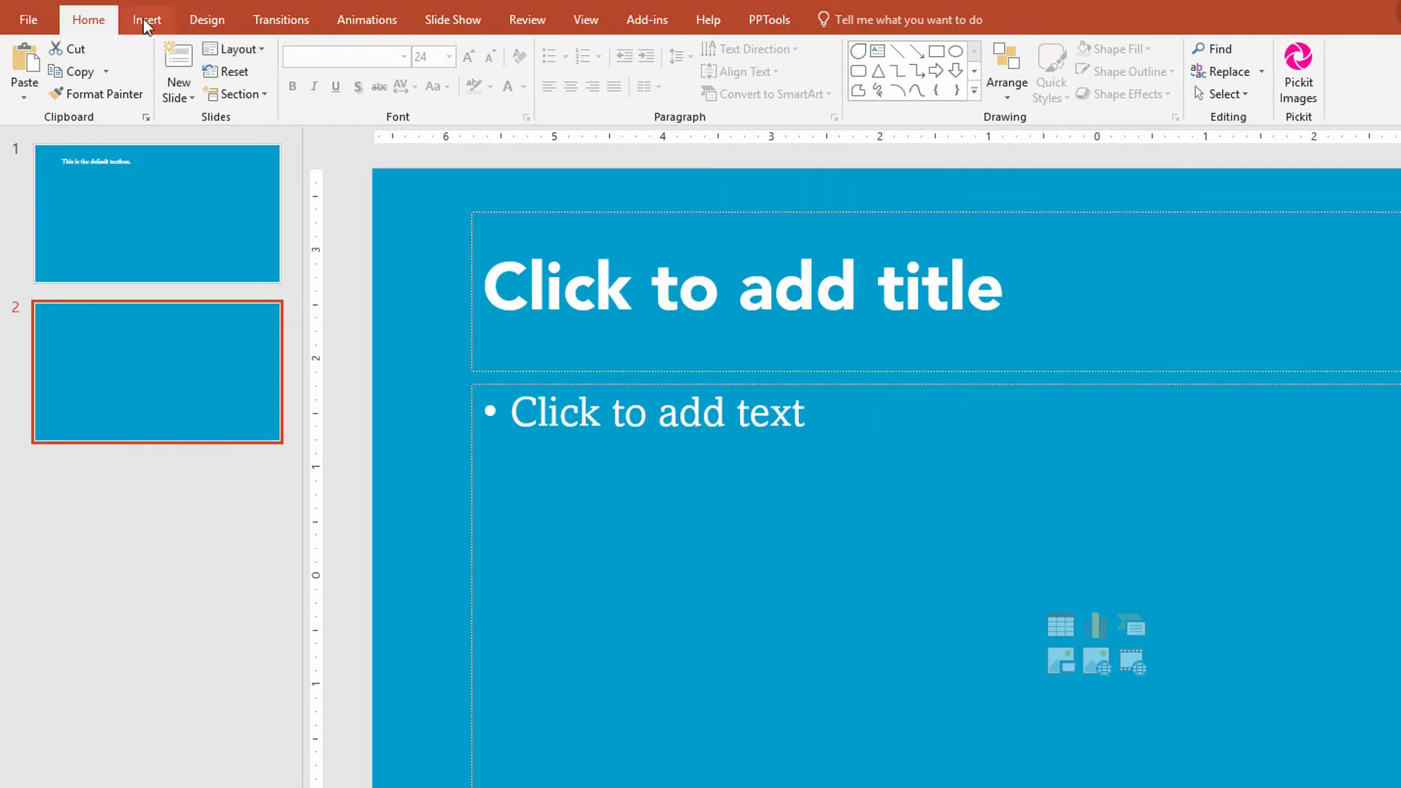
{"action": "left_click", "coordinate": [147, 19]}
{"action": "type", "text": "This is white and"}
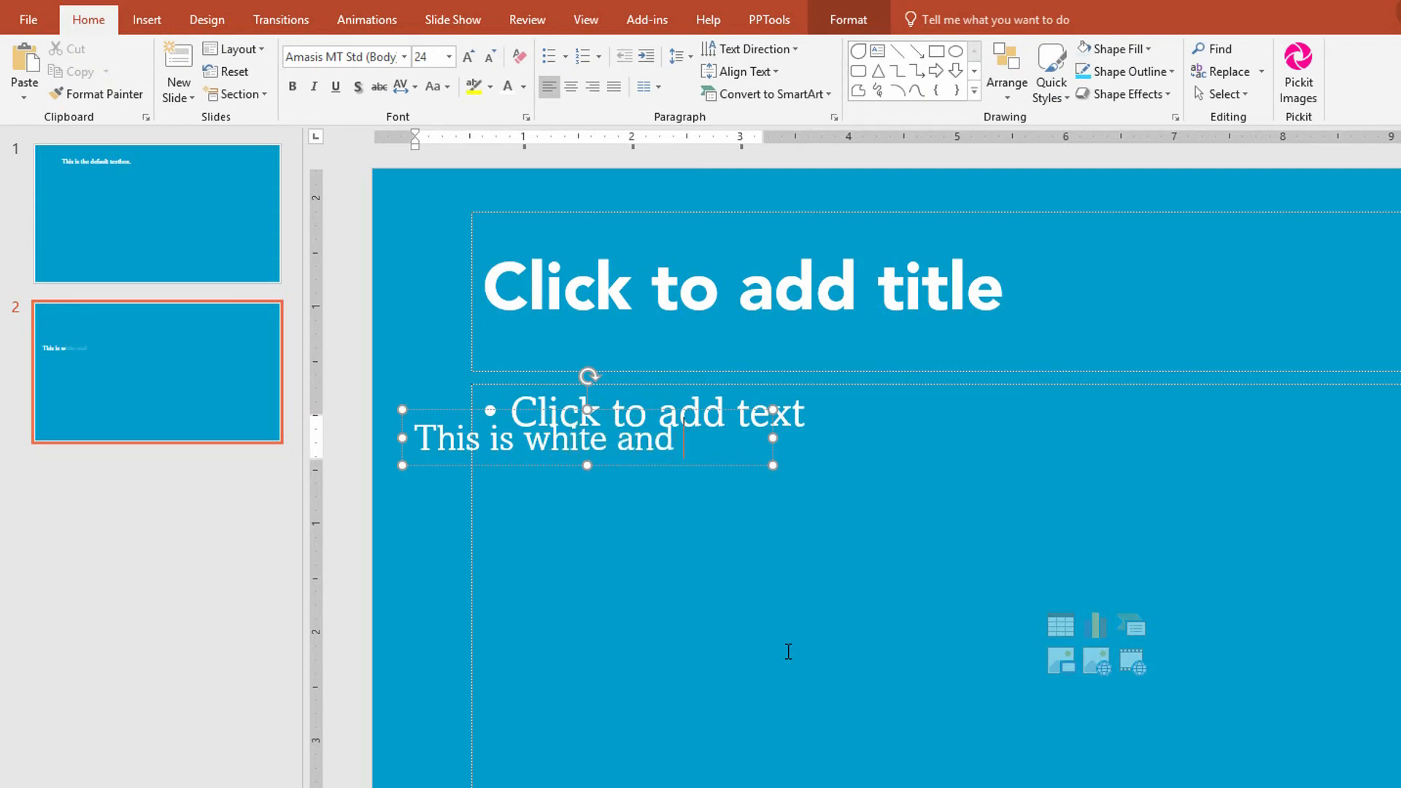
{"action": "type", "text": "24pt."}
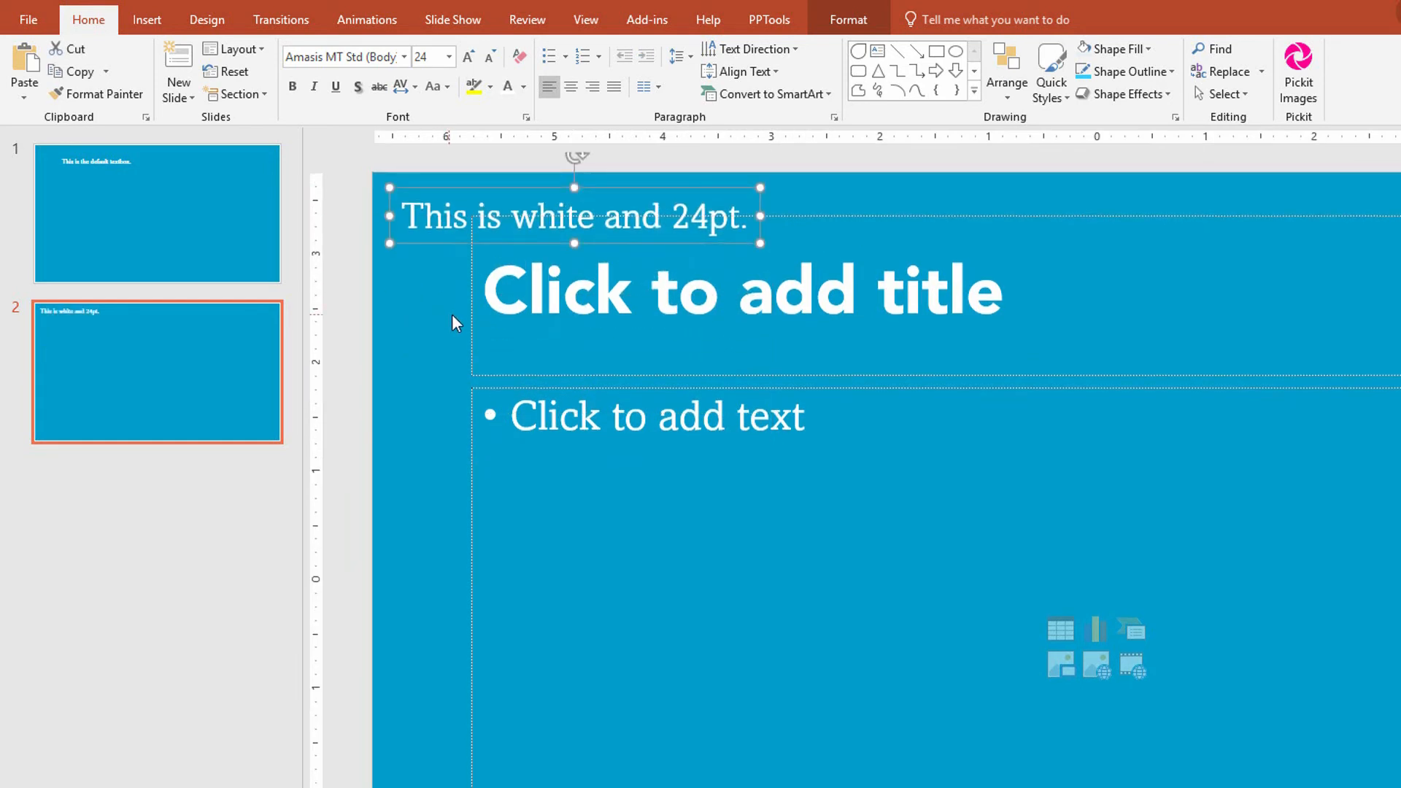
{"action": "mouse_move", "coordinate": [459, 320]}
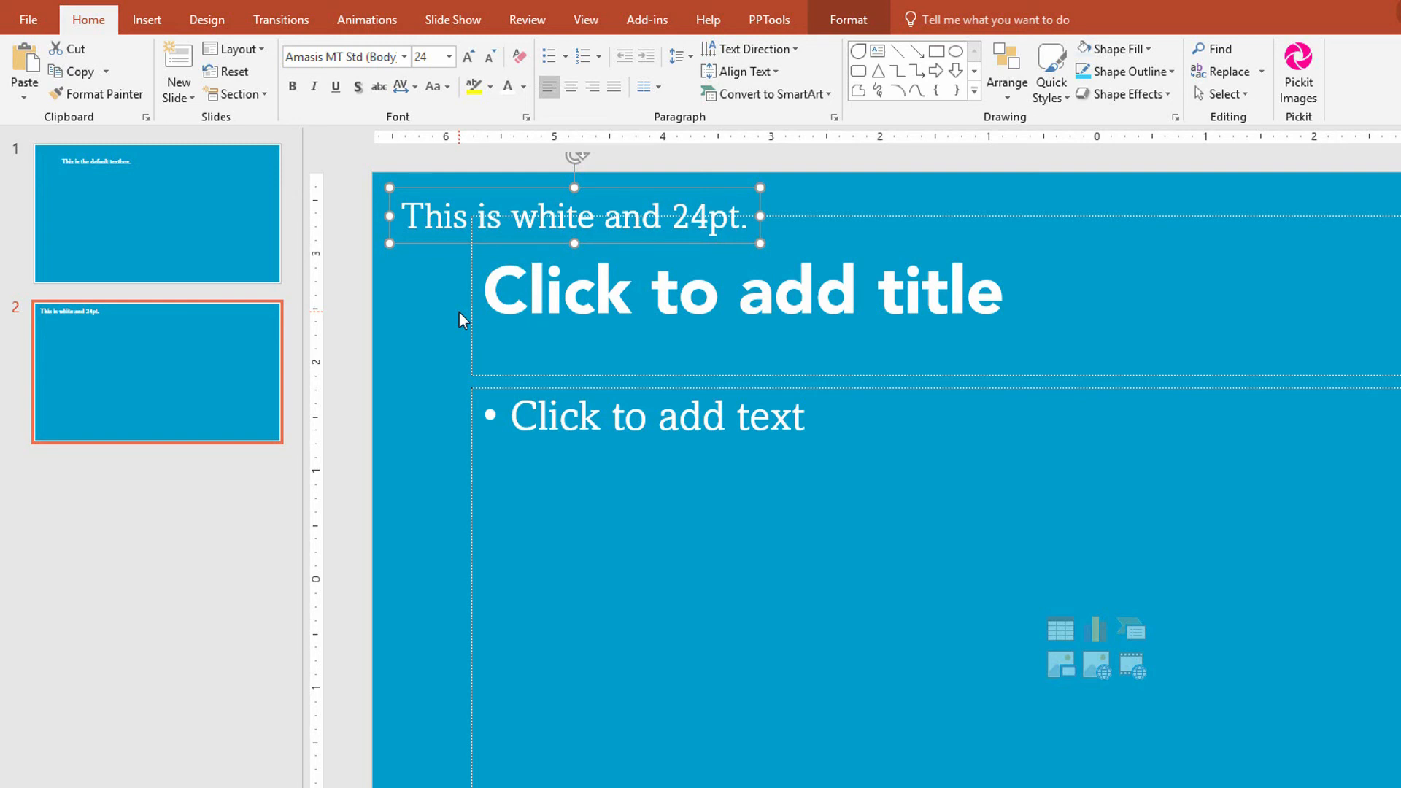